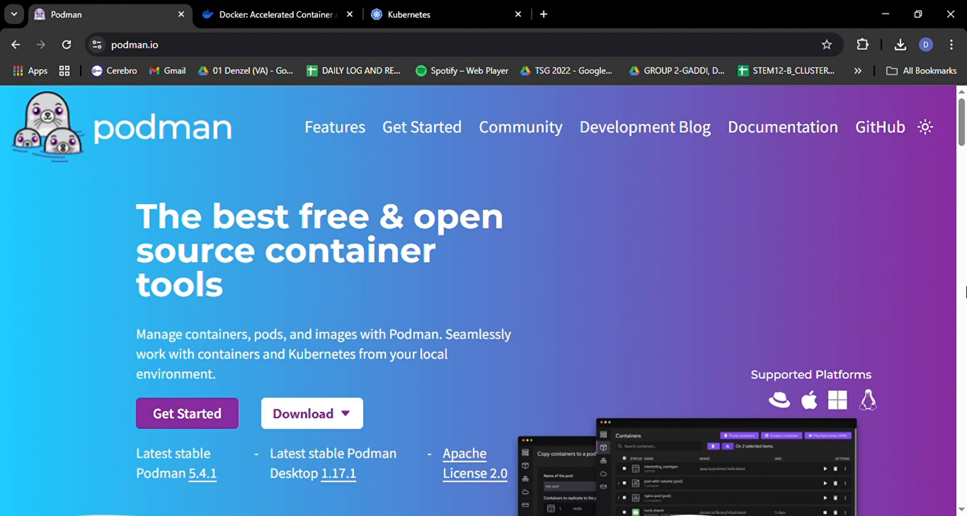
Step: Switch from the podman.io homepage to the docker.com homepage tab
left_click(274, 14)
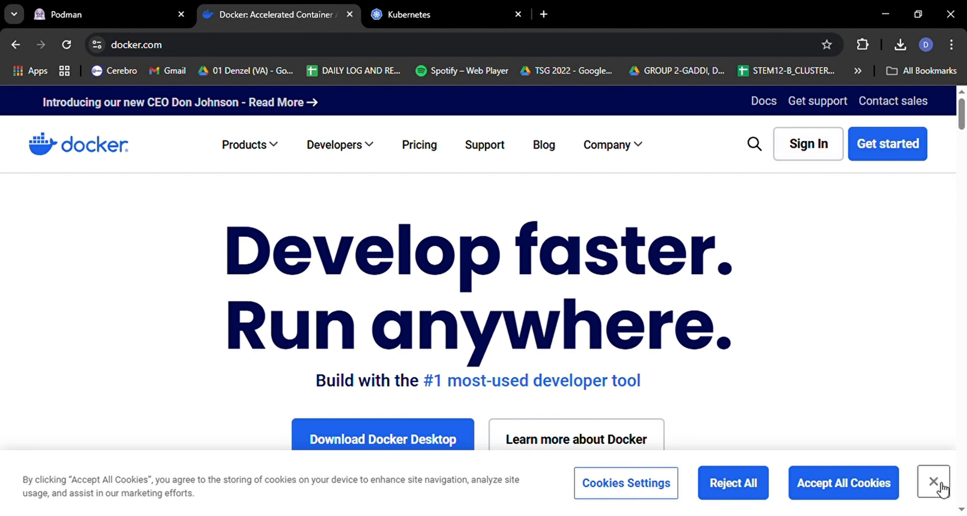
Step: Open the Docker Desktop documentation from the docker.com Docs link
left_click(930, 484)
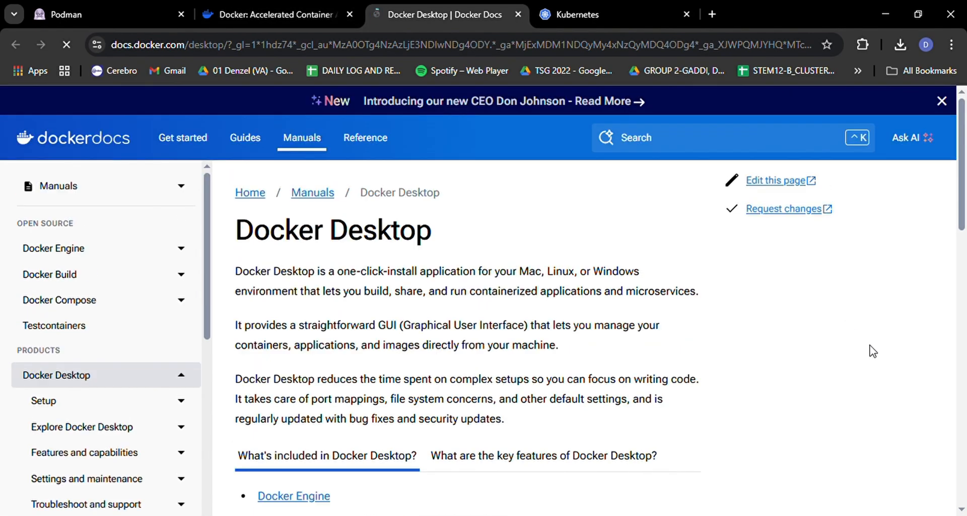
scroll("down", 3)
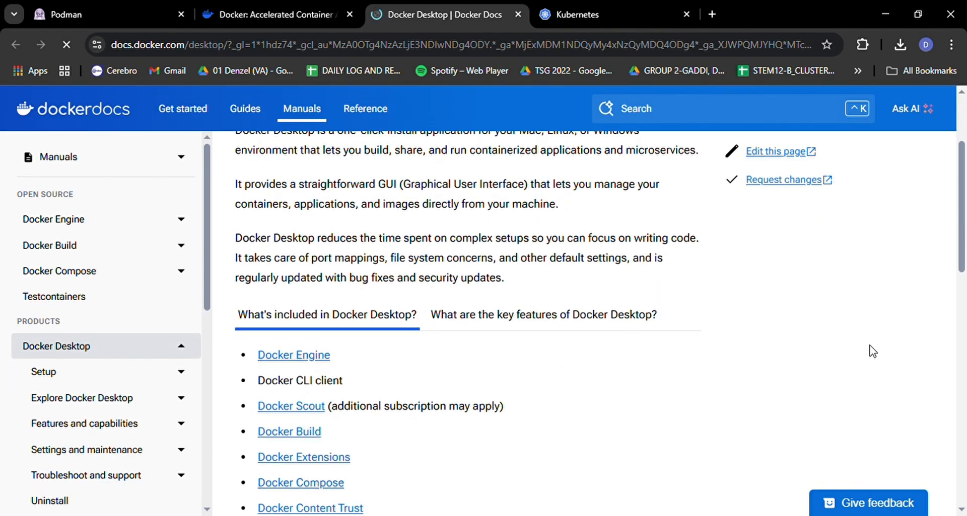
scroll("down", 3)
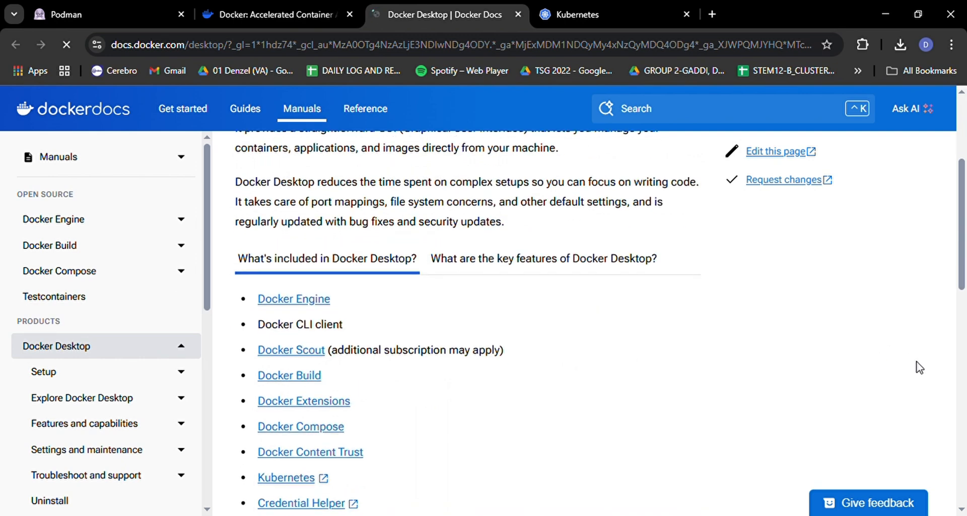
scroll("down", 3)
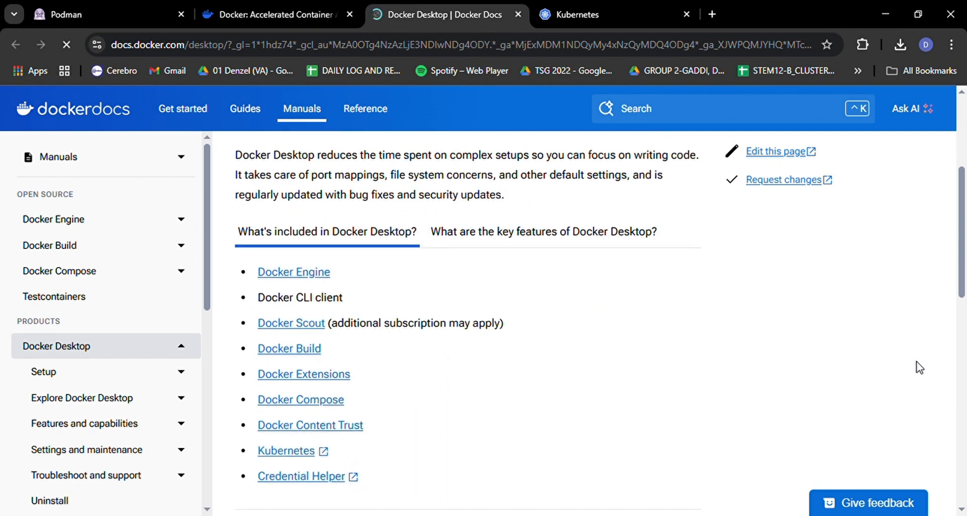
scroll("down", 3)
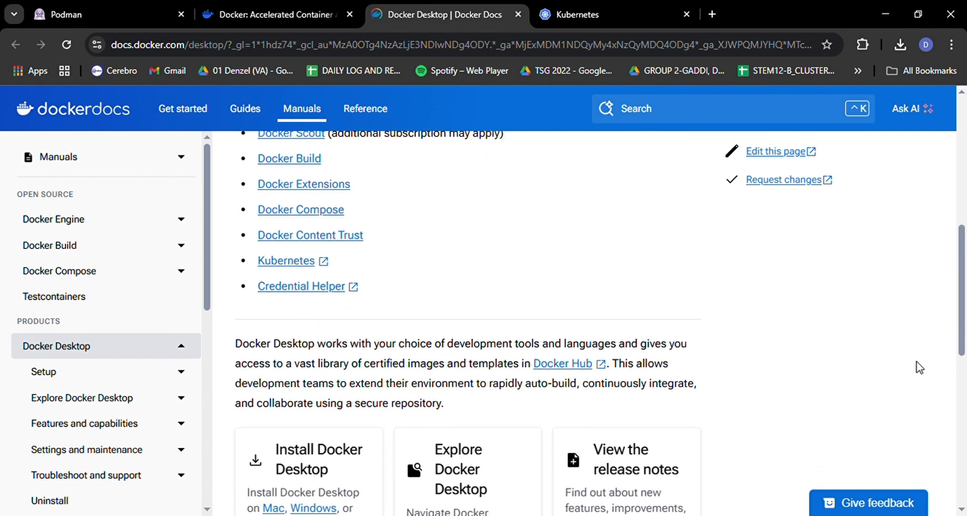
scroll("down", 3)
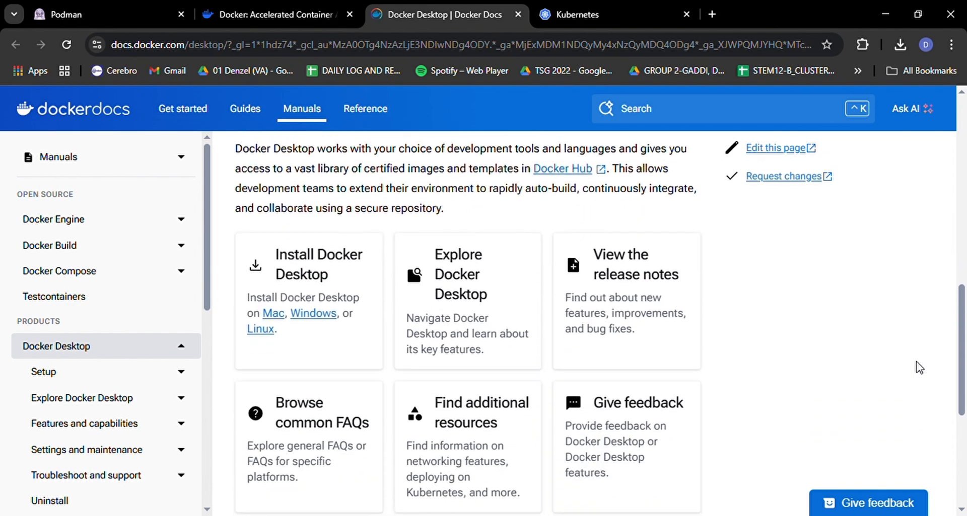
scroll("down", 3)
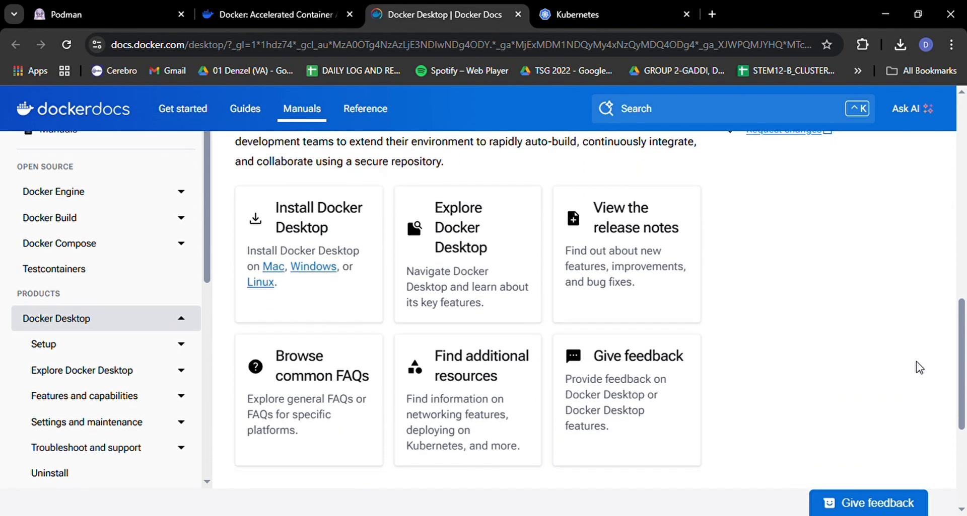
scroll("down", 3)
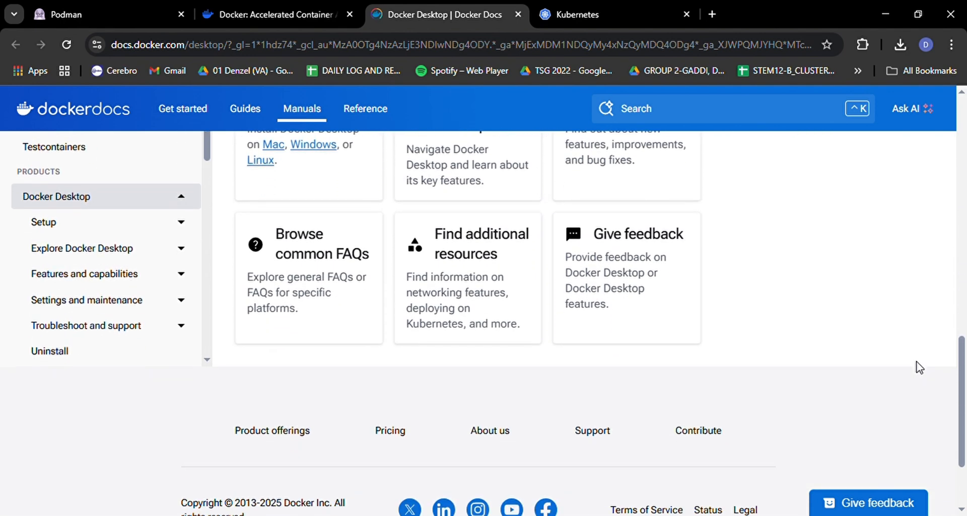
scroll("up", 3)
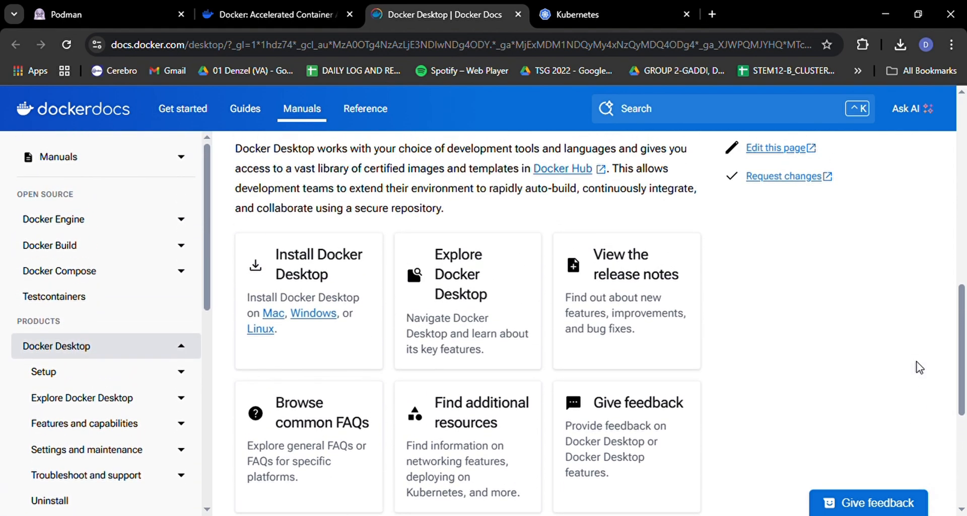
mouse_move(157, 258)
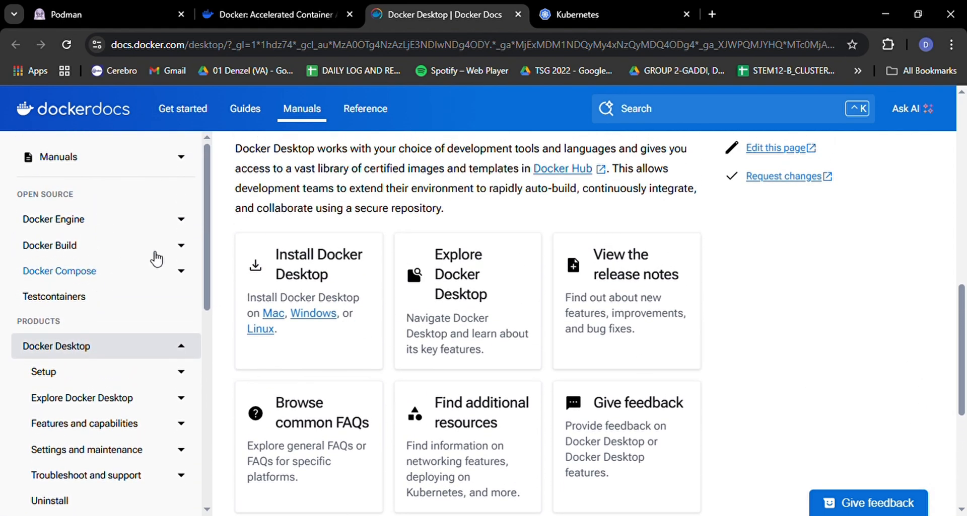
Step: Expand the Docker Engine and Containers topics in the Docs sidebar
left_click(53, 219)
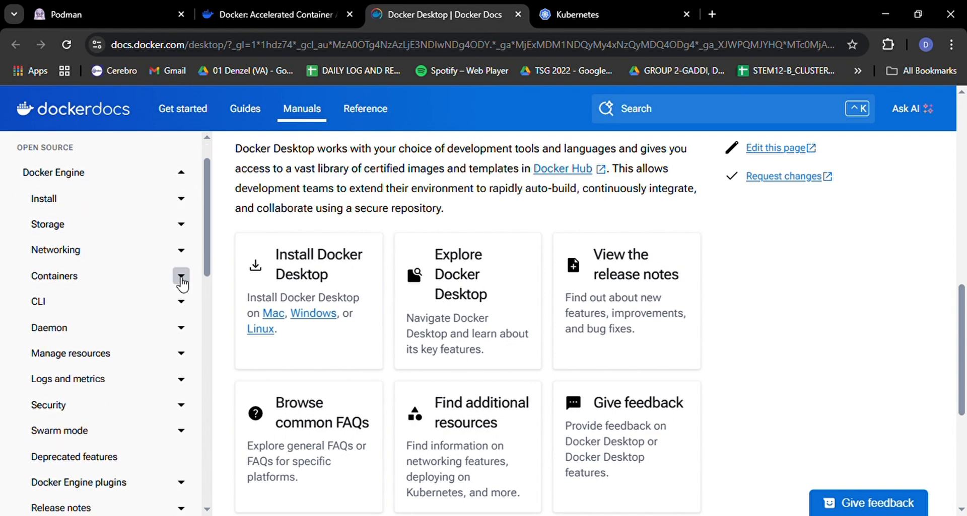
left_click(181, 277)
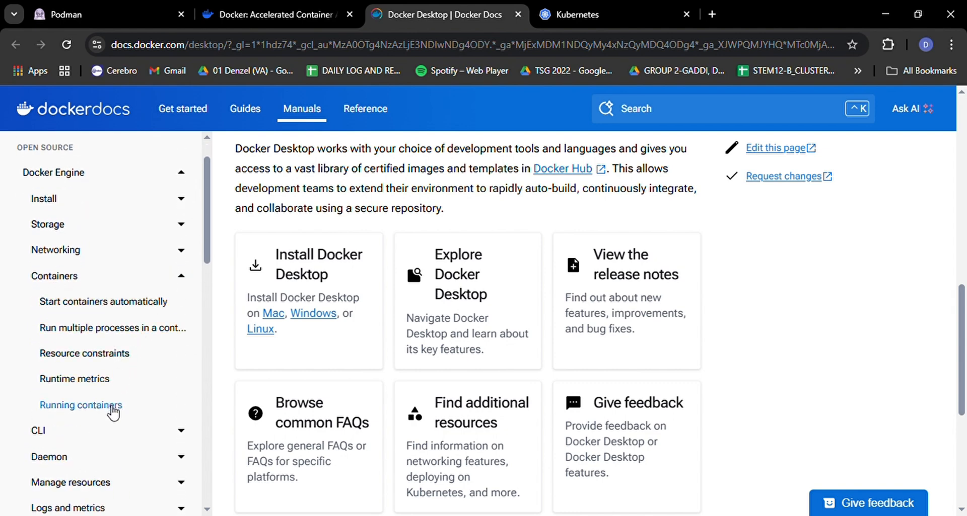
scroll("down", 3)
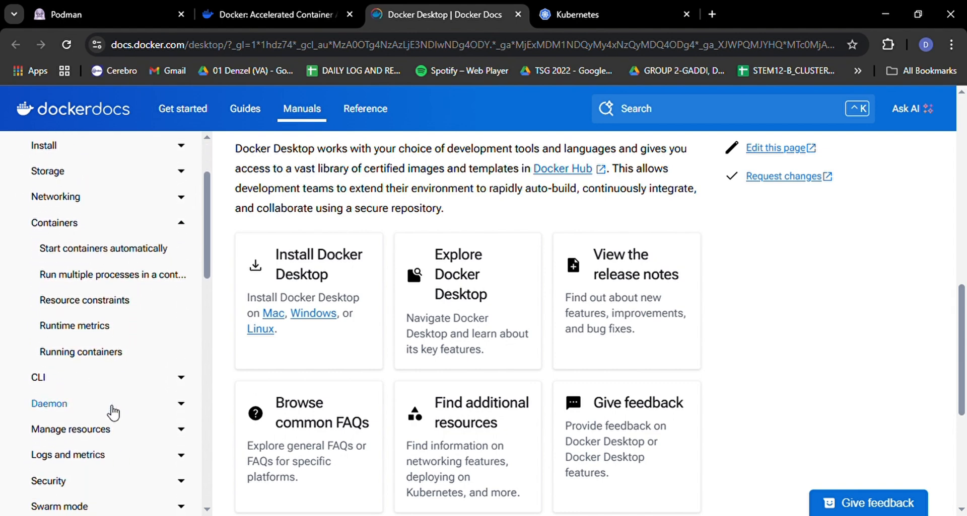
scroll("down", 3)
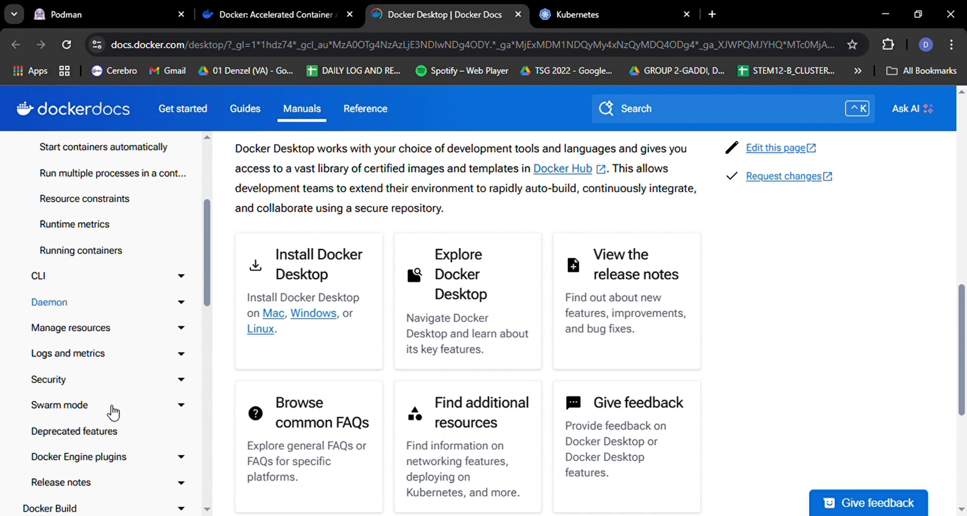
Step: Scroll the manuals navigation down to the platform sections
scroll("down", 3)
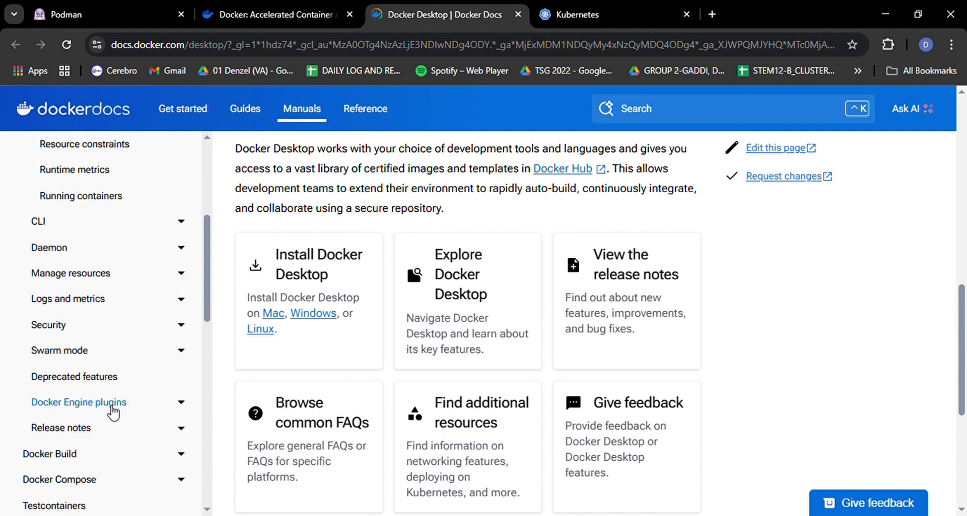
scroll("down", 3)
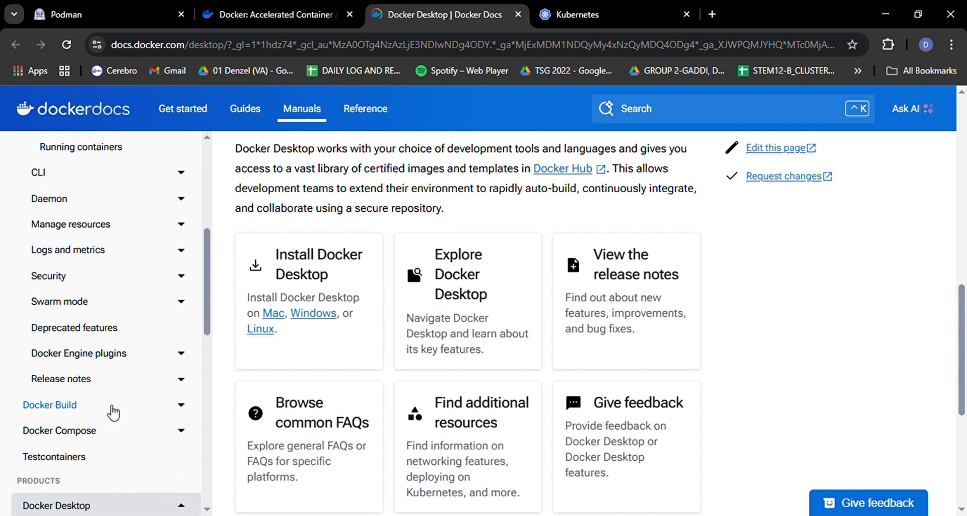
scroll("down", 3)
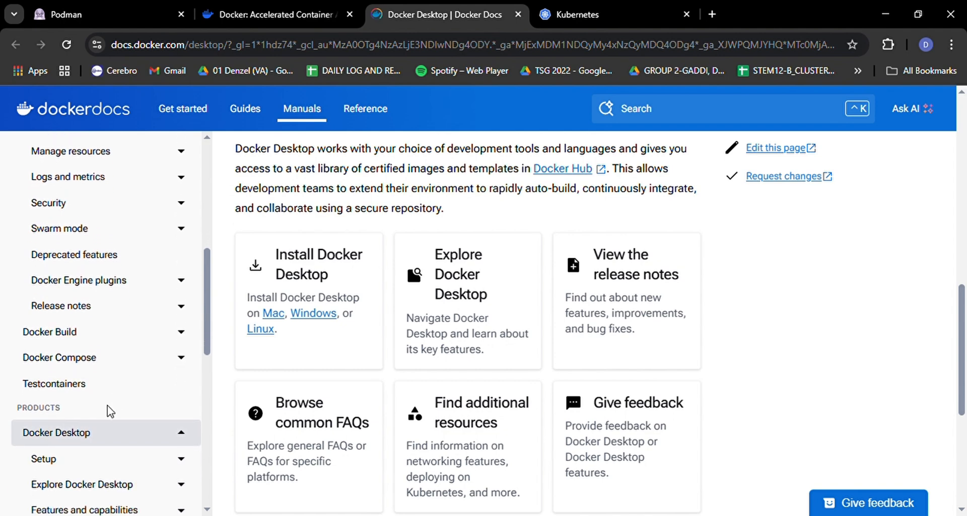
scroll("down", 3)
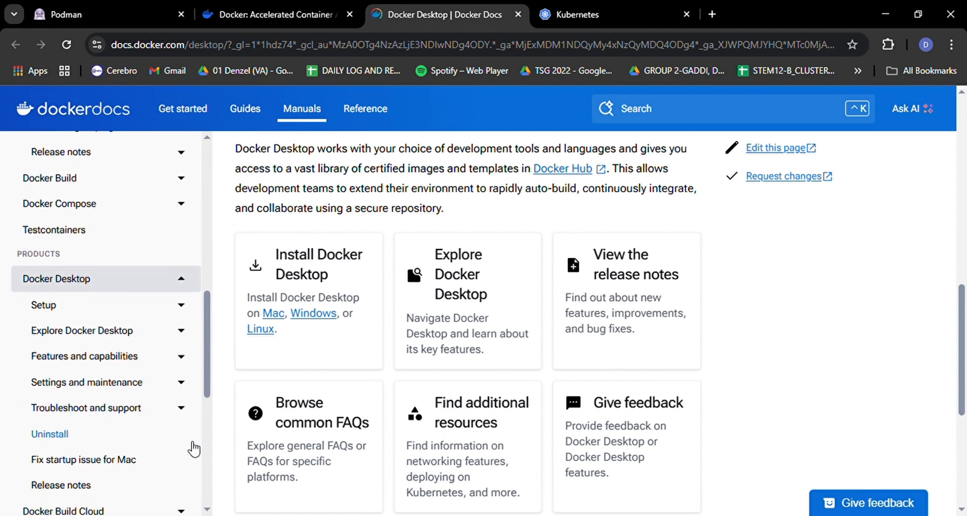
scroll("down", 3)
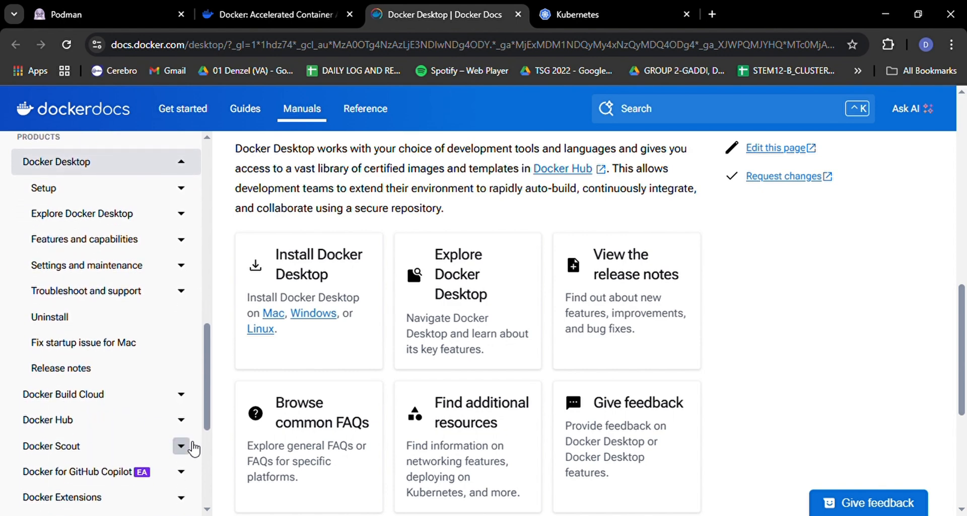
scroll("down", 3)
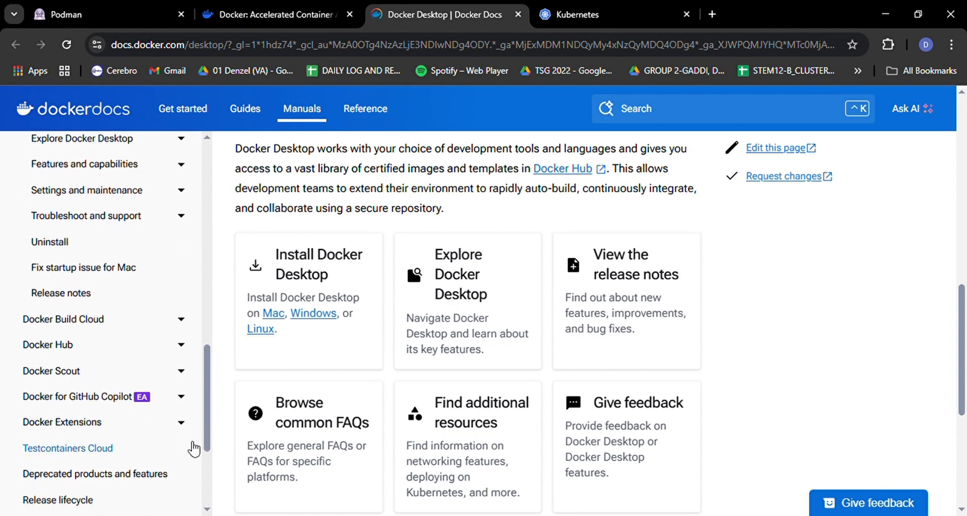
scroll("down", 3)
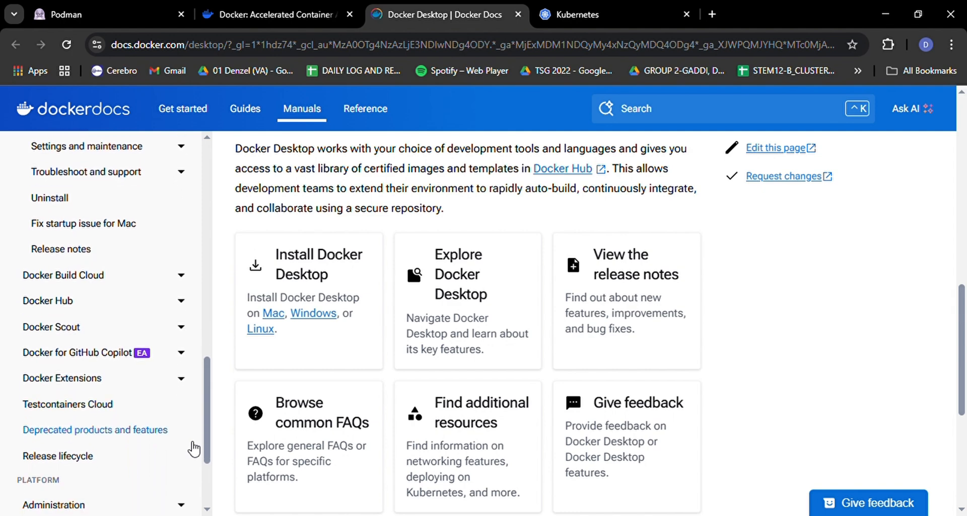
scroll("down", 3)
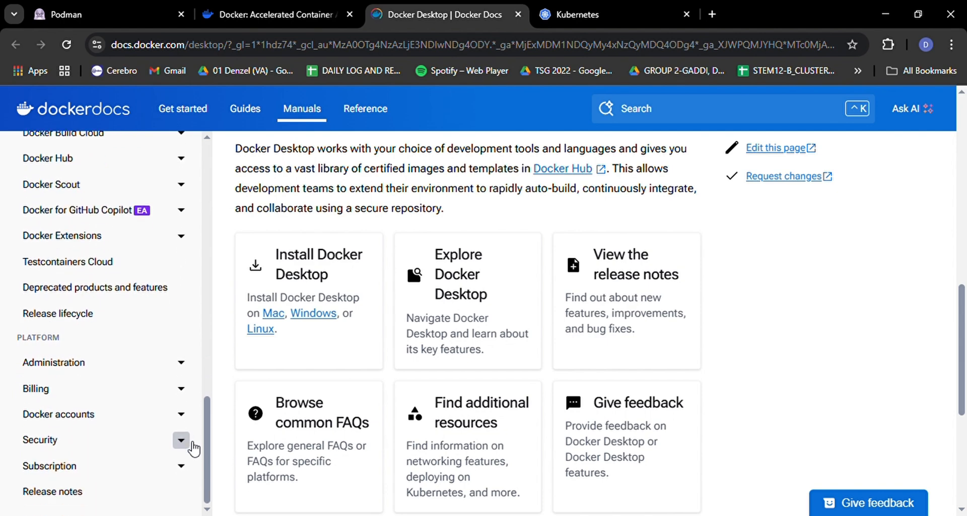
scroll("down", 3)
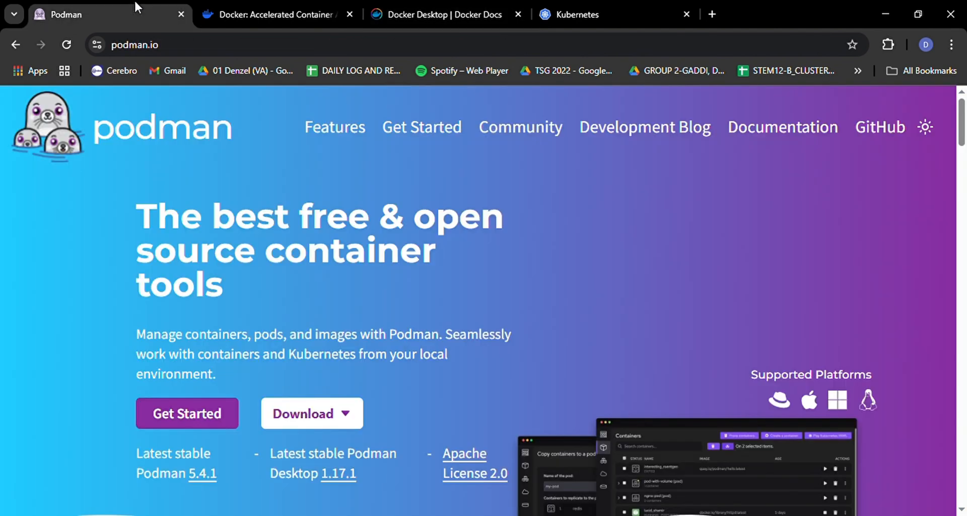
Step: Scroll podman.io past the Fast, Secure, Open and Compatible cards
scroll("down", 3)
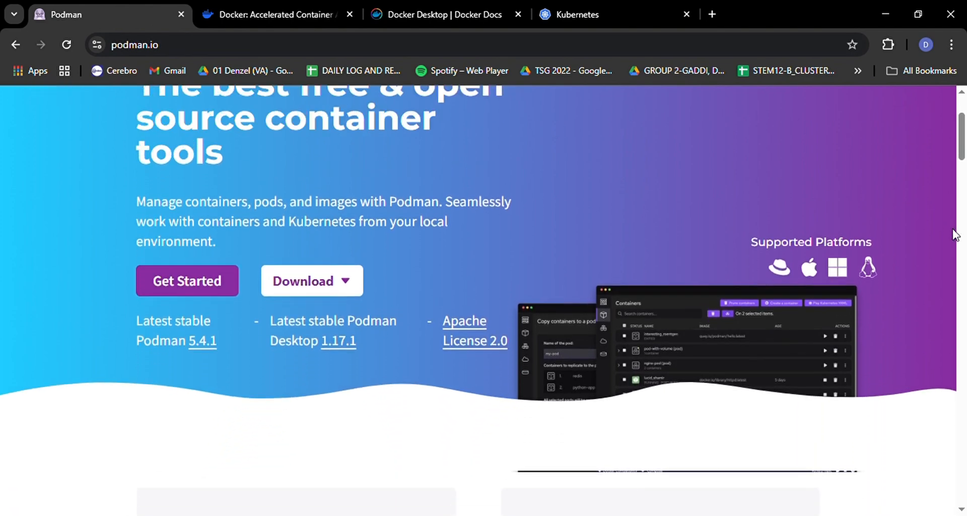
scroll("down", 3)
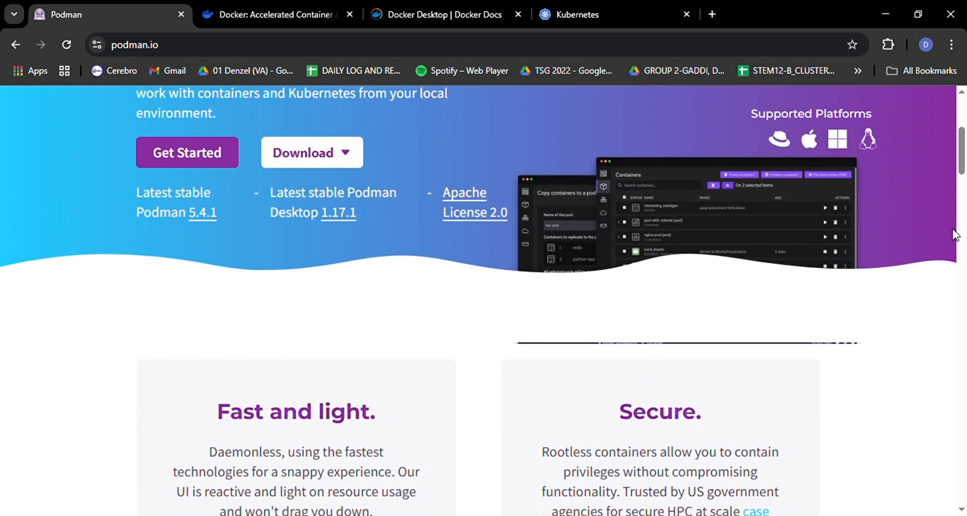
scroll("down", 3)
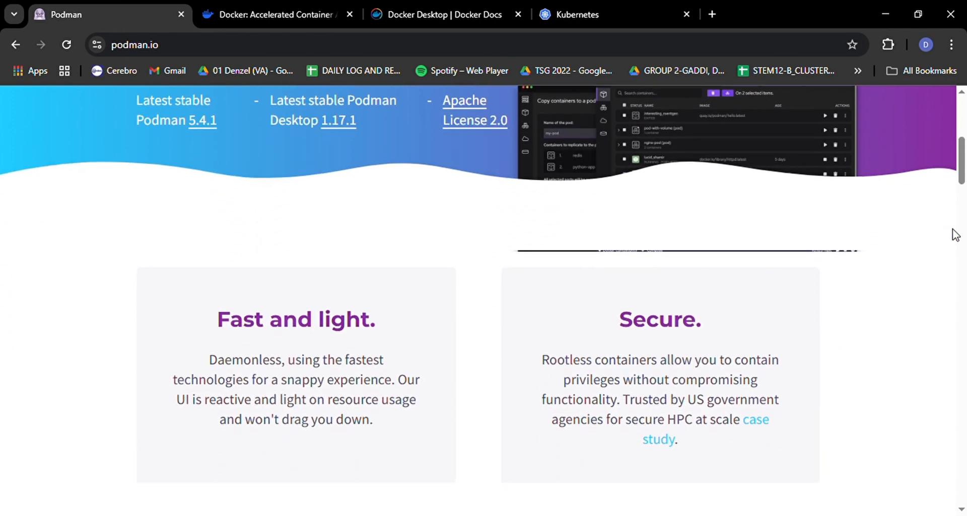
scroll("down", 3)
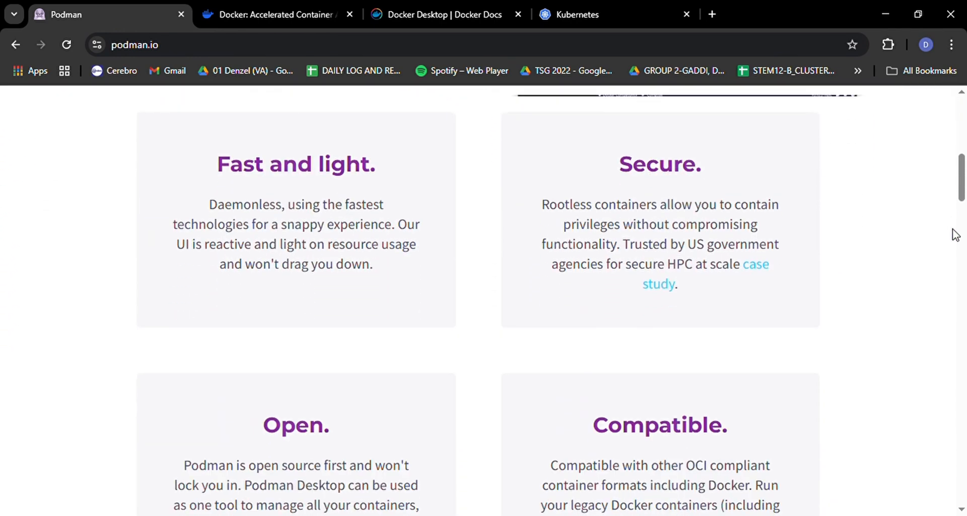
scroll("down", 3)
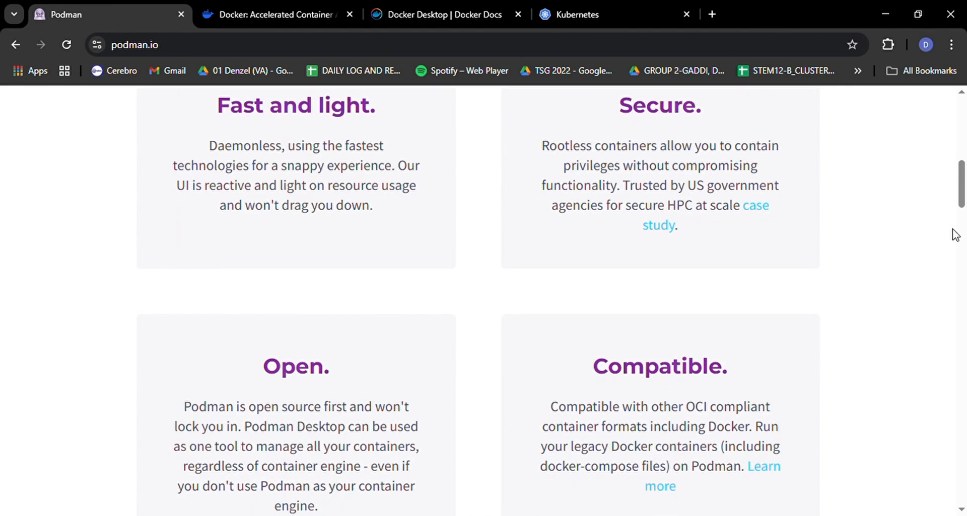
scroll("down", 3)
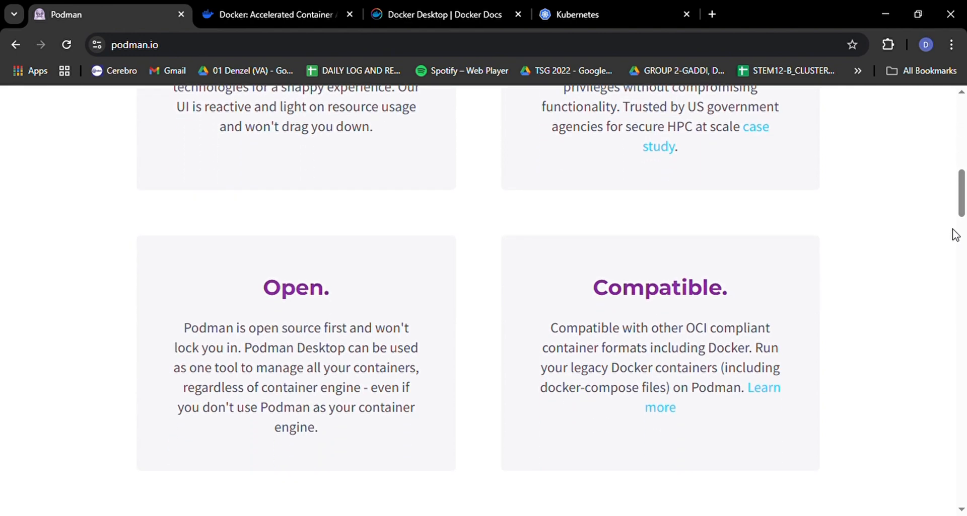
scroll("down", 3)
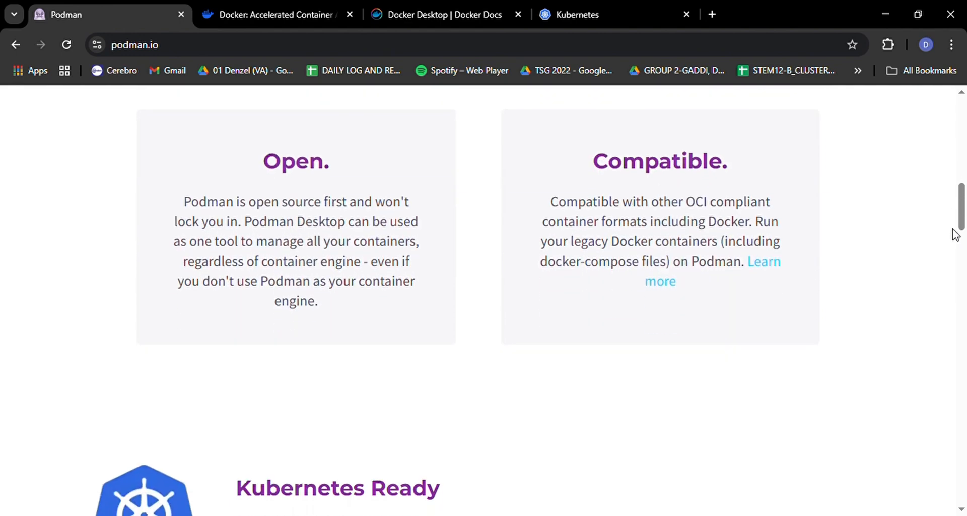
Step: Continue through Kubernetes Ready down to the compatible tools section
scroll("down", 3)
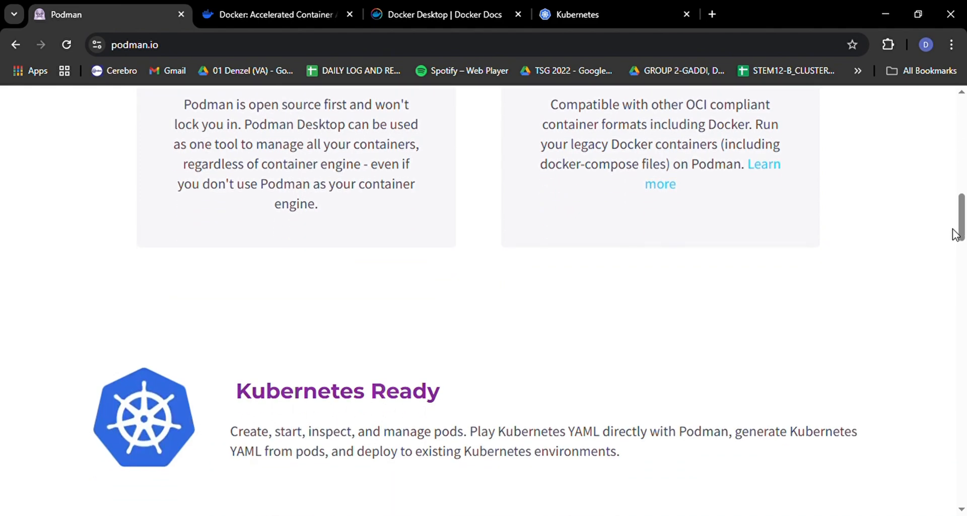
scroll("down", 3)
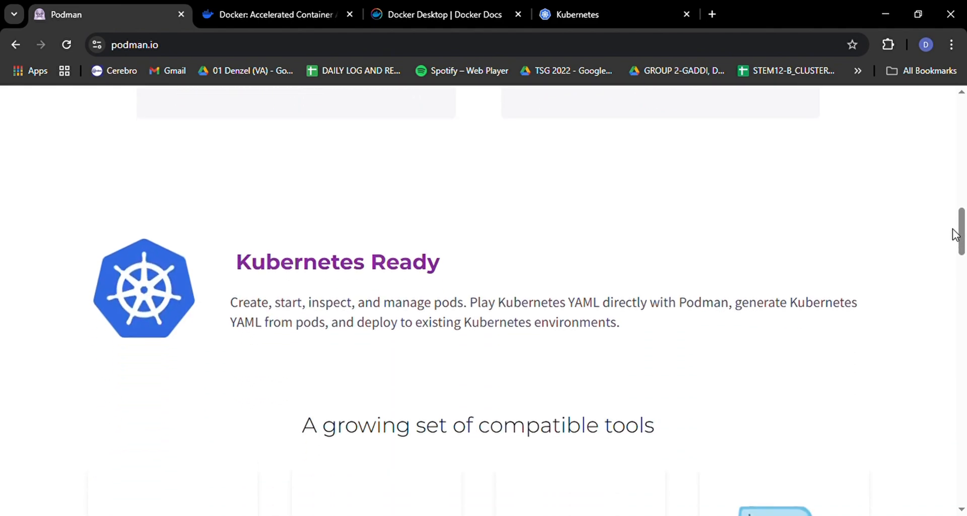
scroll("down", 3)
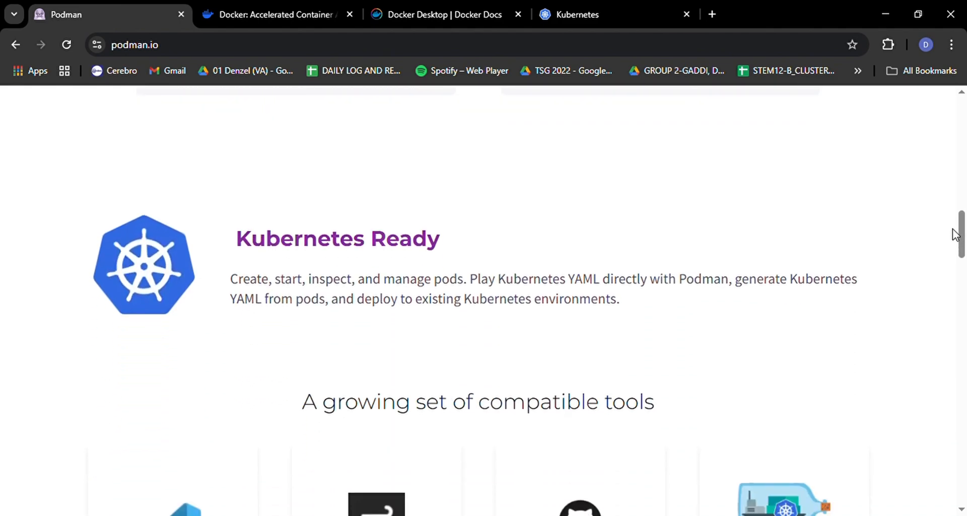
scroll("down", 3)
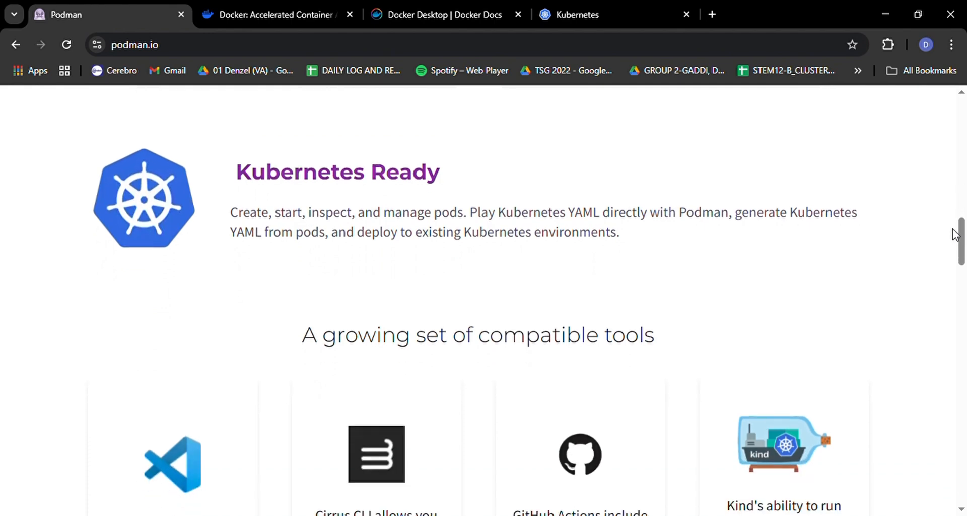
scroll("down", 3)
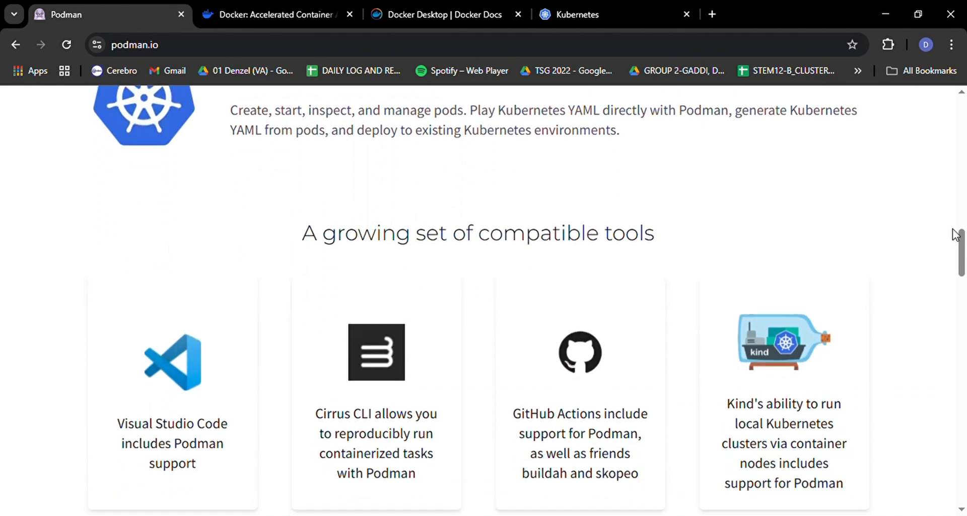
scroll("down", 3)
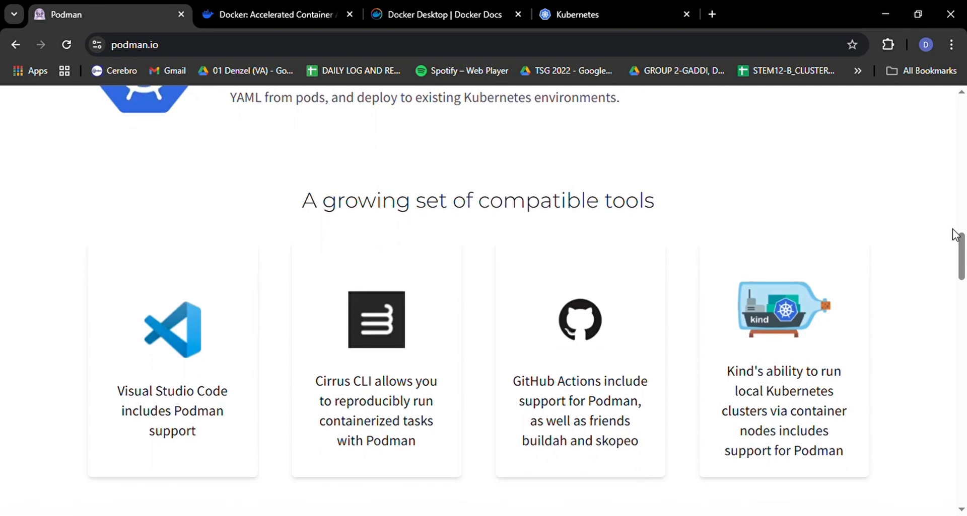
scroll("up", 3)
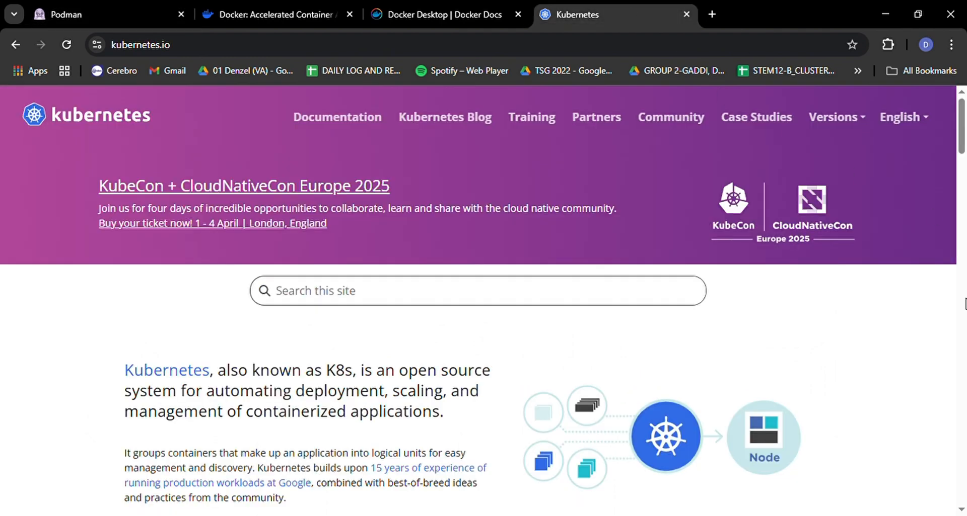
Step: Scroll through the upper part of the Kubernetes homepage
scroll("down", 3)
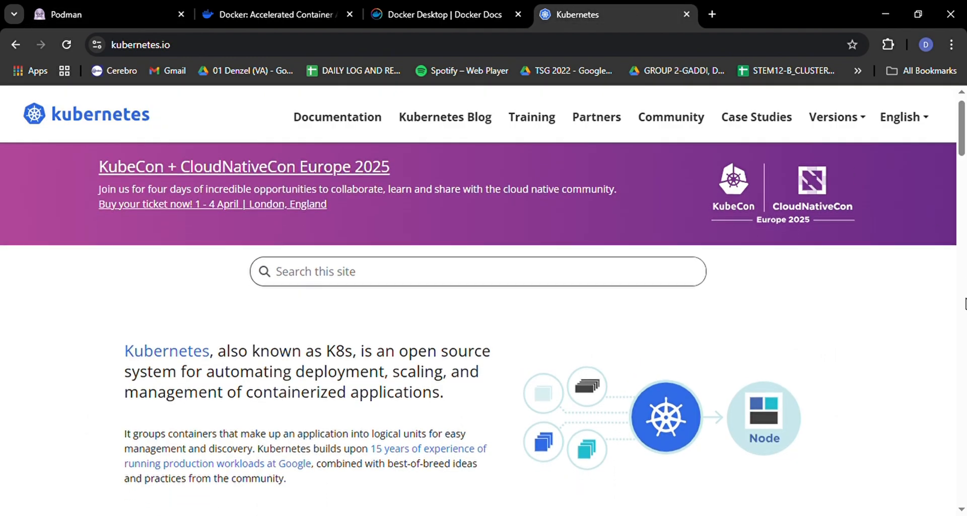
scroll("down", 3)
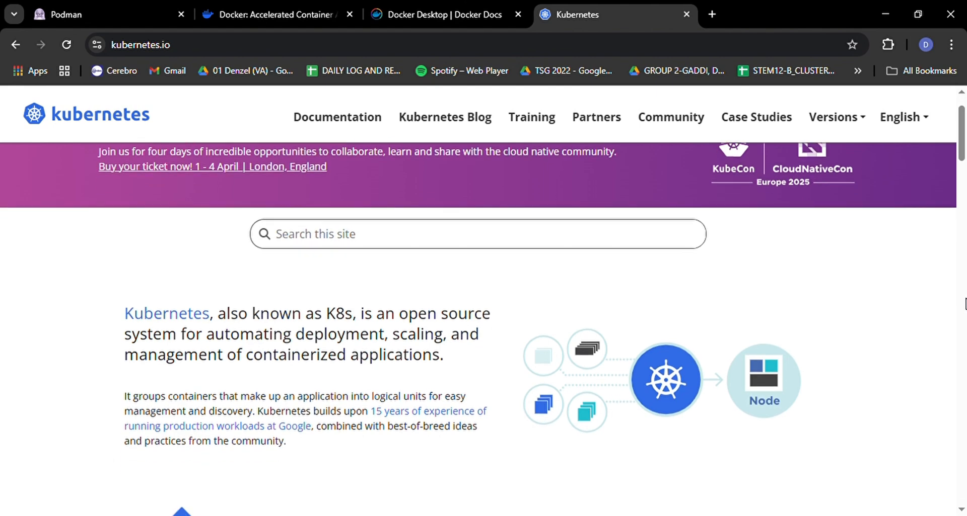
scroll("down", 3)
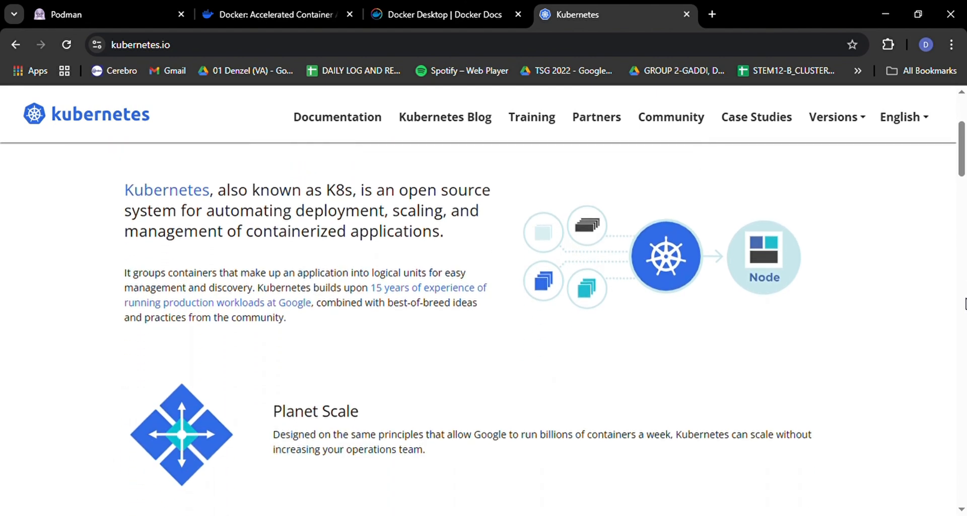
scroll("down", 3)
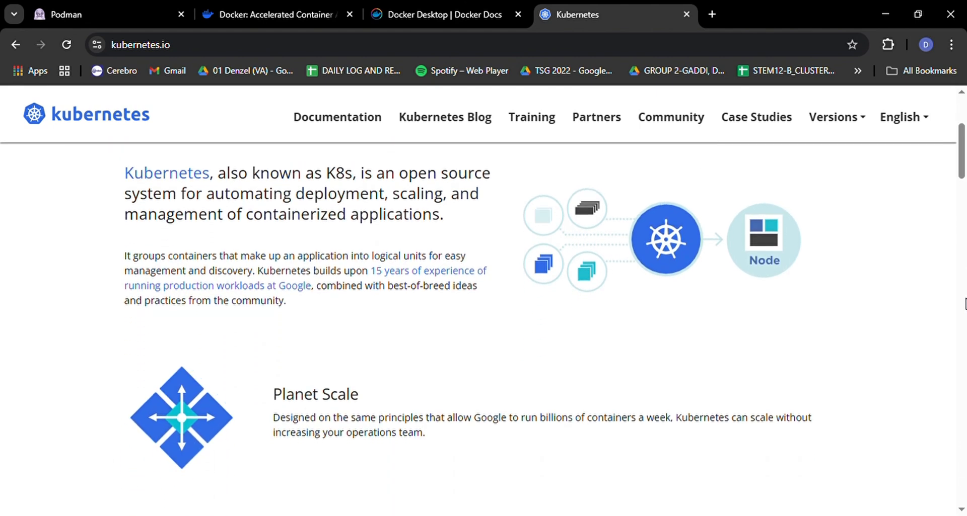
scroll("down", 3)
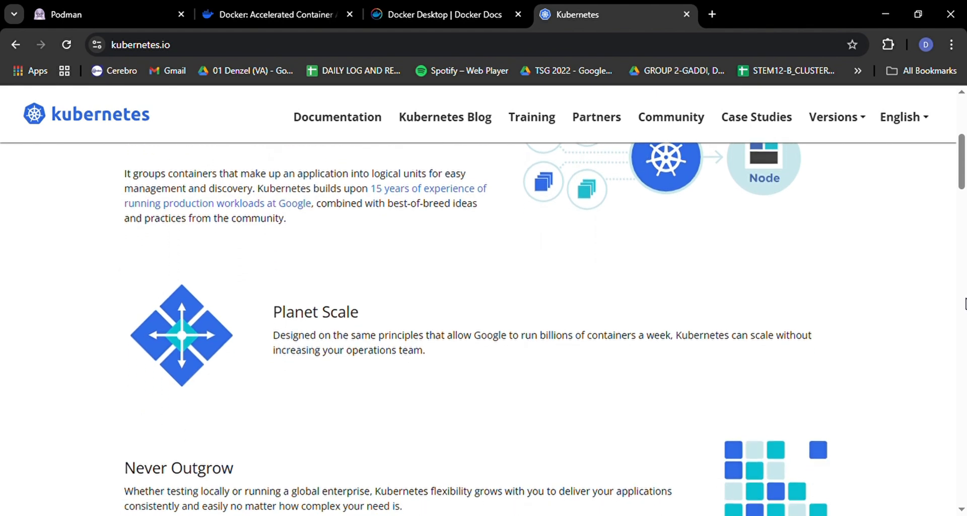
mouse_move(950, 327)
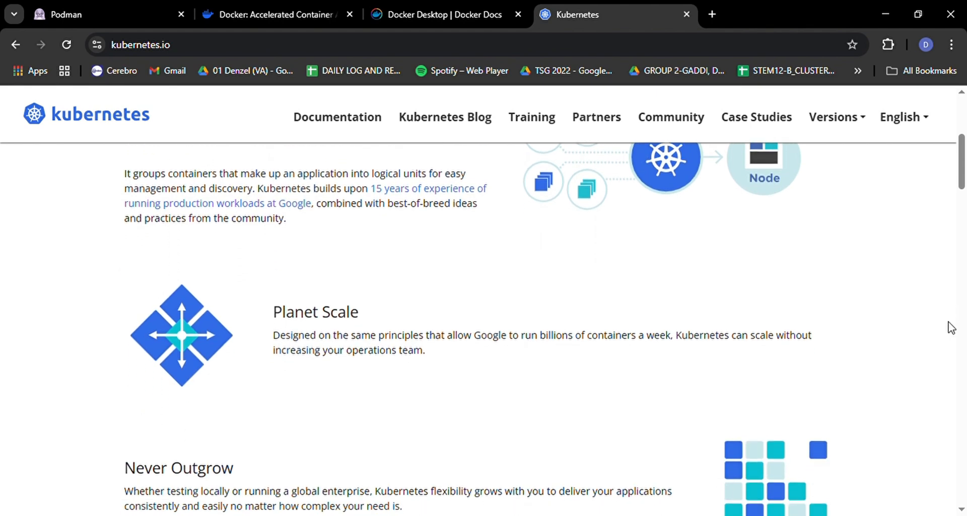
scroll("down", 3)
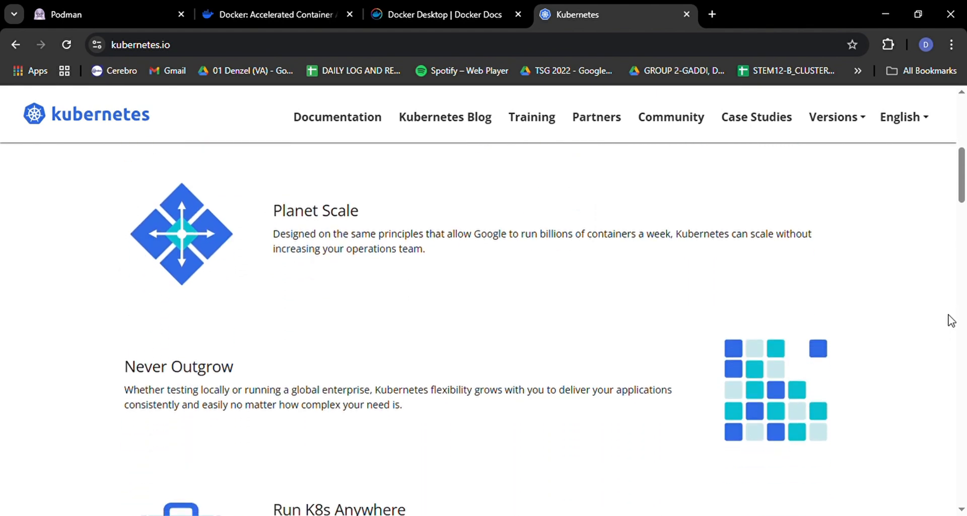
scroll("down", 3)
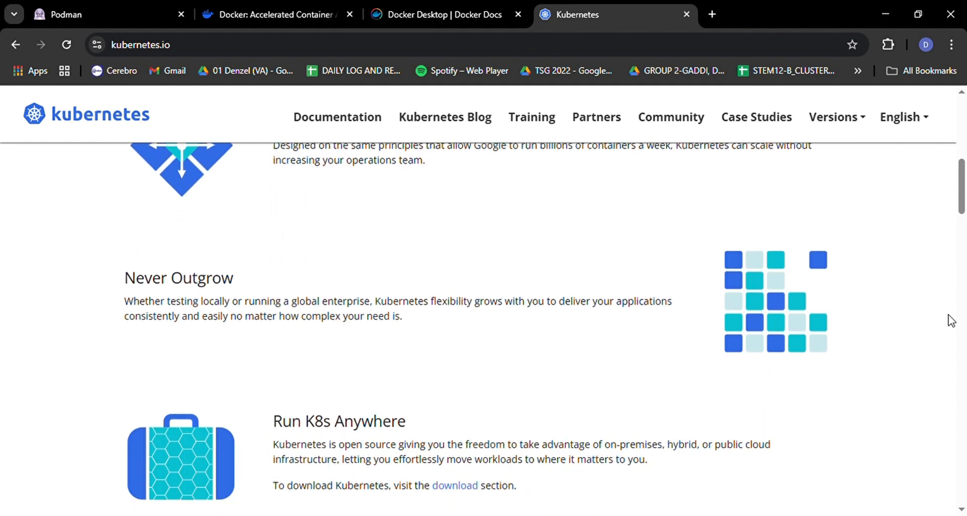
scroll("down", 3)
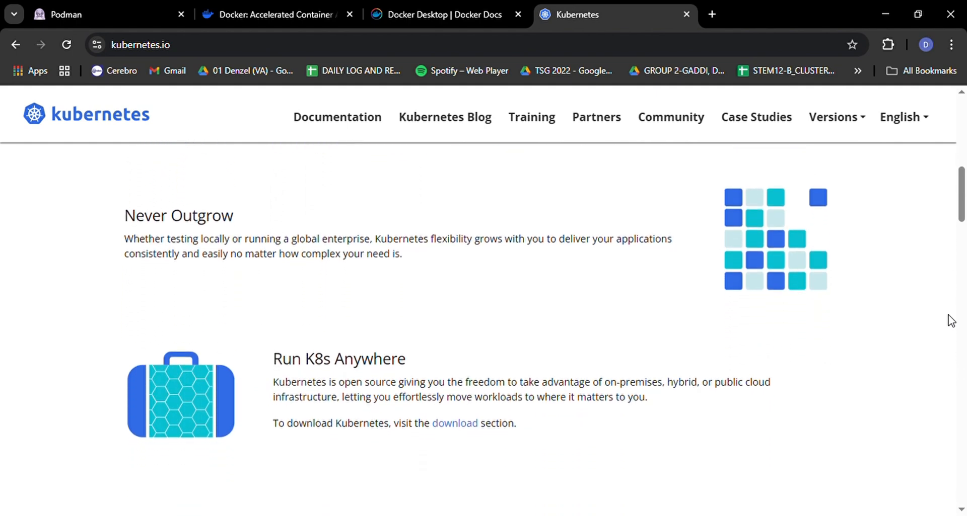
scroll("down", 3)
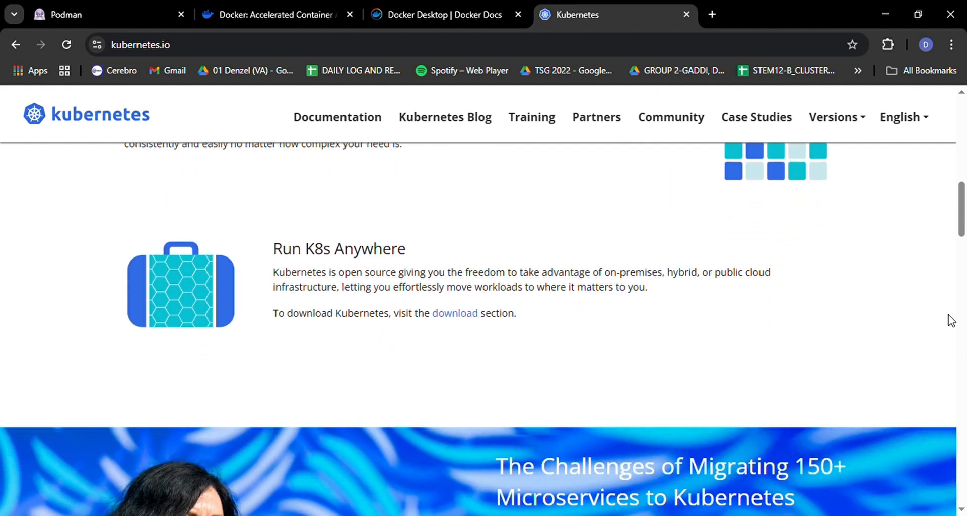
scroll("down", 3)
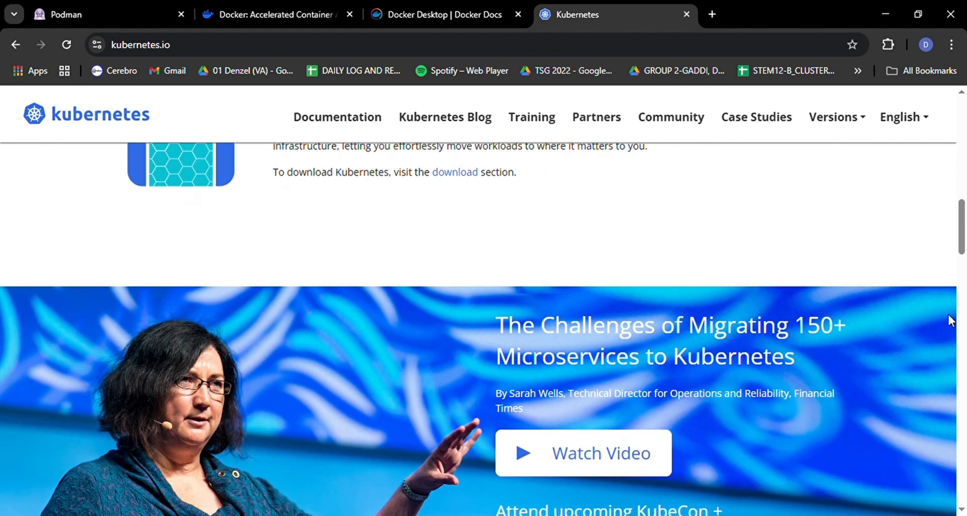
scroll("down", 3)
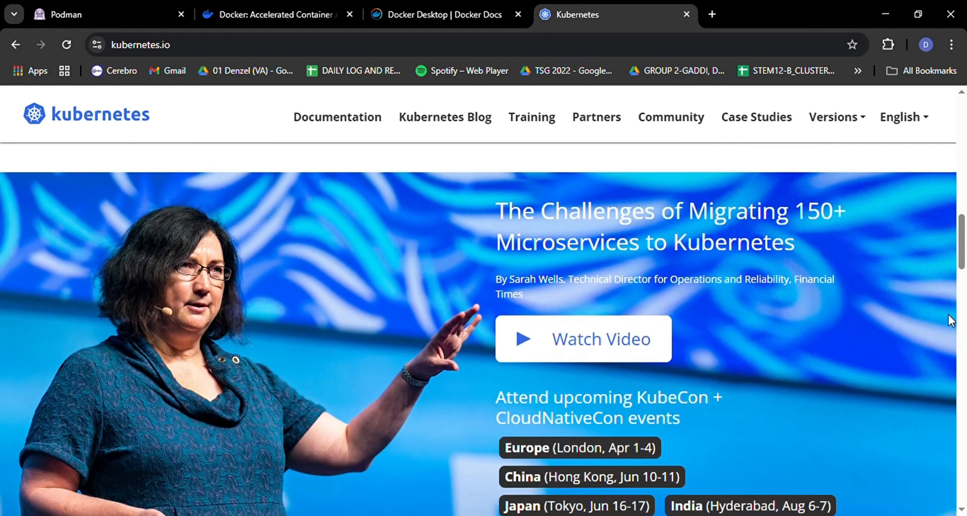
scroll("down", 3)
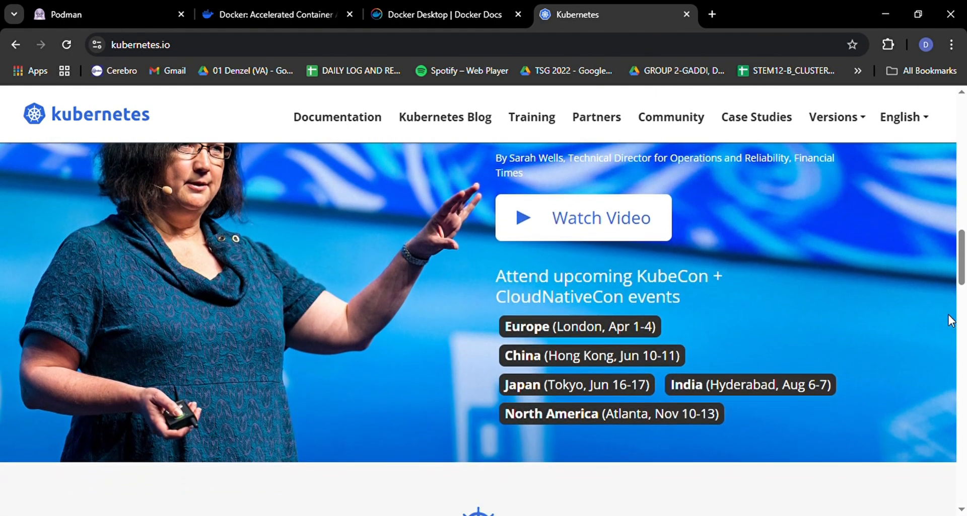
Step: Scroll further down the Kubernetes homepage through its case studies
scroll("down", 3)
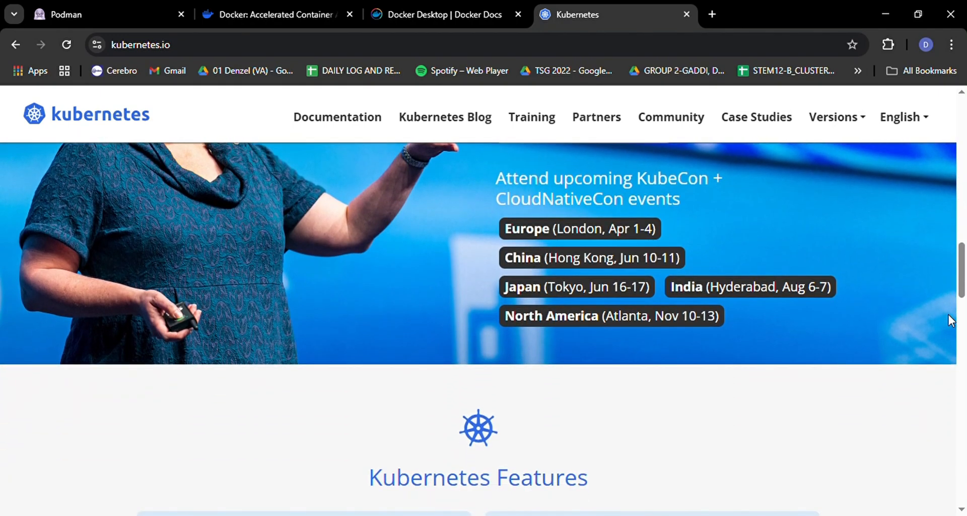
scroll("down", 3)
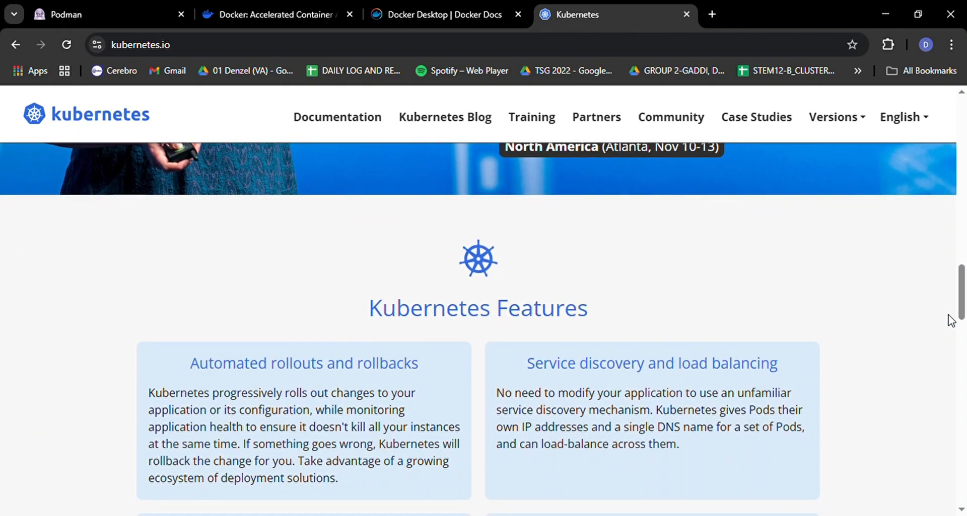
scroll("down", 3)
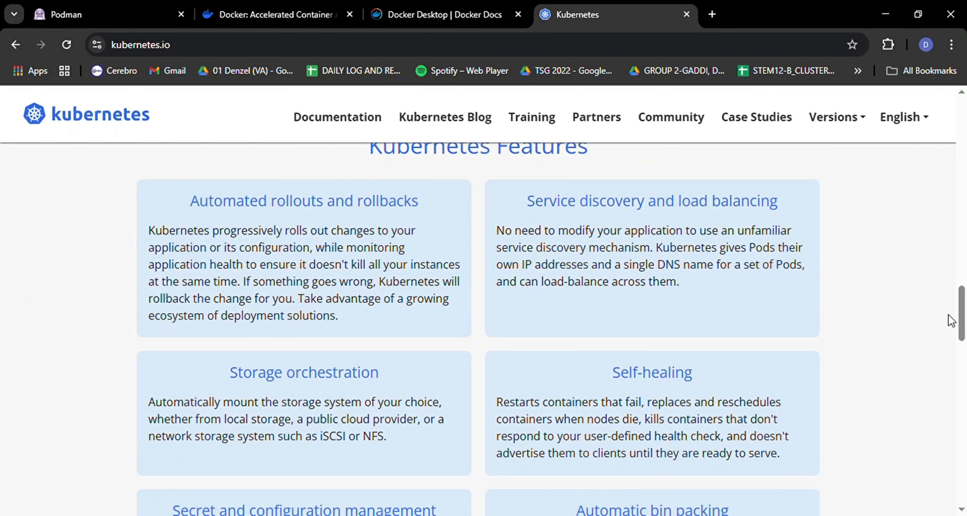
scroll("down", 3)
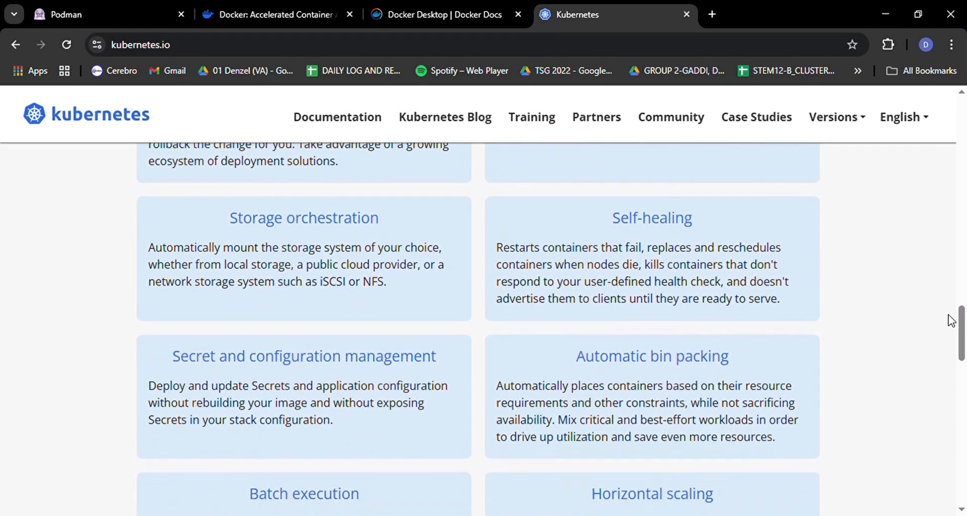
scroll("down", 3)
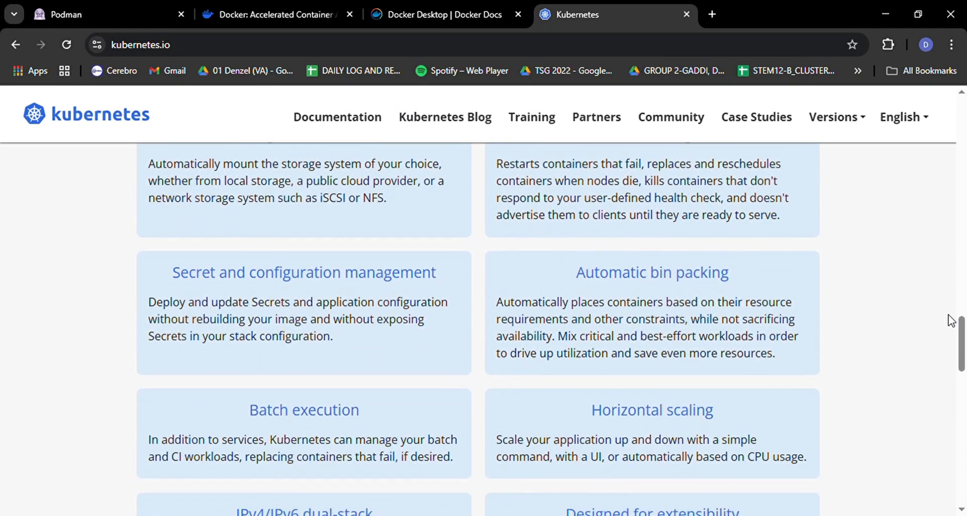
scroll("down", 3)
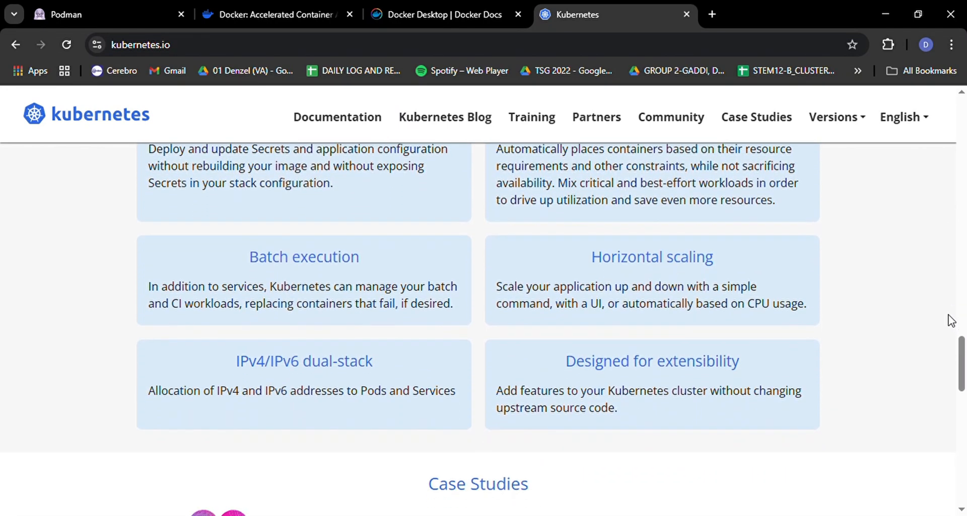
scroll("down", 3)
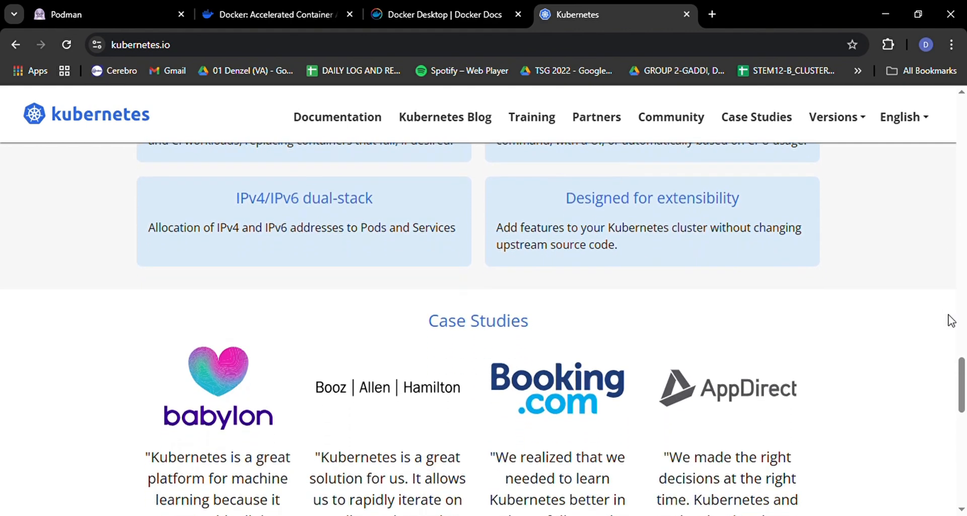
scroll("down", 3)
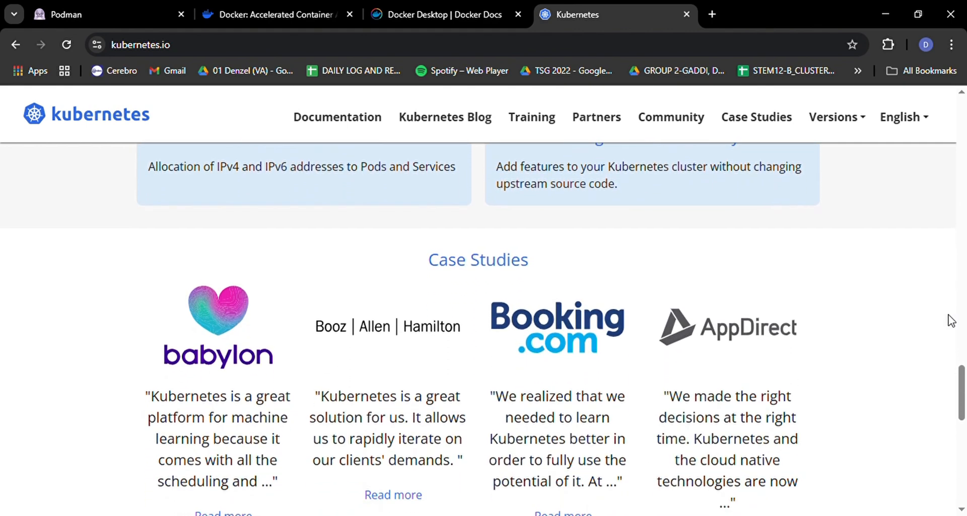
scroll("up", 3)
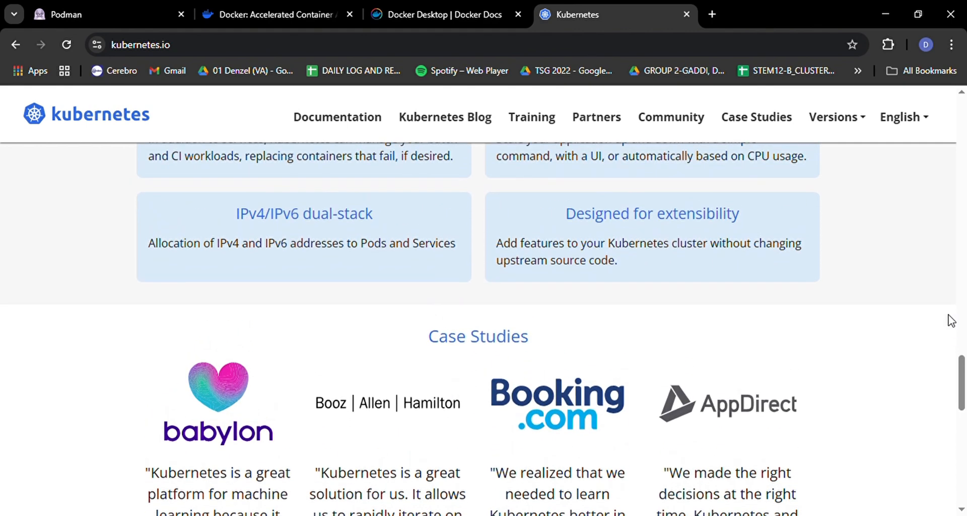
scroll("down", 3)
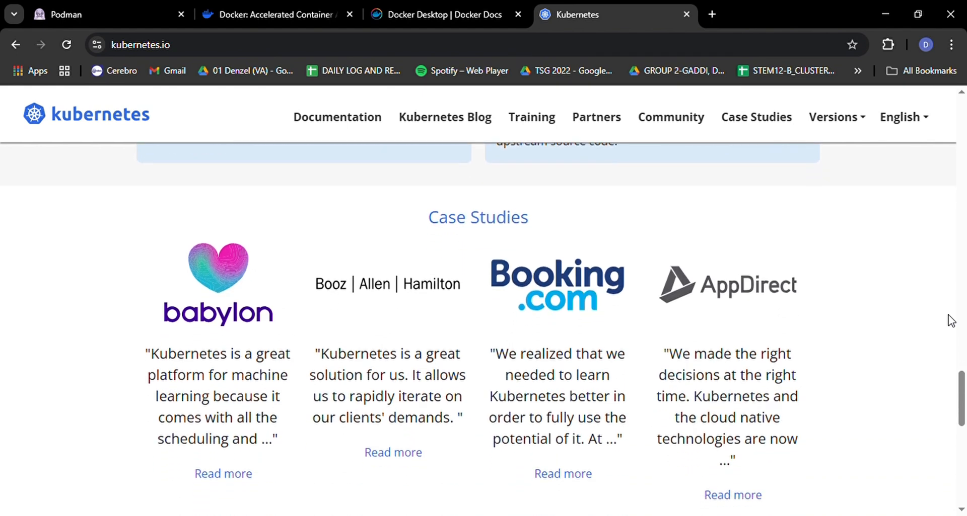
scroll("down", 3)
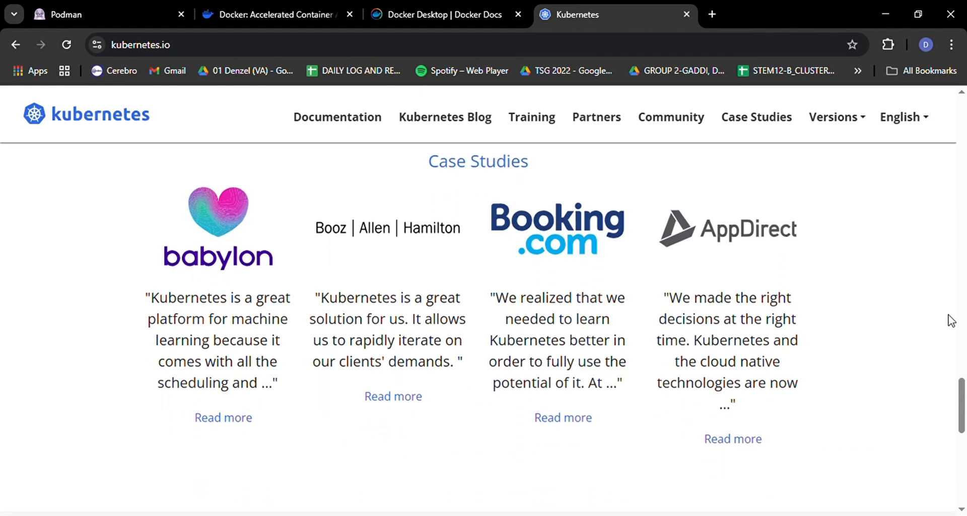
Step: Open the Kubernetes documentation home, then return to the Docker Desktop docs tab
scroll("down", 3)
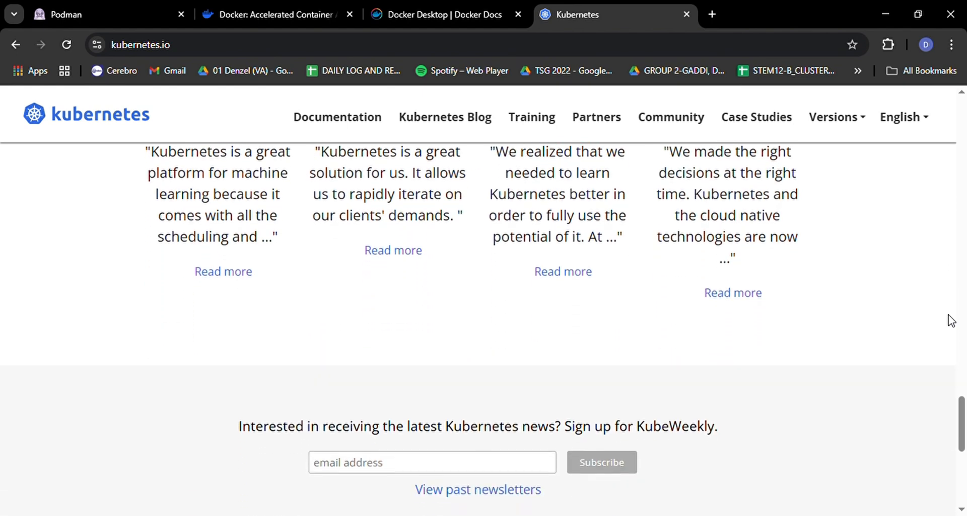
scroll("down", 3)
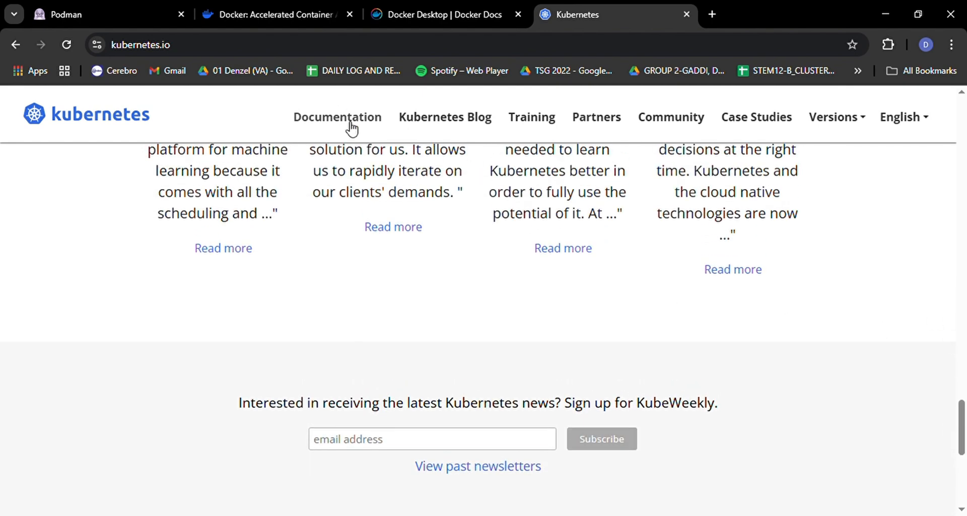
left_click(336, 117)
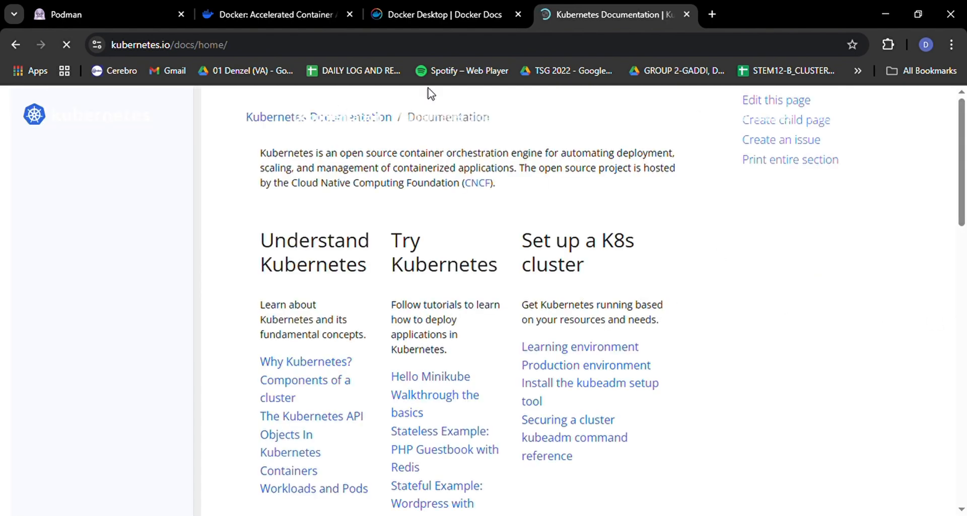
left_click(443, 14)
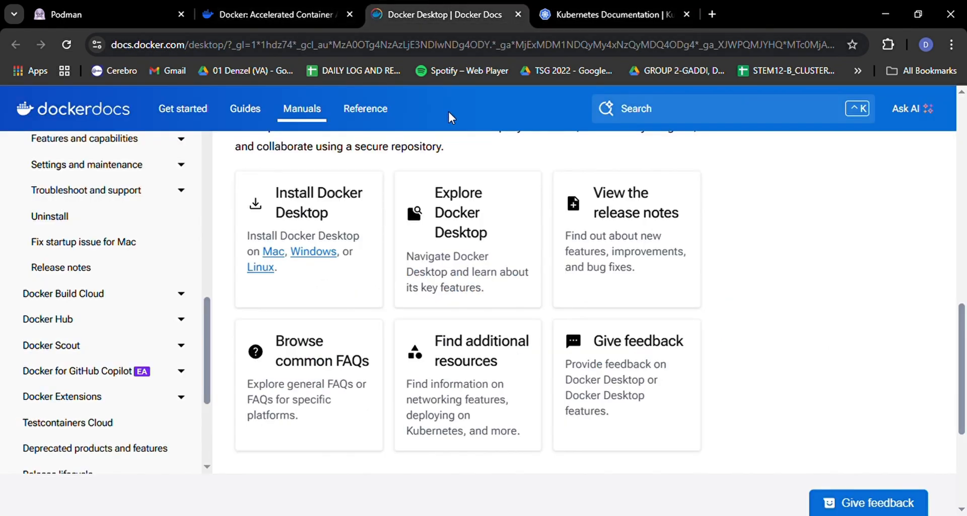
Step: Return to the Docker homepage and scroll past the Fortune 100 logos
left_click(271, 14)
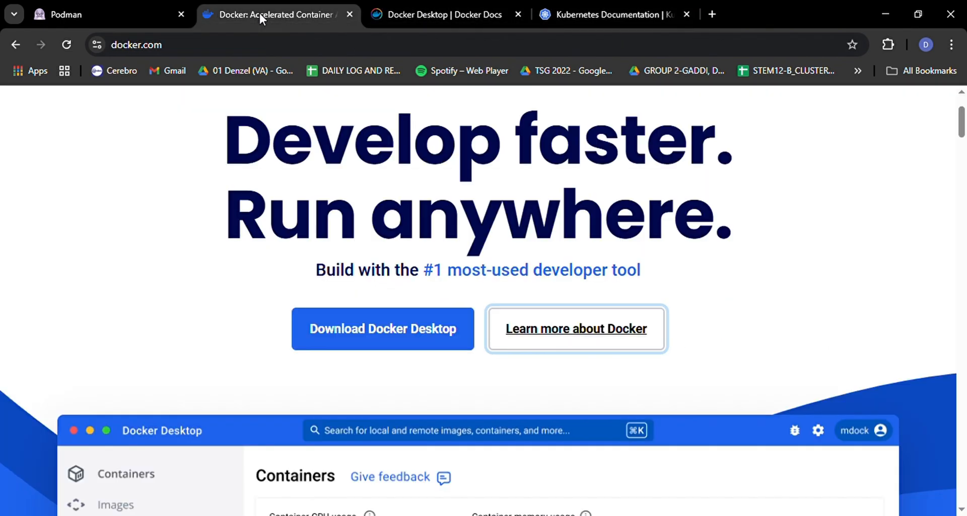
scroll("down", 3)
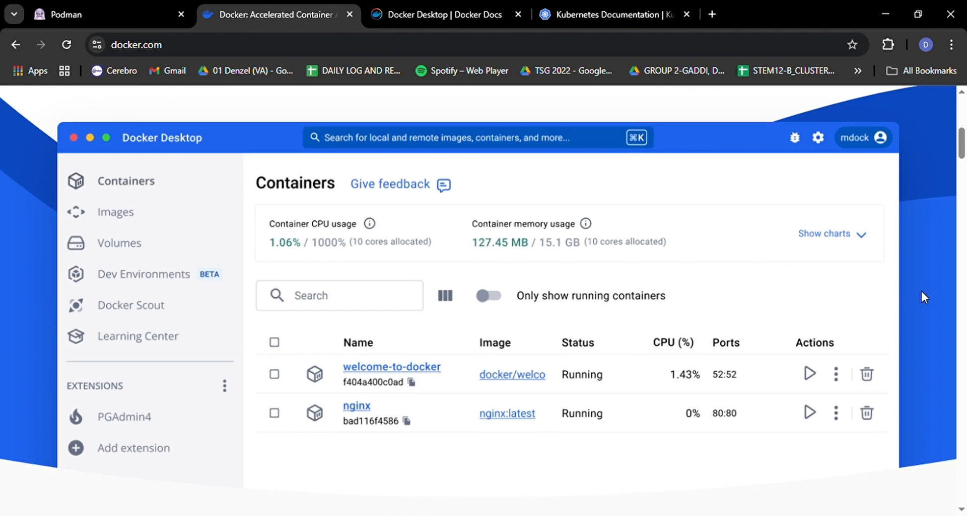
scroll("down", 3)
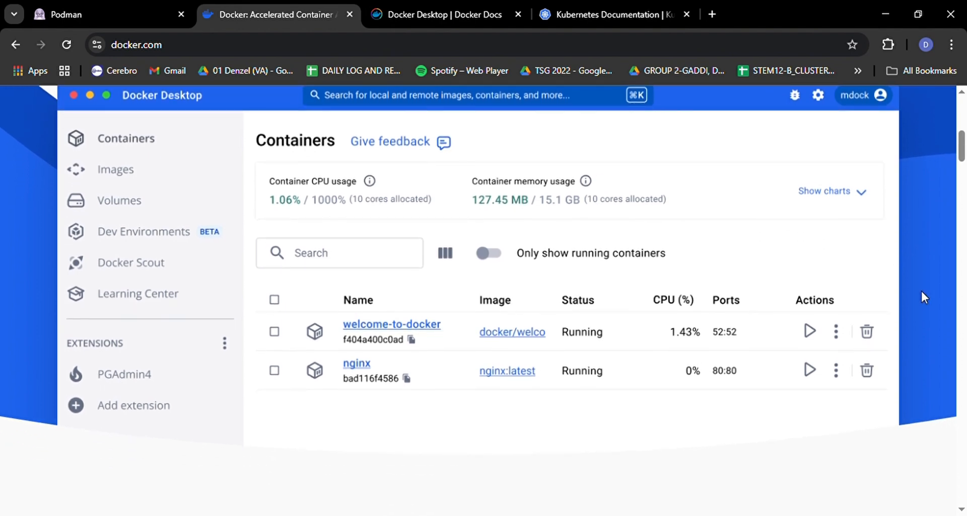
scroll("down", 3)
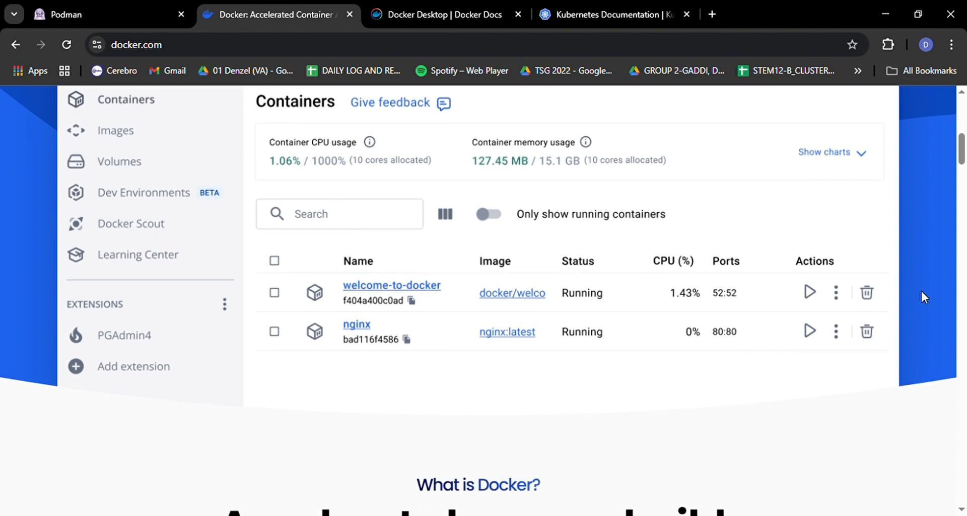
scroll("down", 3)
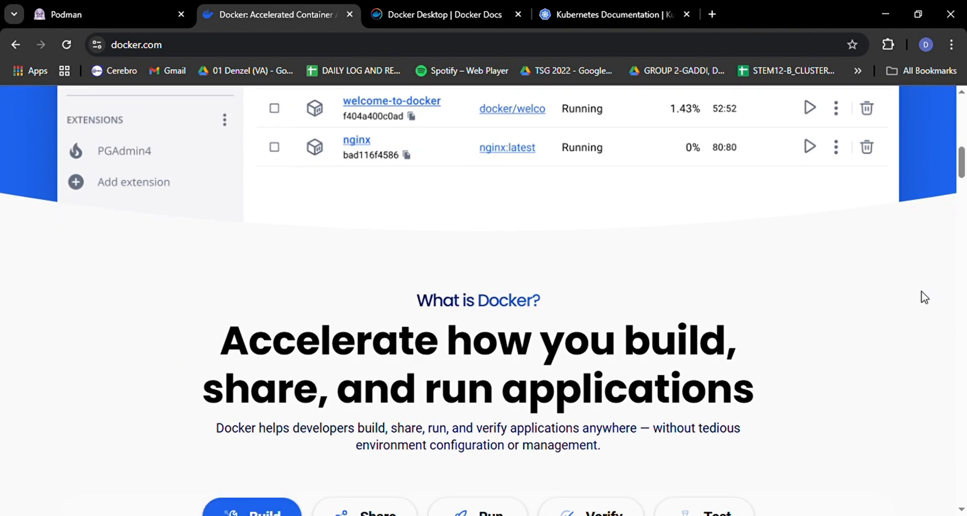
scroll("down", 3)
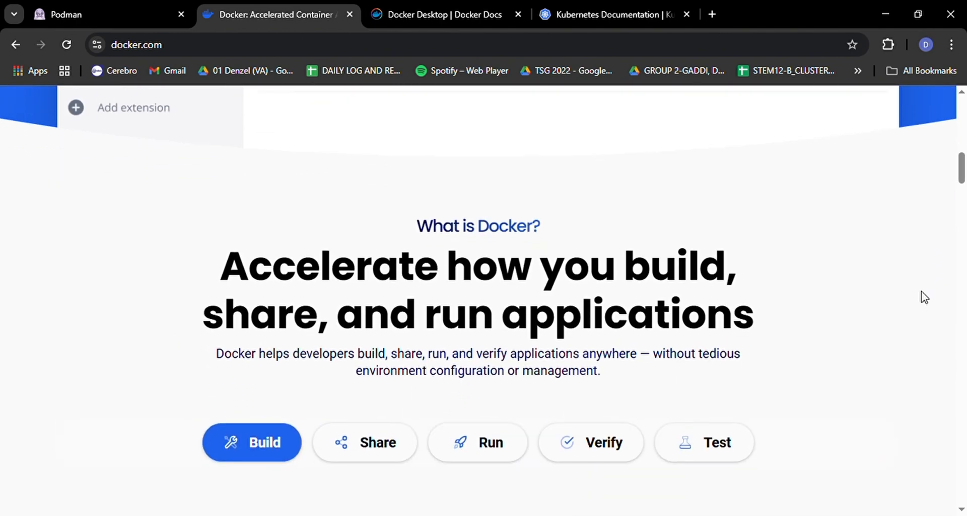
scroll("down", 3)
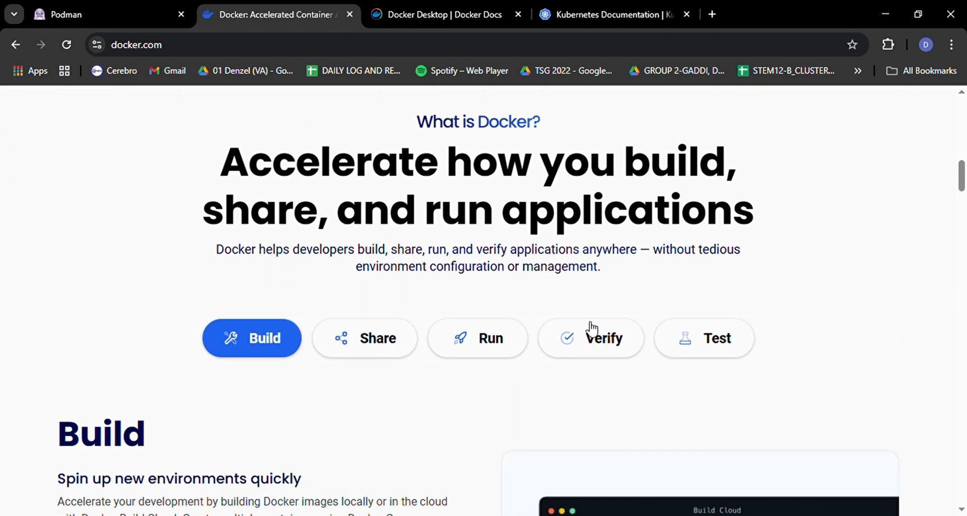
scroll("down", 3)
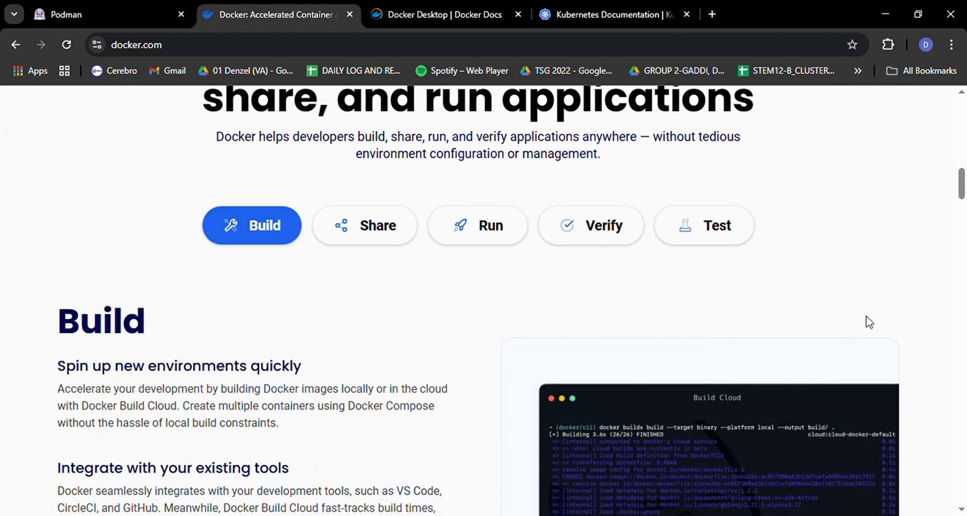
scroll("down", 3)
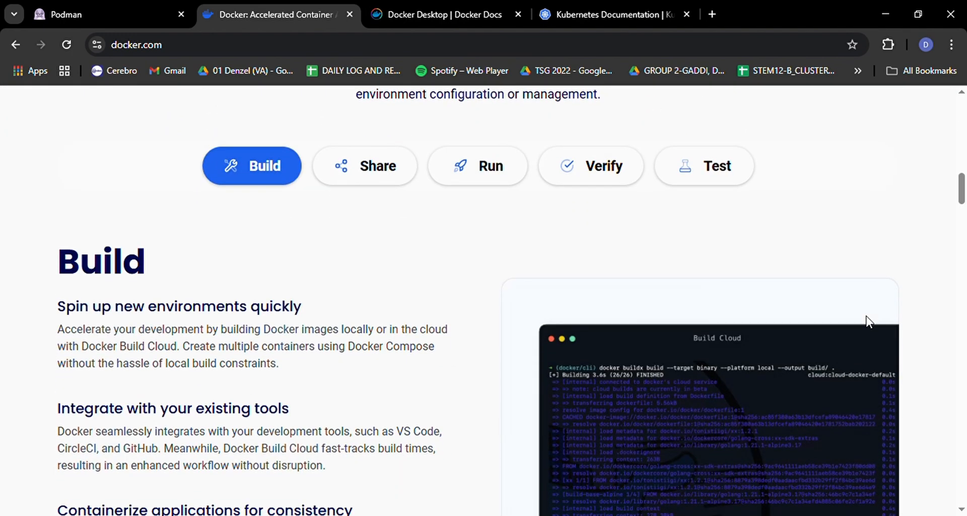
scroll("down", 3)
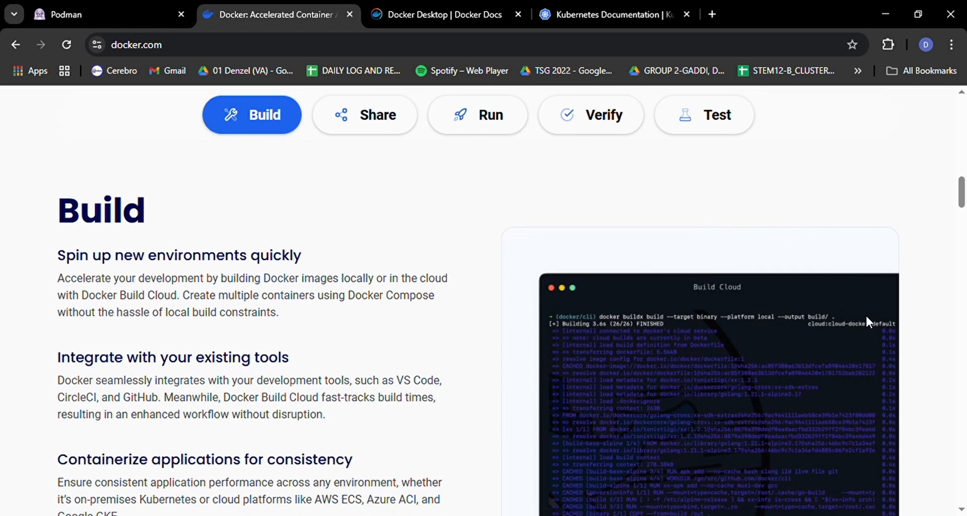
Step: Scroll through Docker's usage stats and the container guide
scroll("down", 3)
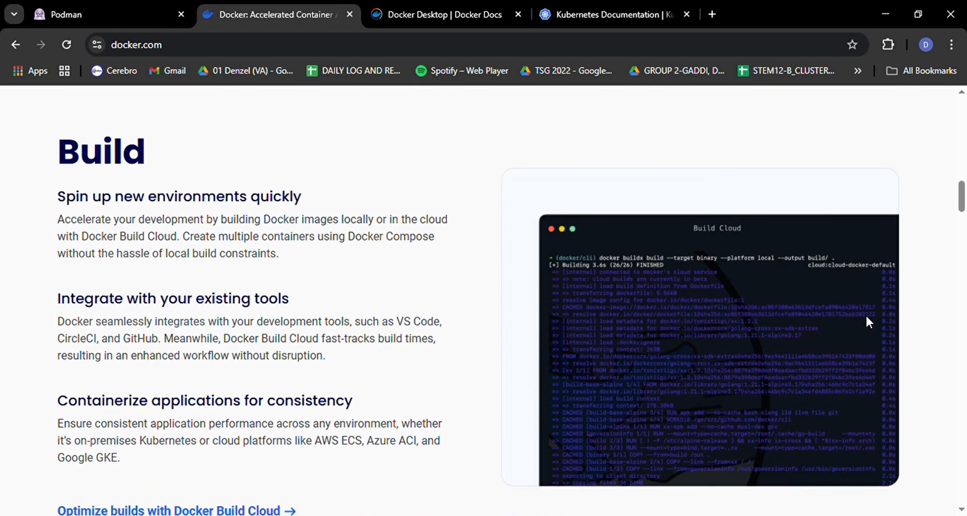
scroll("down", 3)
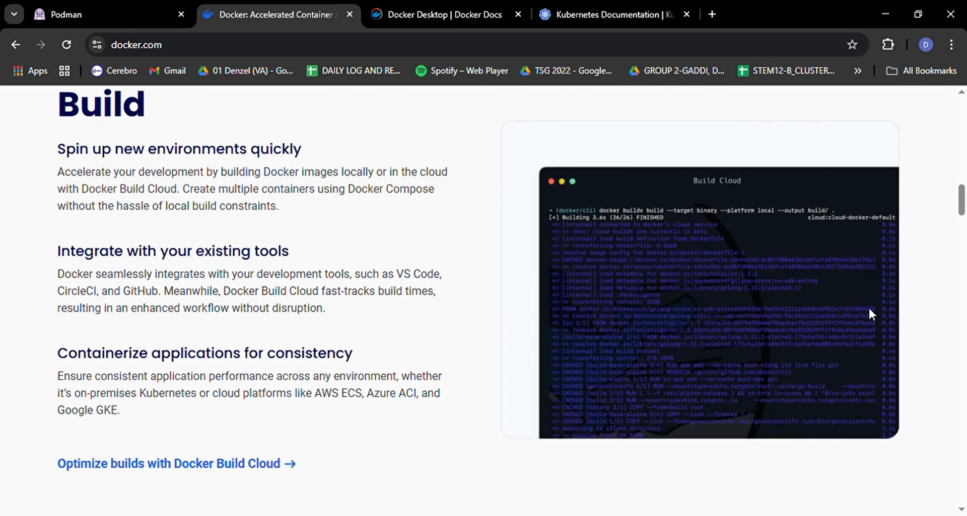
scroll("down", 3)
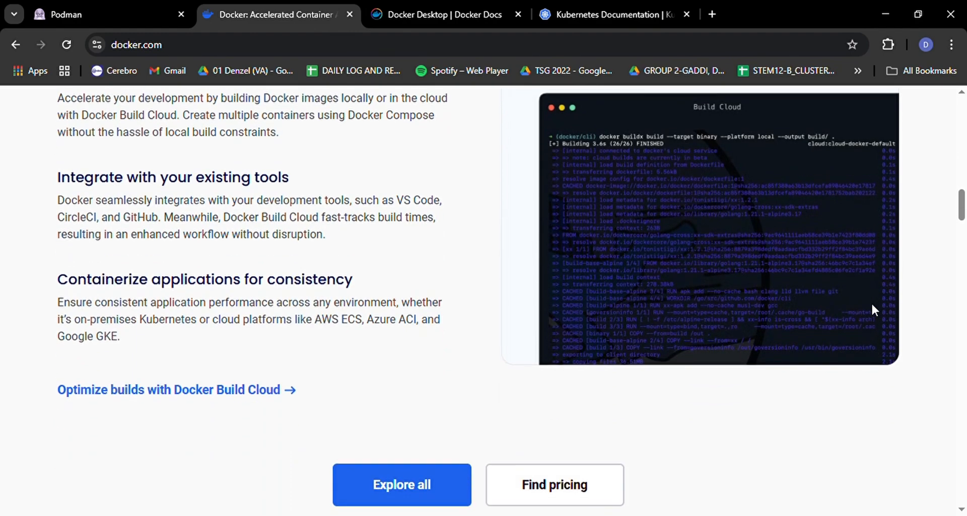
scroll("down", 3)
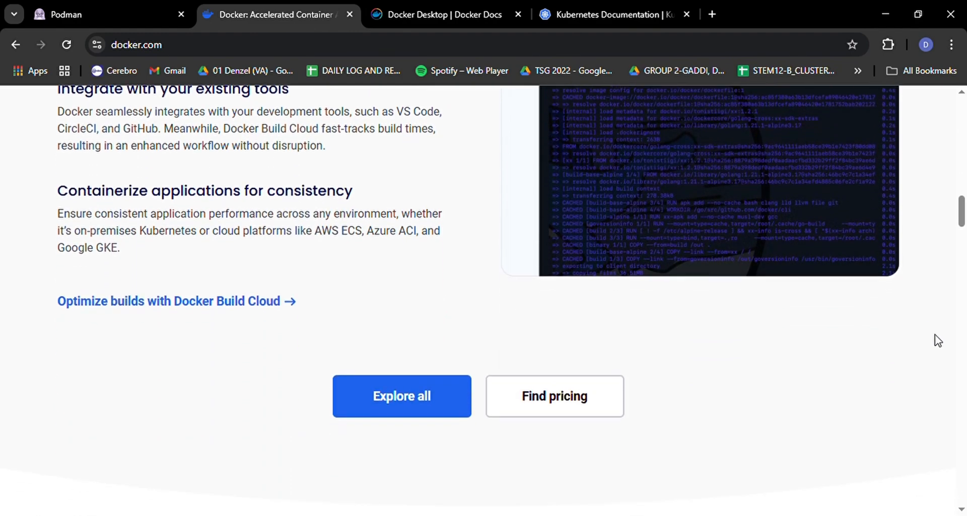
scroll("down", 3)
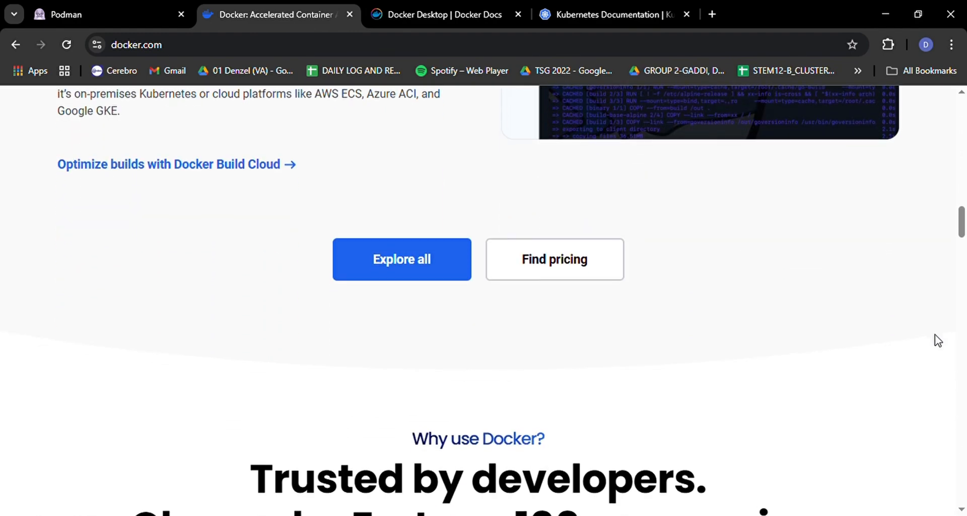
scroll("down", 3)
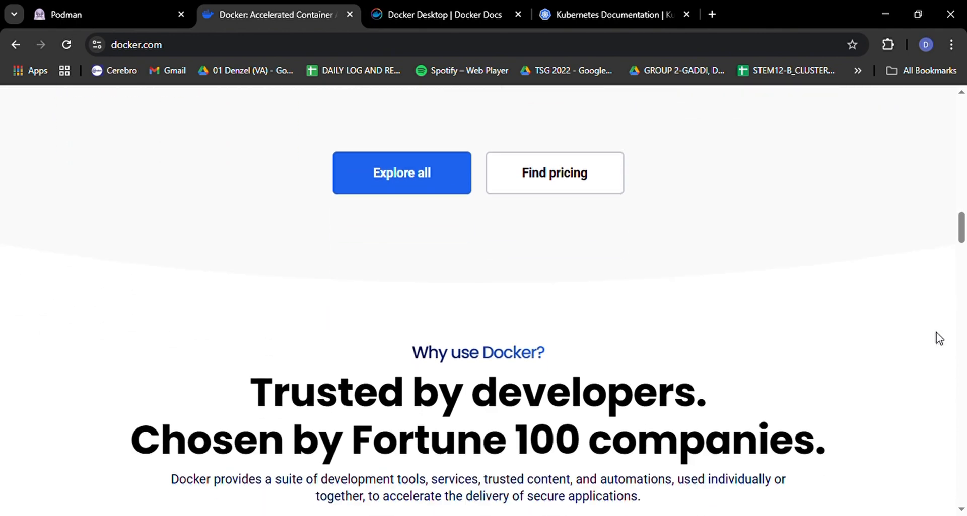
scroll("down", 3)
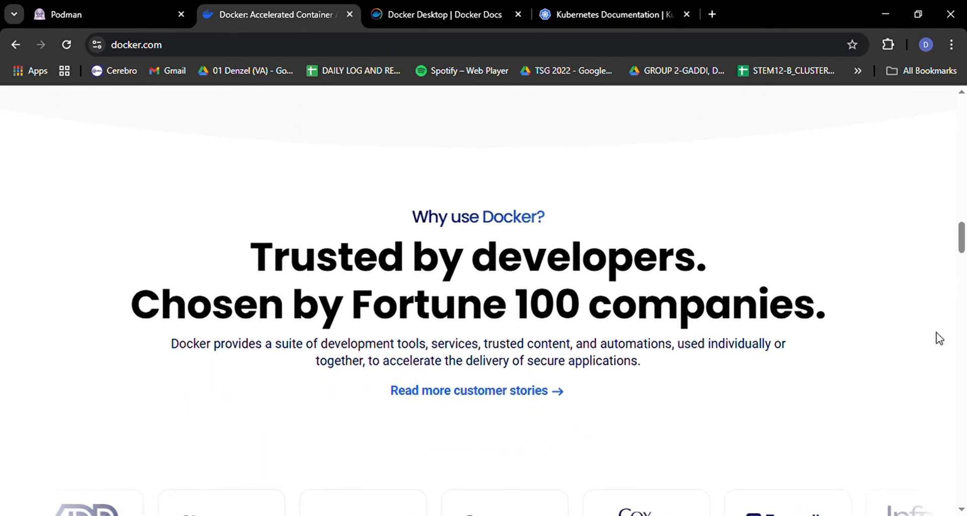
scroll("down", 3)
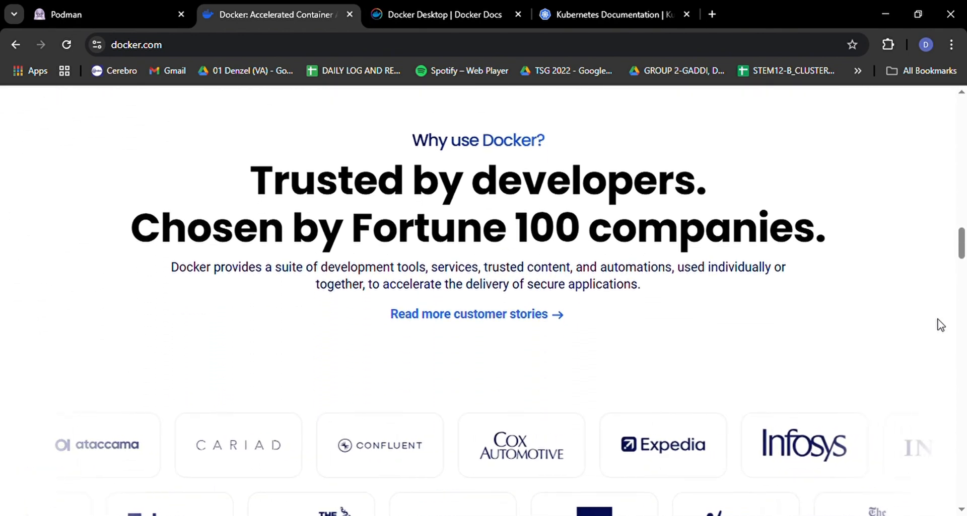
scroll("down", 3)
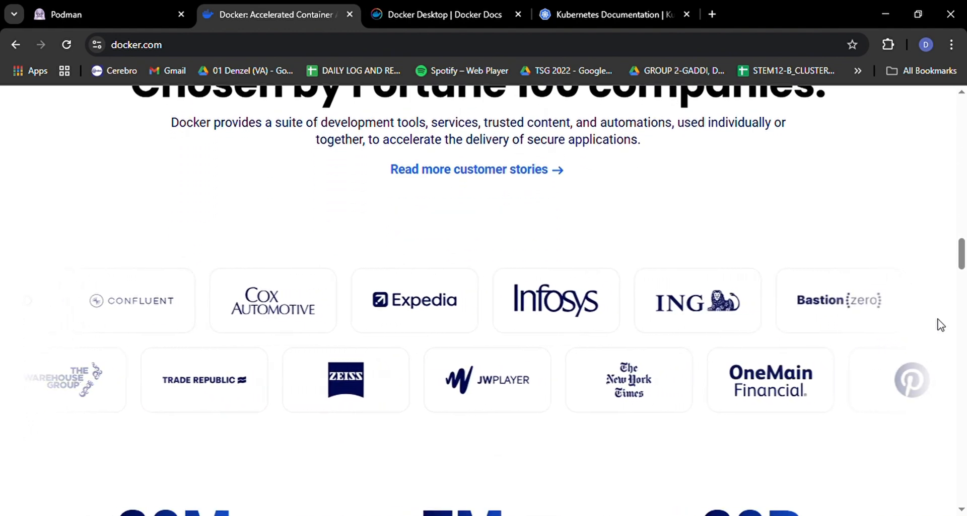
Step: Scroll down to the Meet the community cards
scroll("down", 3)
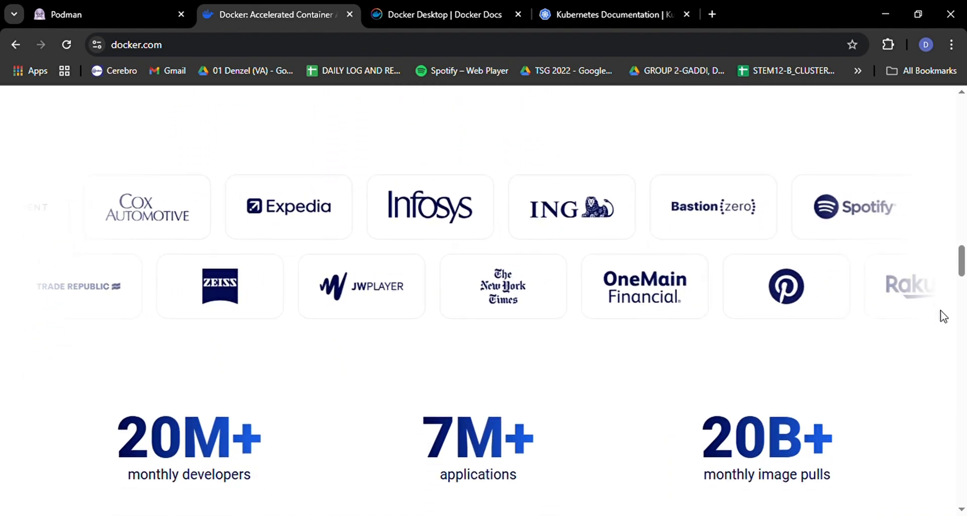
scroll("down", 3)
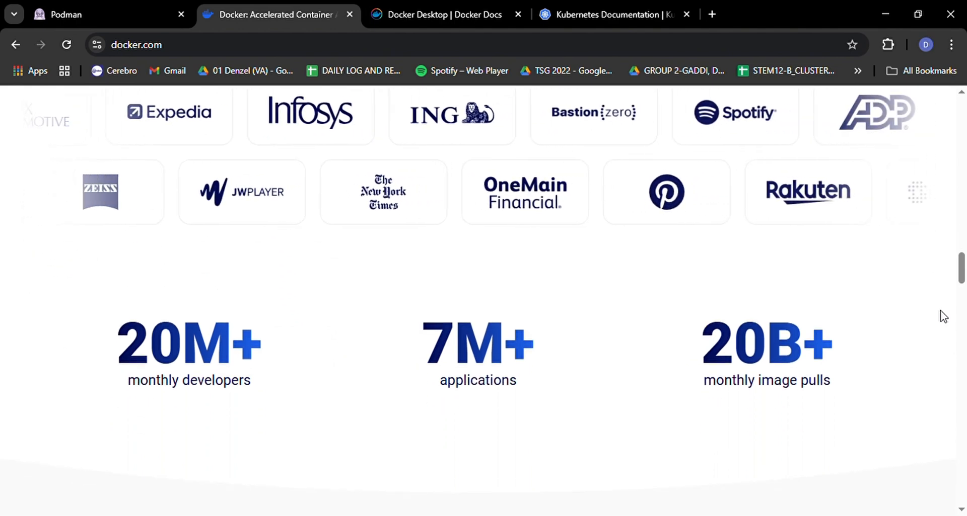
scroll("down", 3)
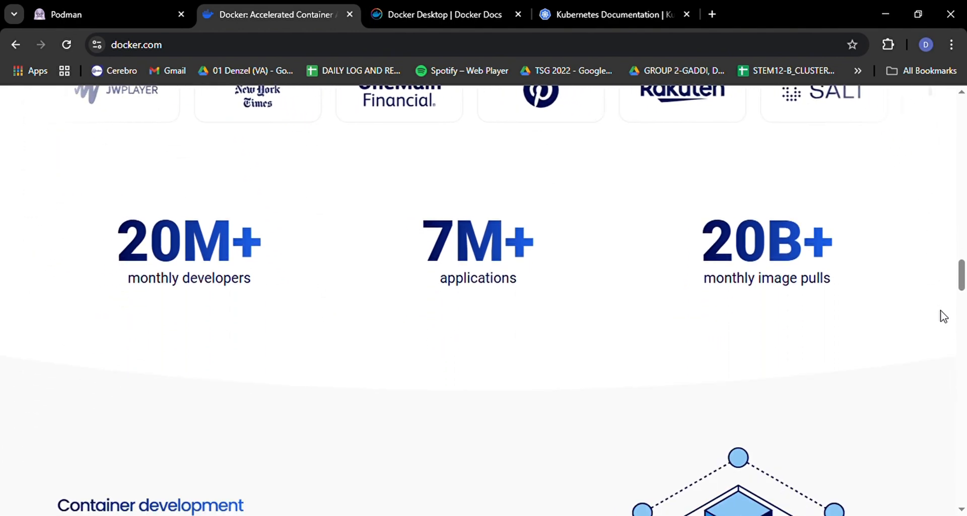
scroll("down", 3)
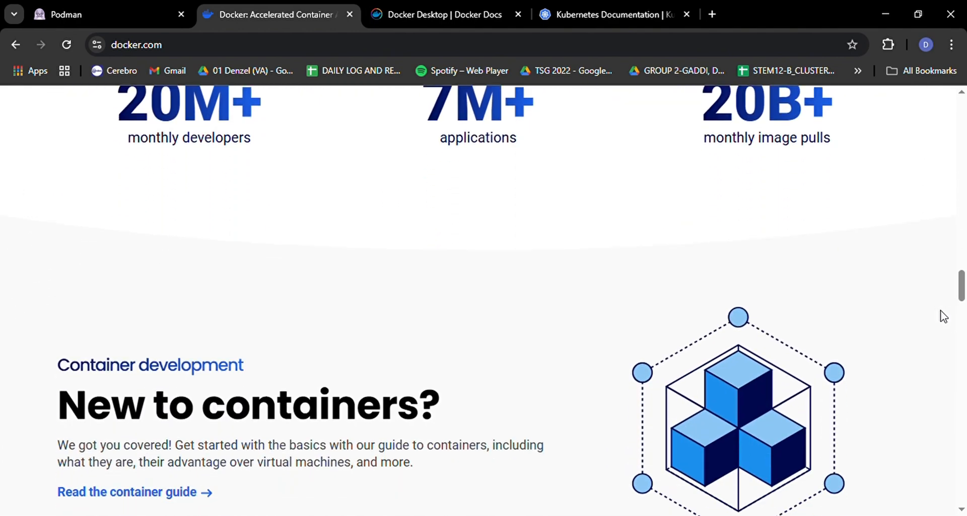
scroll("down", 3)
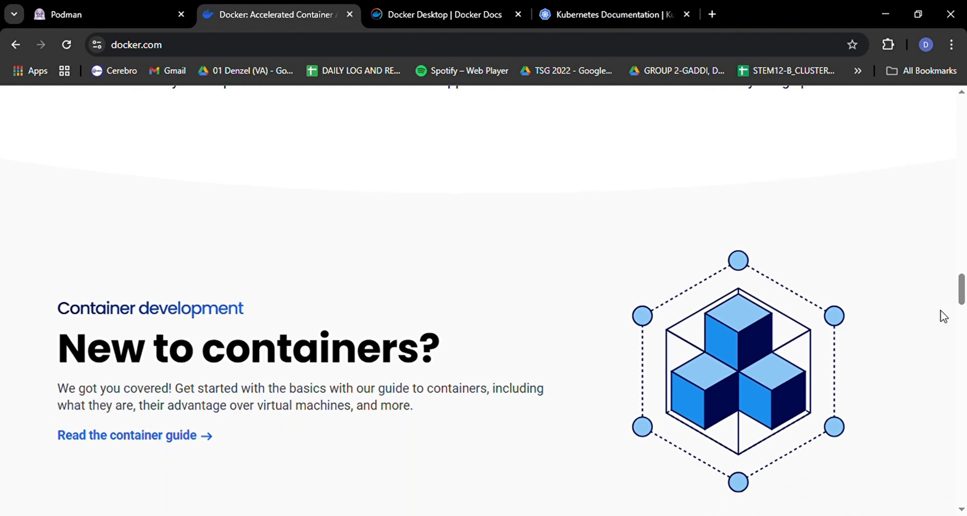
scroll("down", 3)
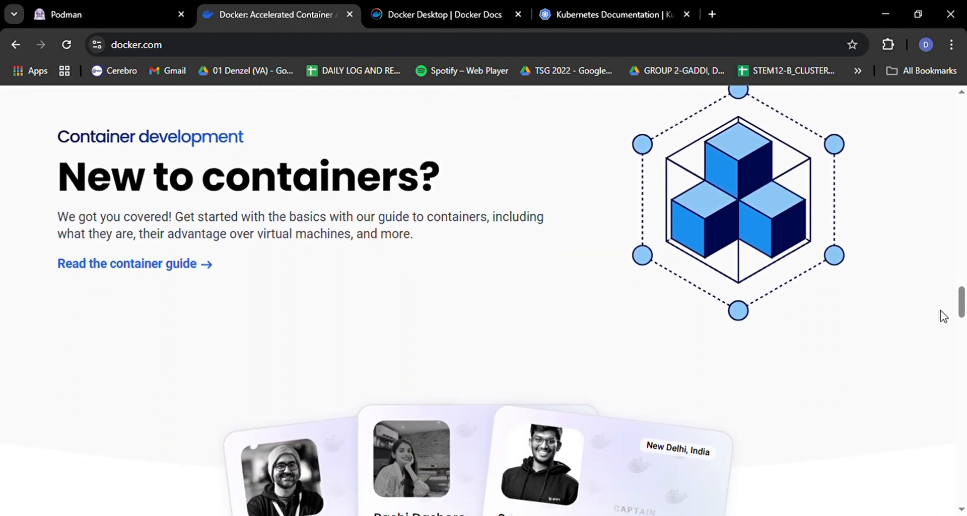
scroll("down", 3)
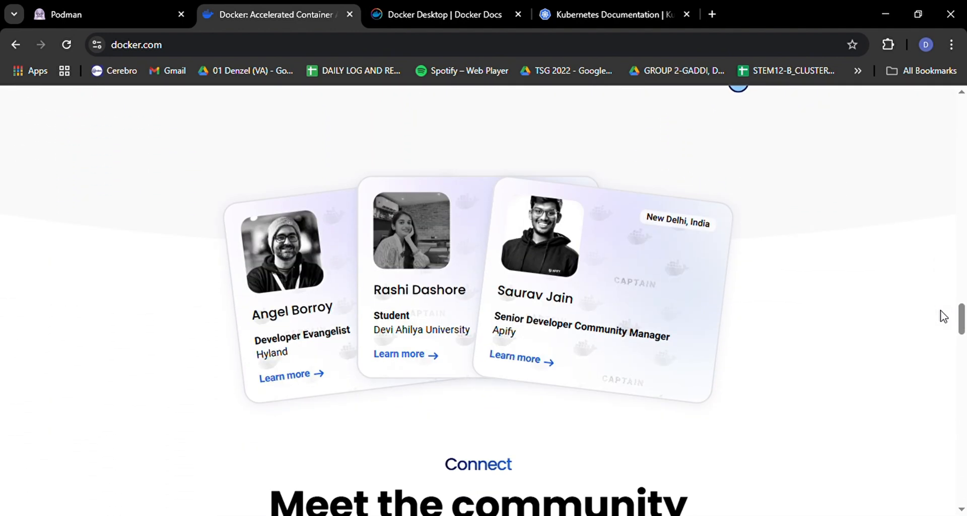
scroll("down", 3)
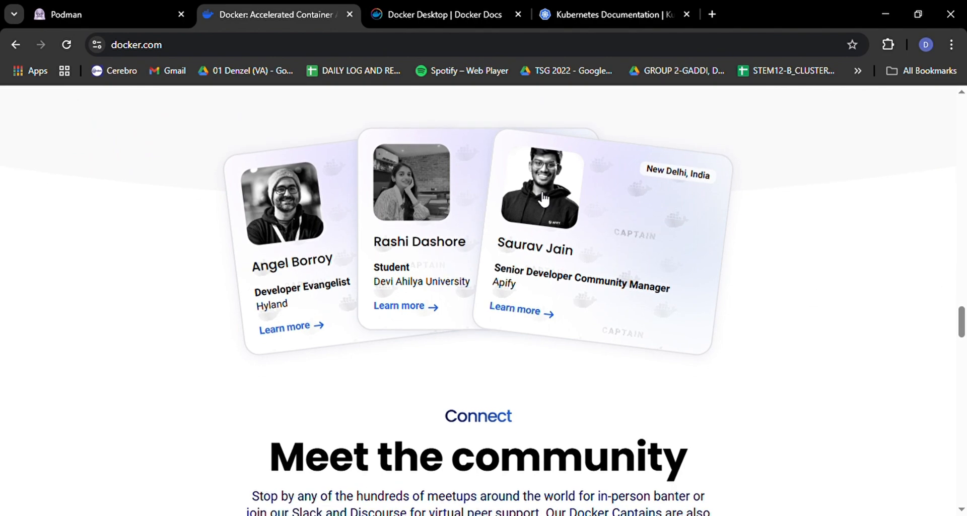
Step: Switch to podman.io and scroll past compatible tools and testimonials
left_click(65, 15)
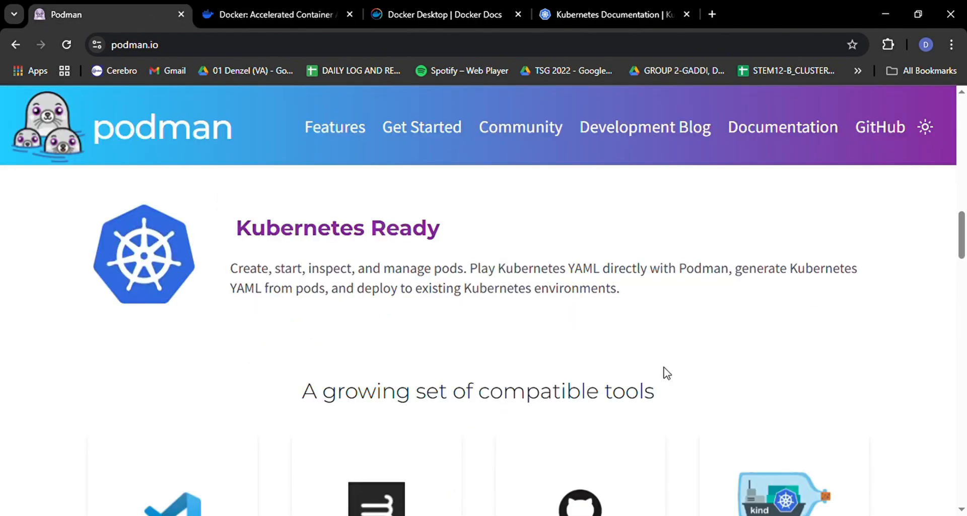
scroll("down", 3)
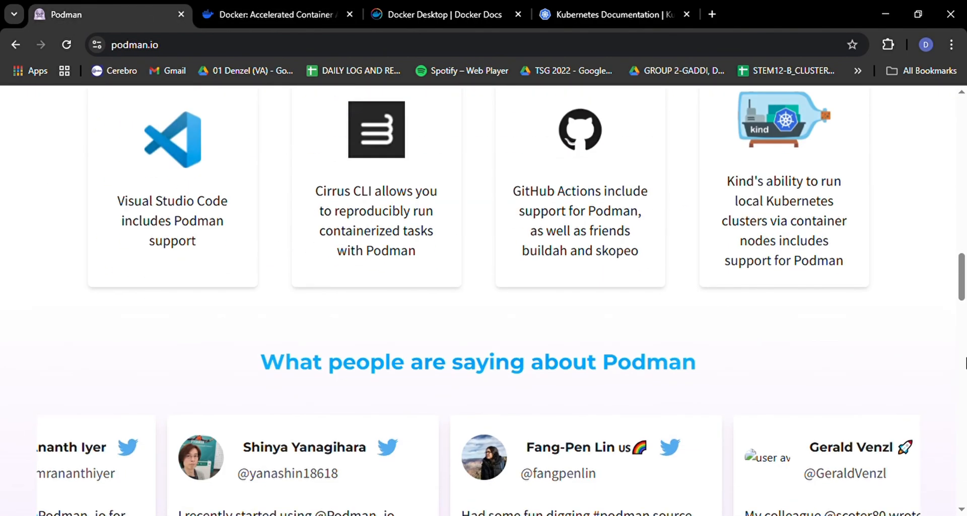
scroll("down", 3)
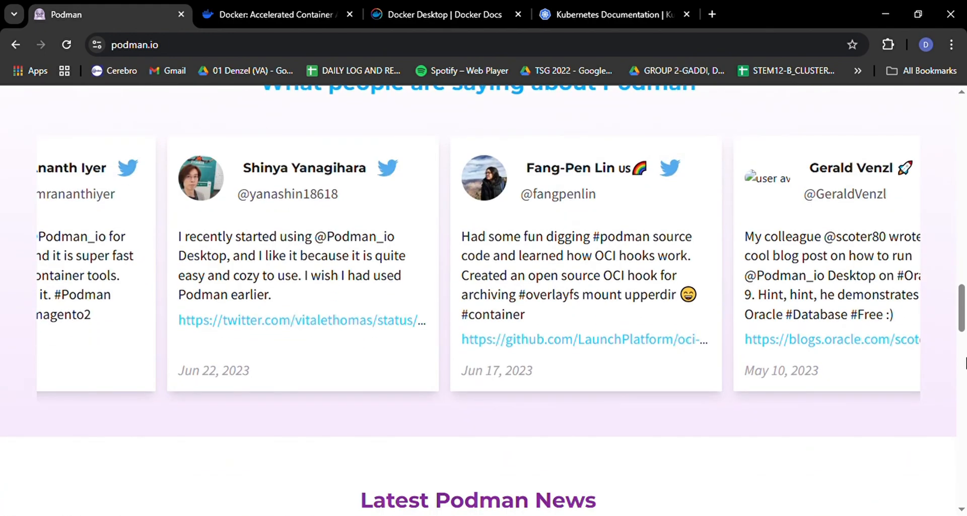
scroll("down", 3)
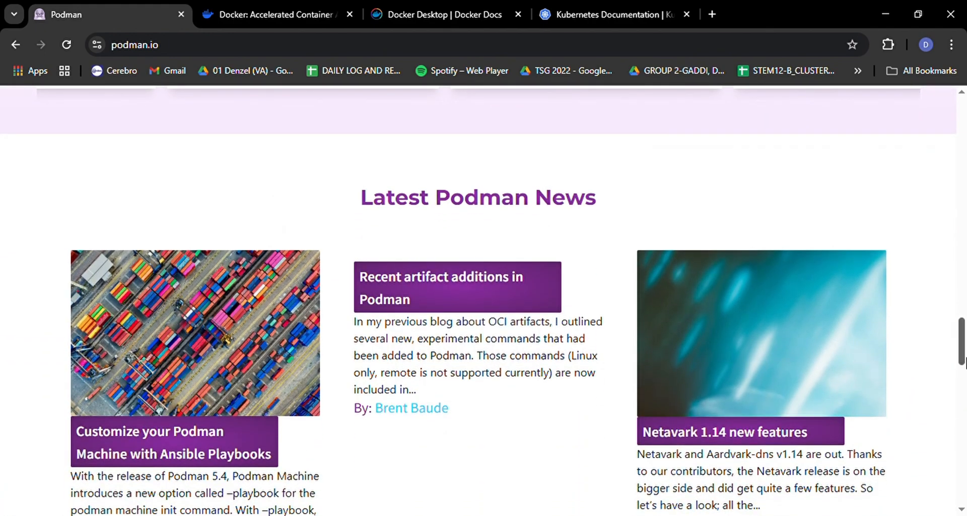
scroll("down", 3)
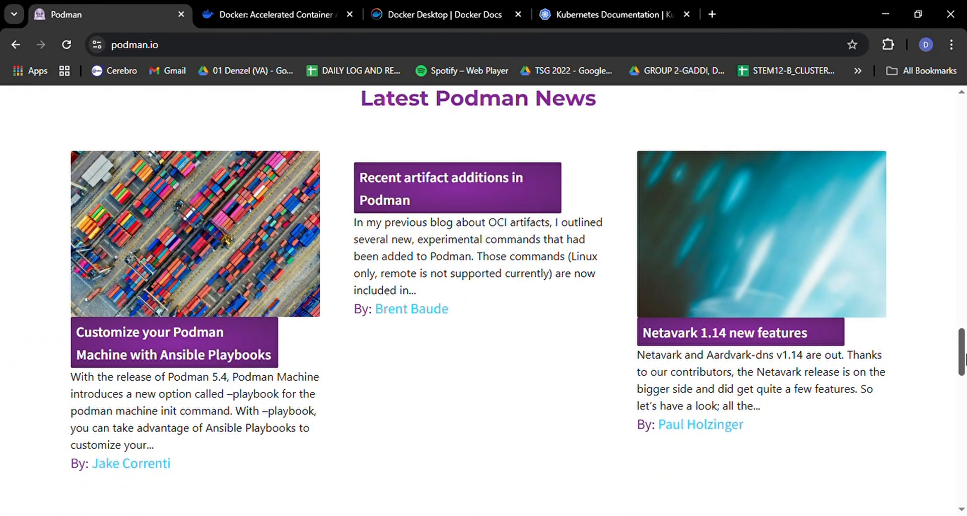
mouse_move(941, 441)
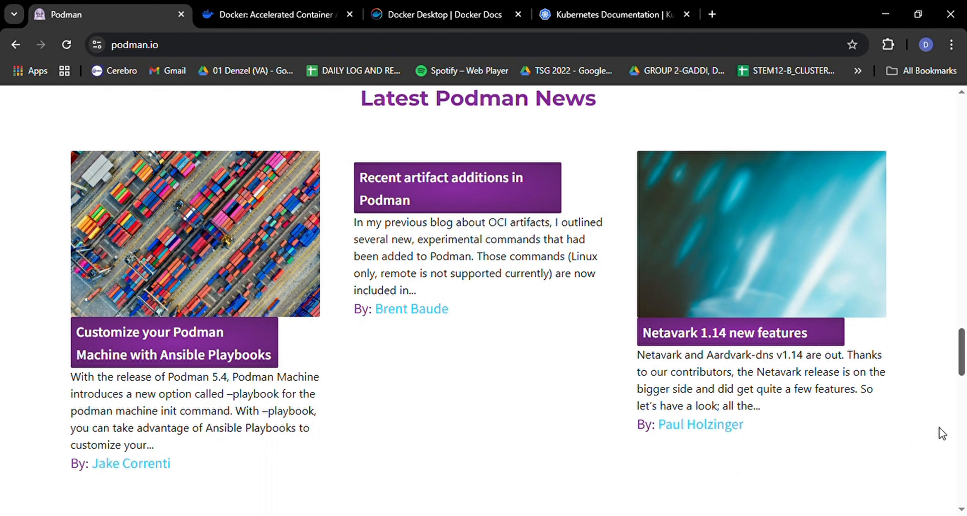
Step: Scroll through the latest news to the Container Commandos coloring book
scroll("down", 3)
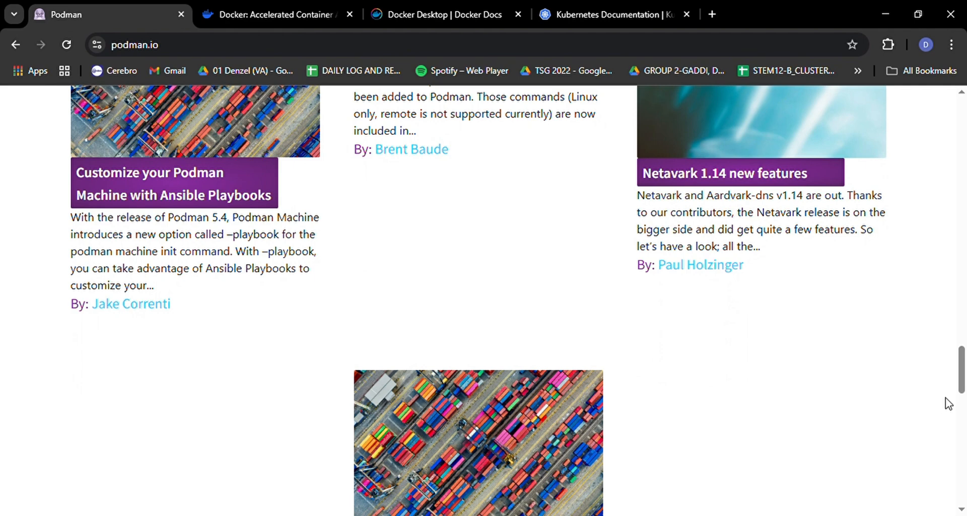
scroll("down", 3)
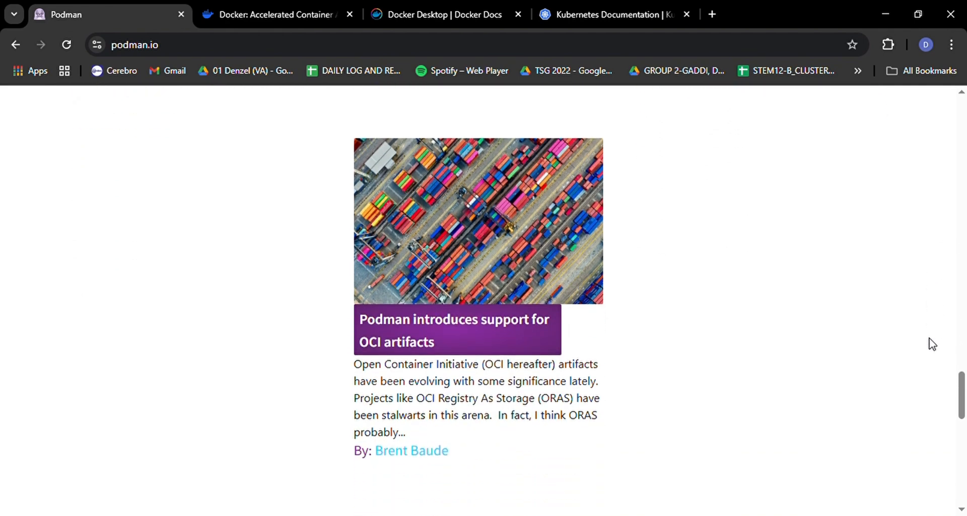
scroll("down", 3)
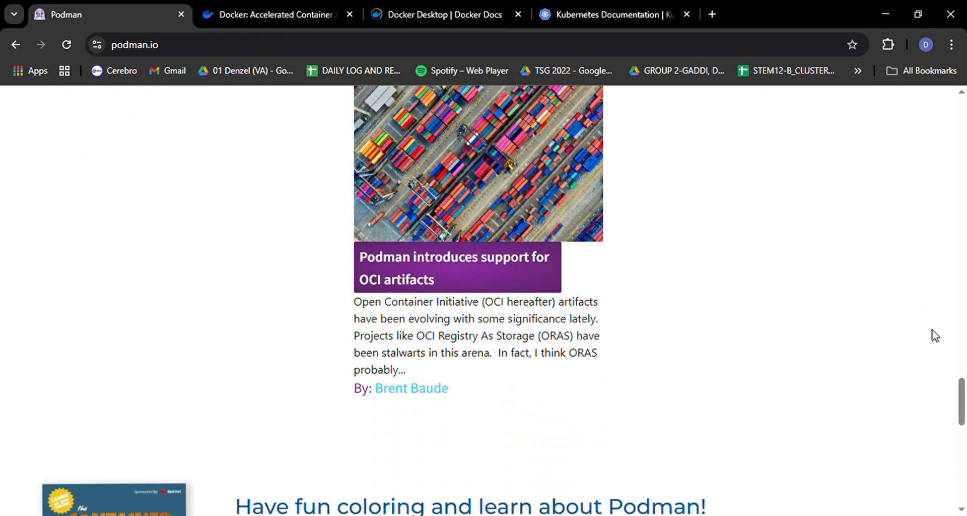
scroll("down", 3)
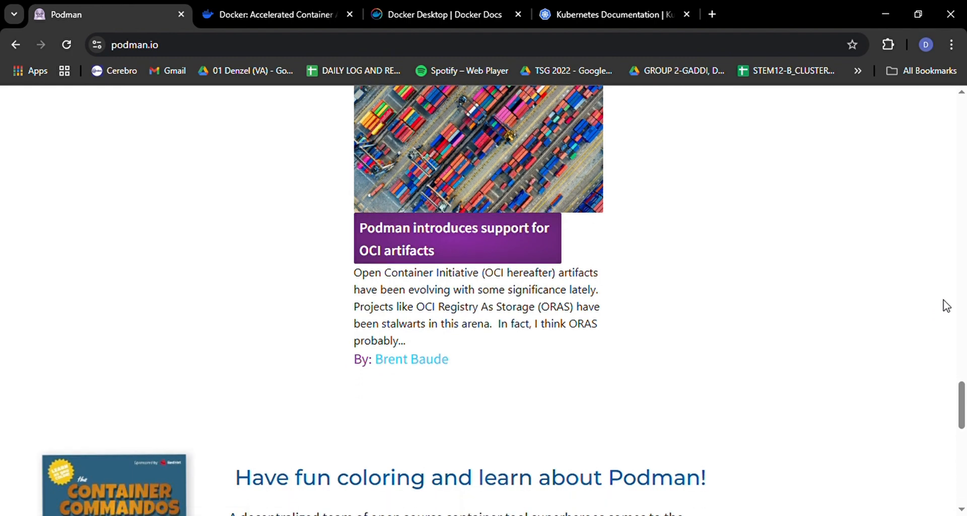
scroll("down", 3)
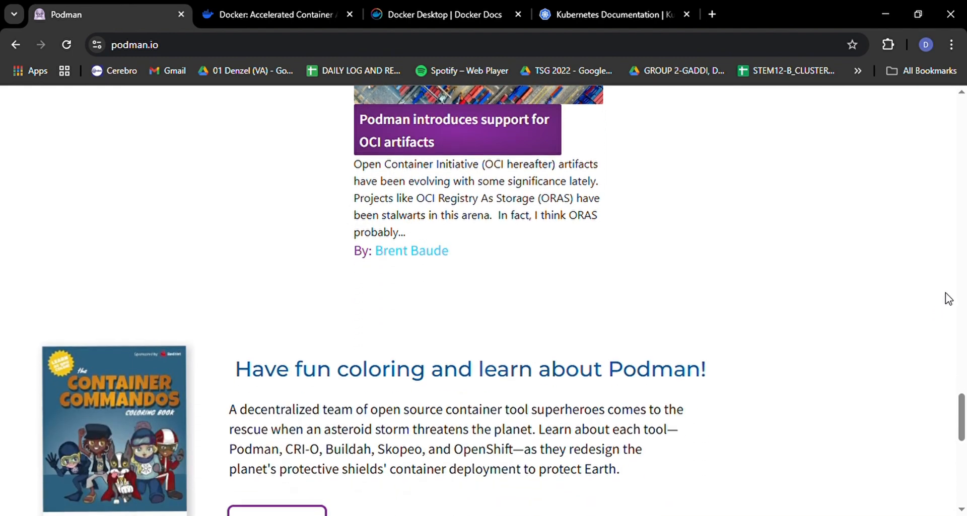
scroll("down", 3)
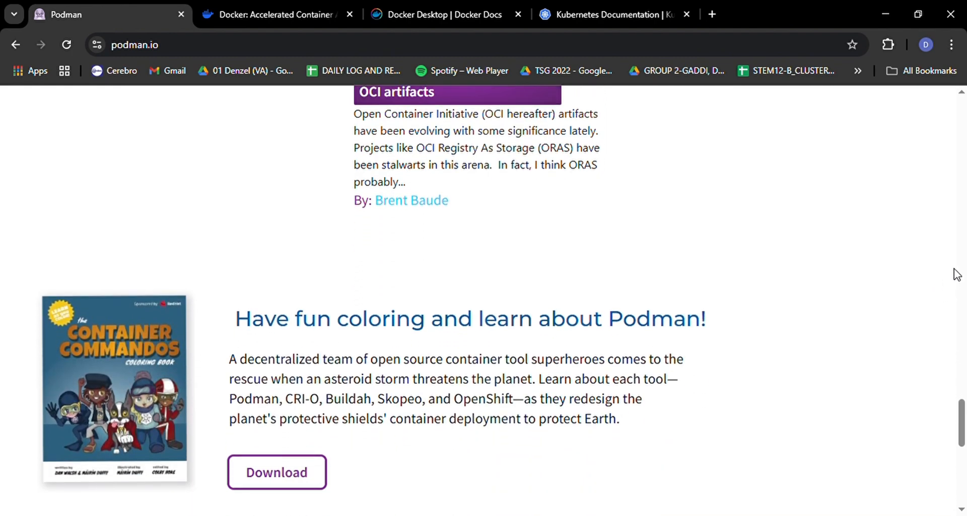
Step: Switch to the Kubernetes Documentation home and scroll down the page
left_click(607, 14)
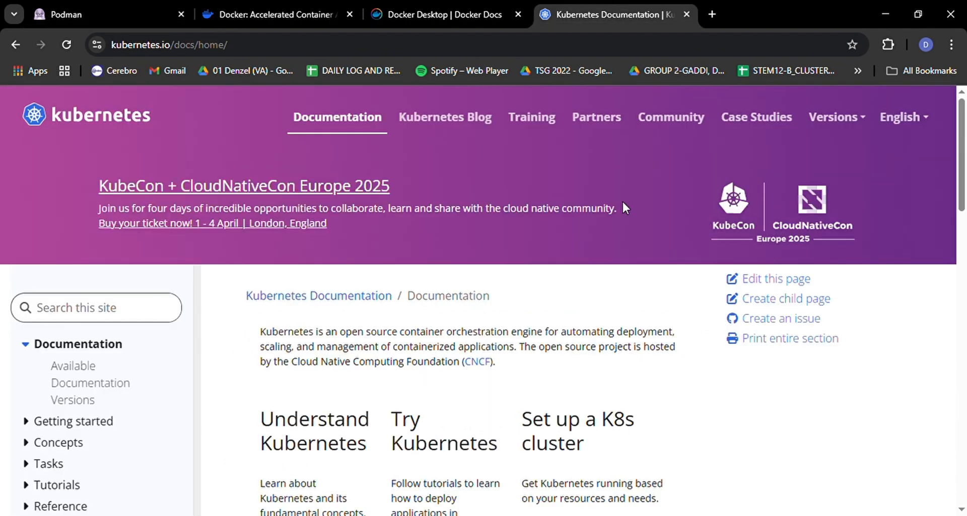
scroll("down", 3)
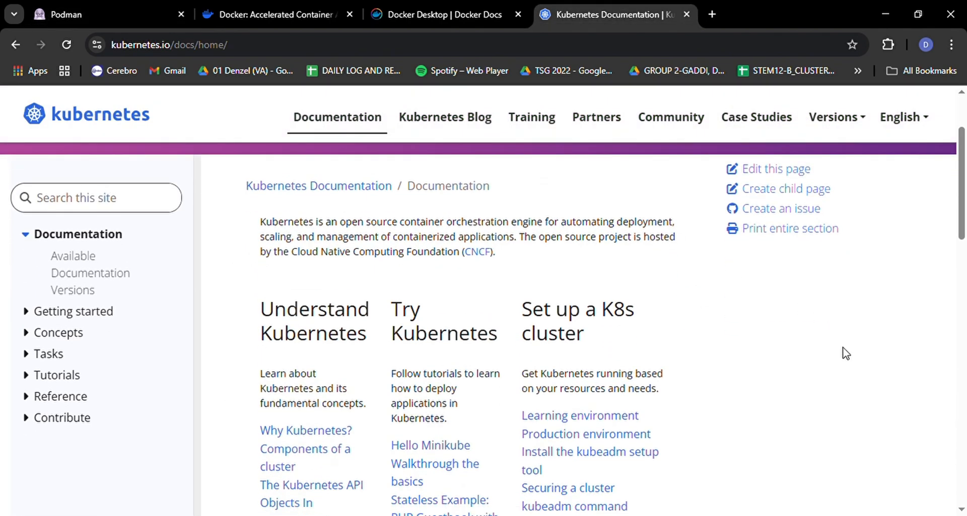
scroll("down", 3)
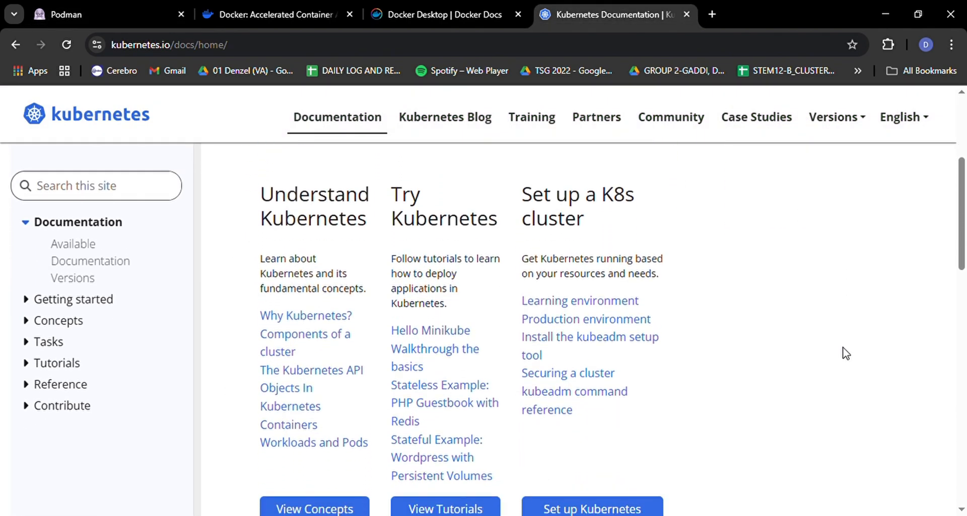
scroll("down", 3)
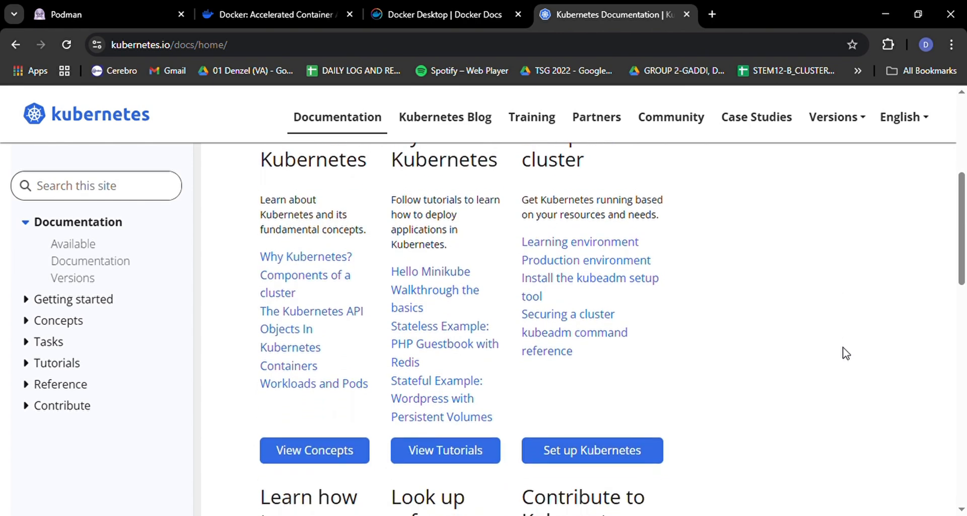
scroll("down", 3)
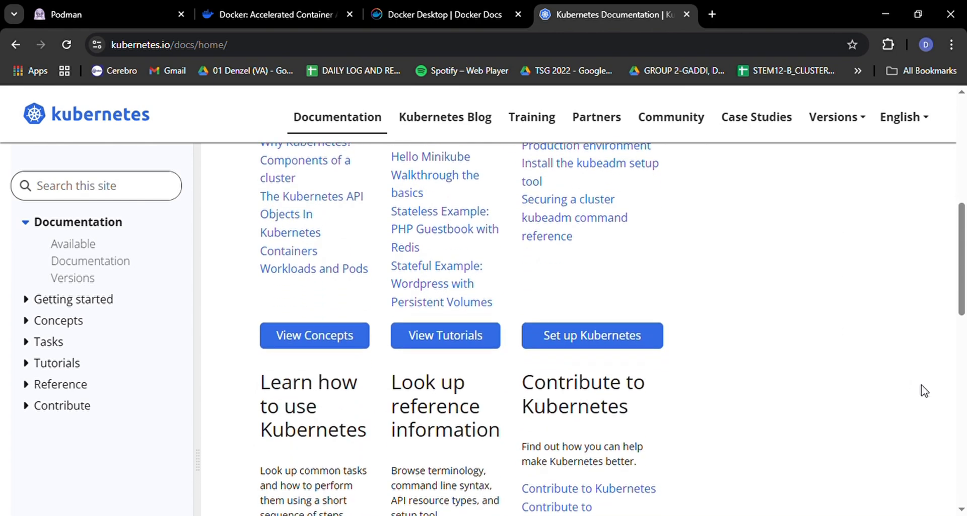
scroll("down", 3)
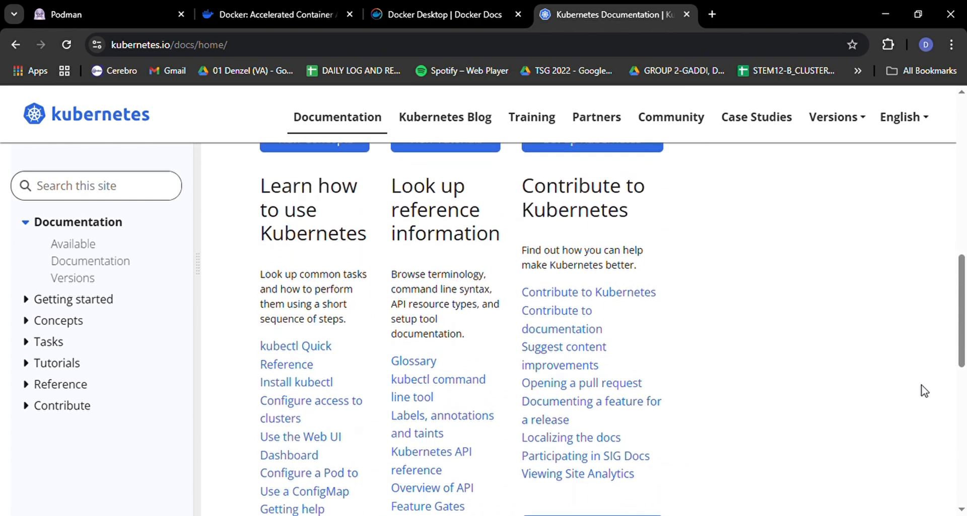
Step: Reach the end of the docs home and open the Kubernetes Training page
scroll("down", 3)
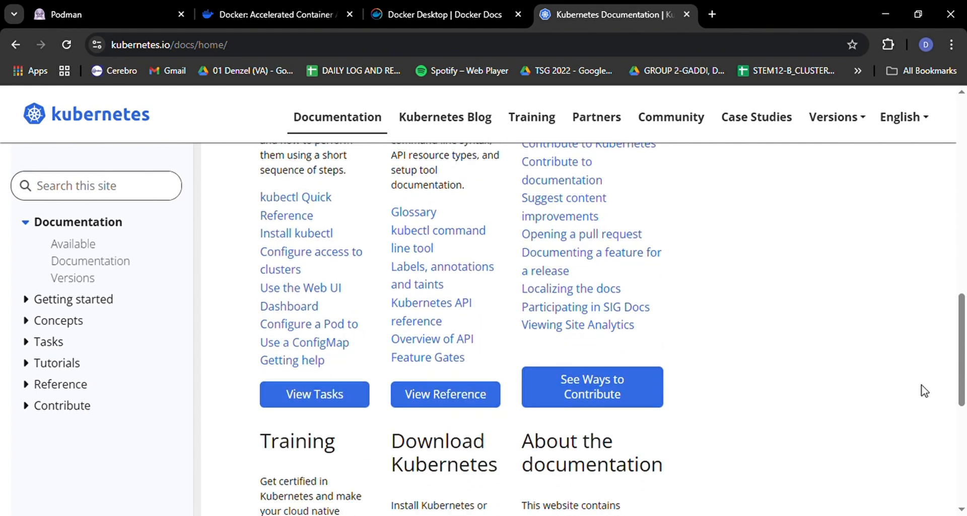
scroll("down", 3)
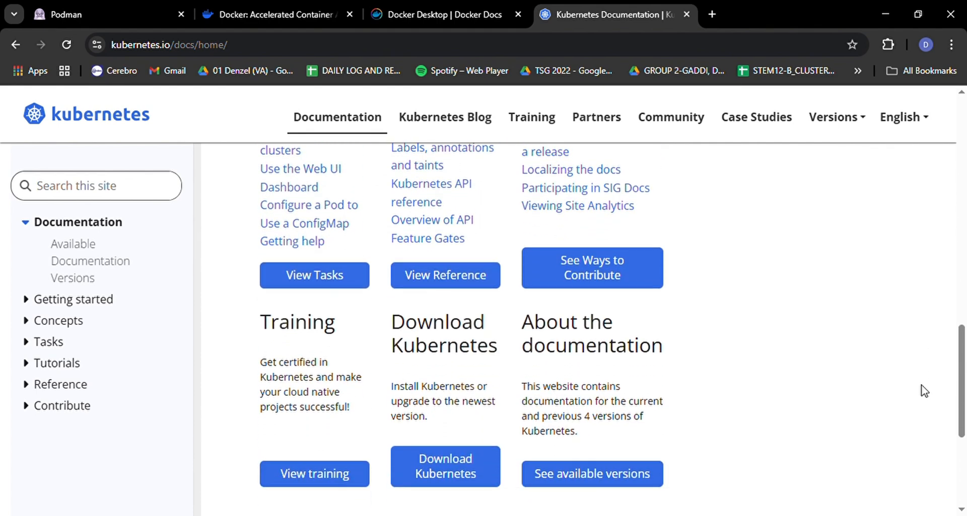
scroll("down", 3)
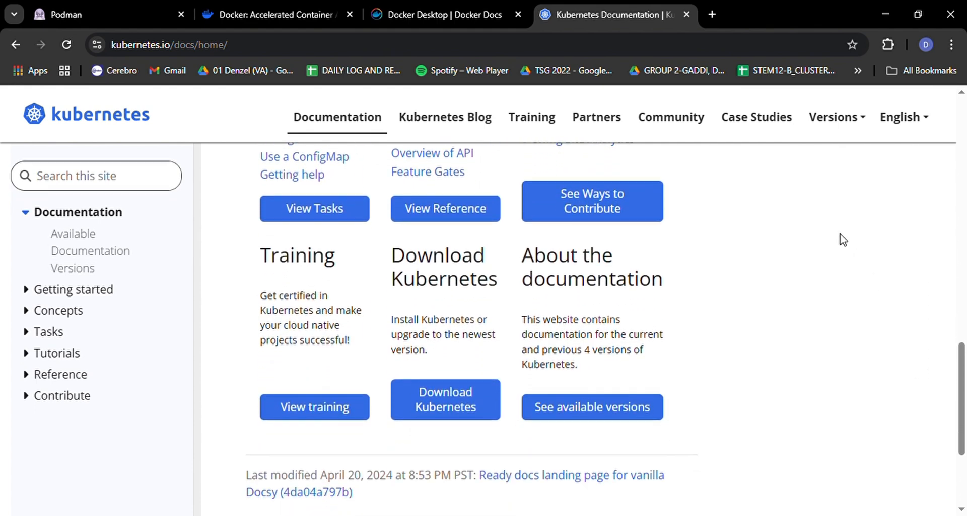
mouse_move(543, 125)
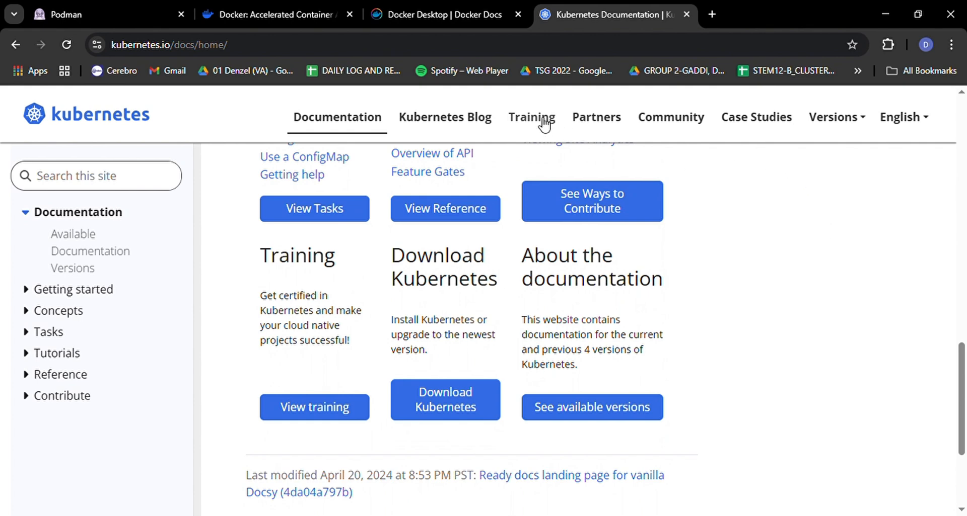
left_click(531, 117)
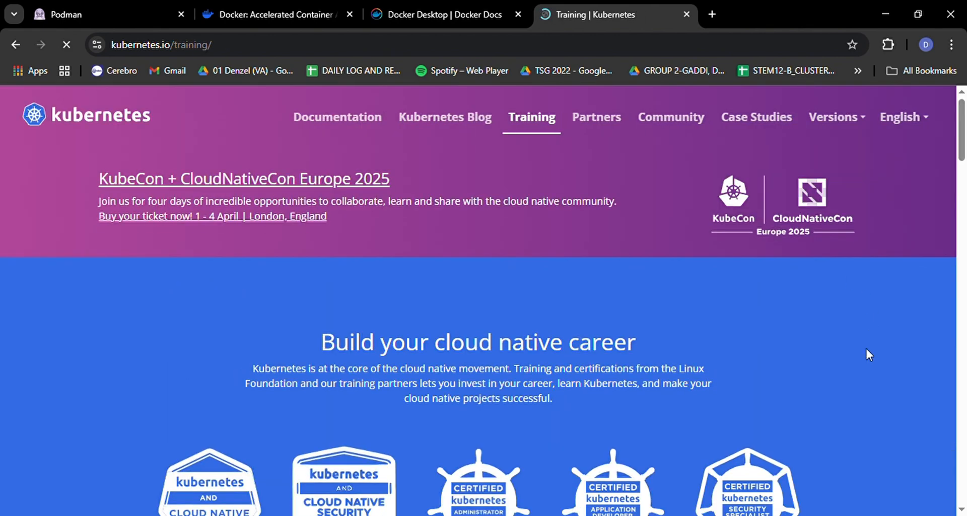
Step: Open the Kubernetes Case Studies page from the top navigation
scroll("down", 3)
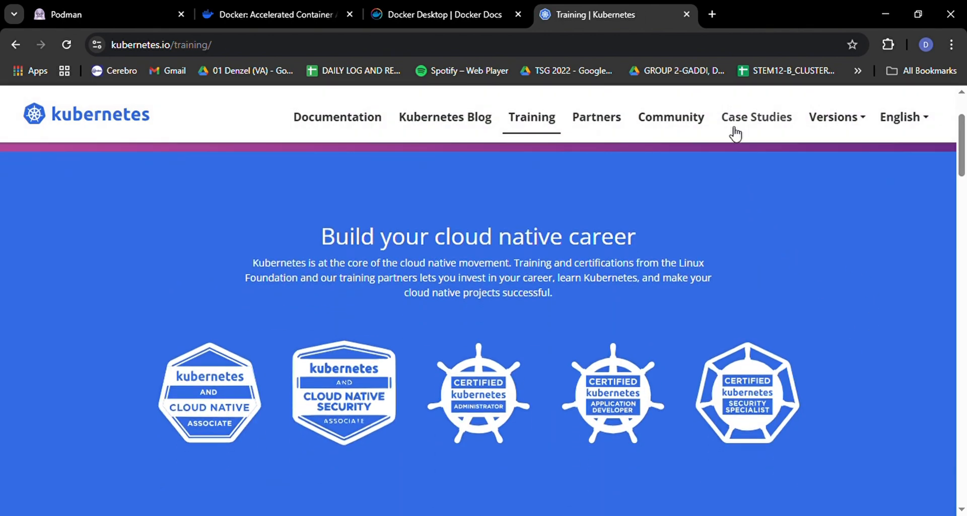
left_click(756, 117)
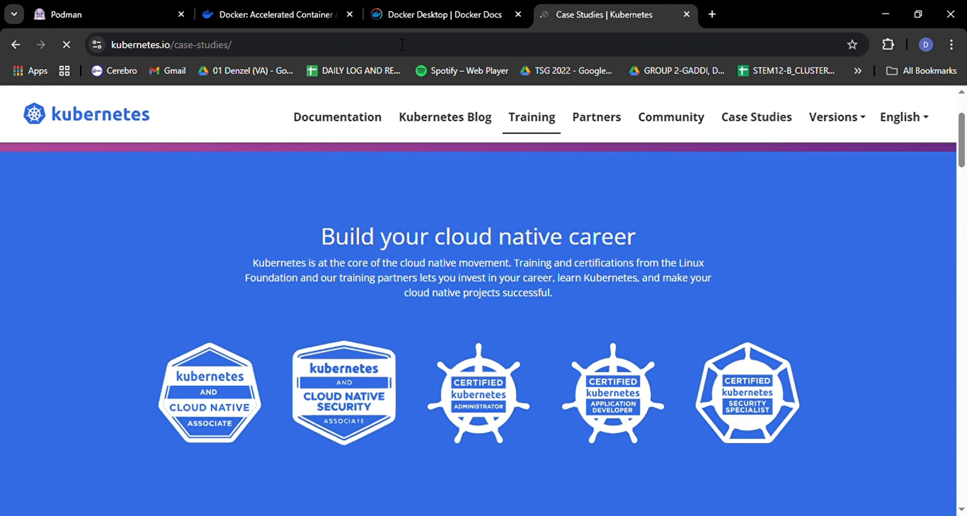
left_click(756, 117)
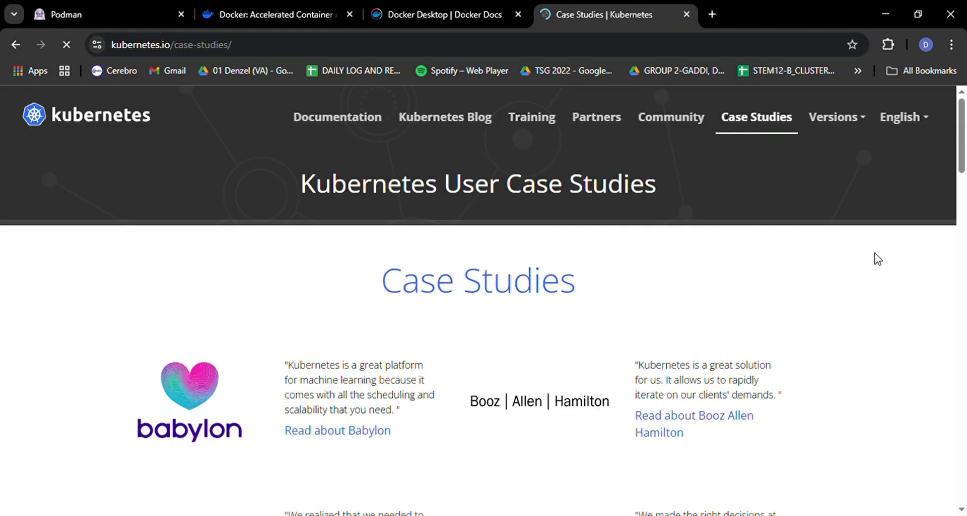
scroll("down", 3)
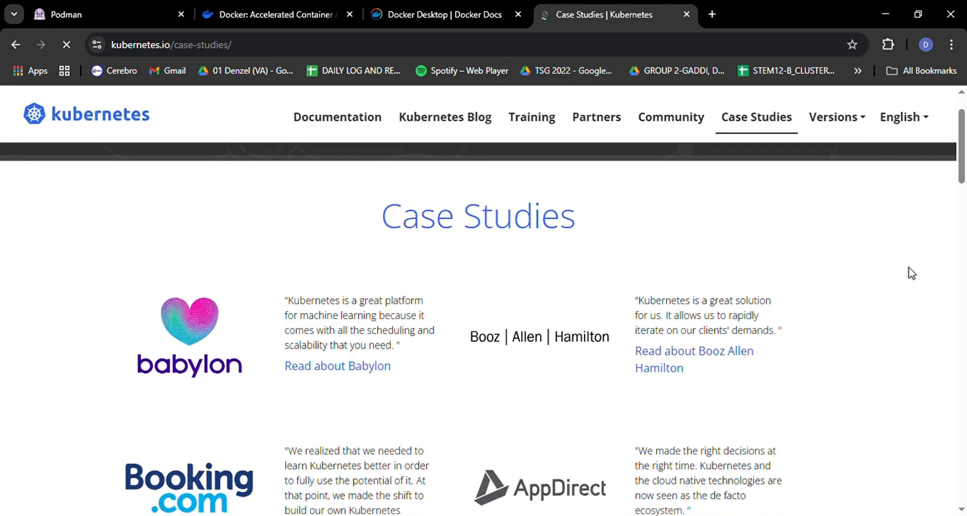
scroll("down", 3)
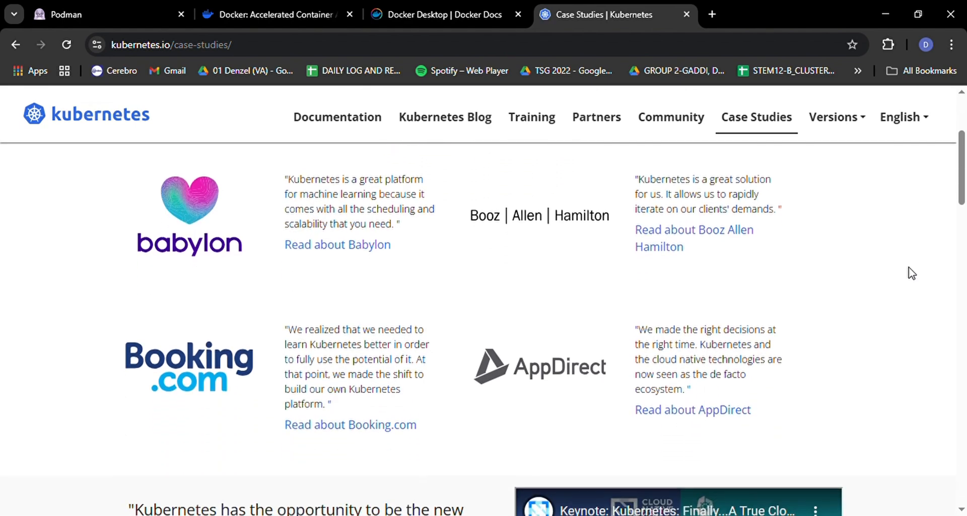
scroll("down", 3)
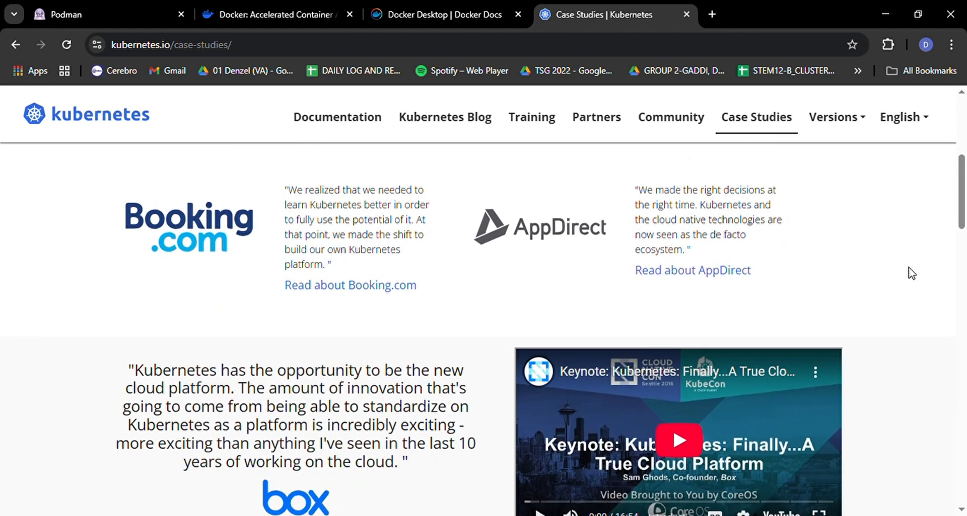
Step: Scroll through the case study company logos to the final row
scroll("down", 3)
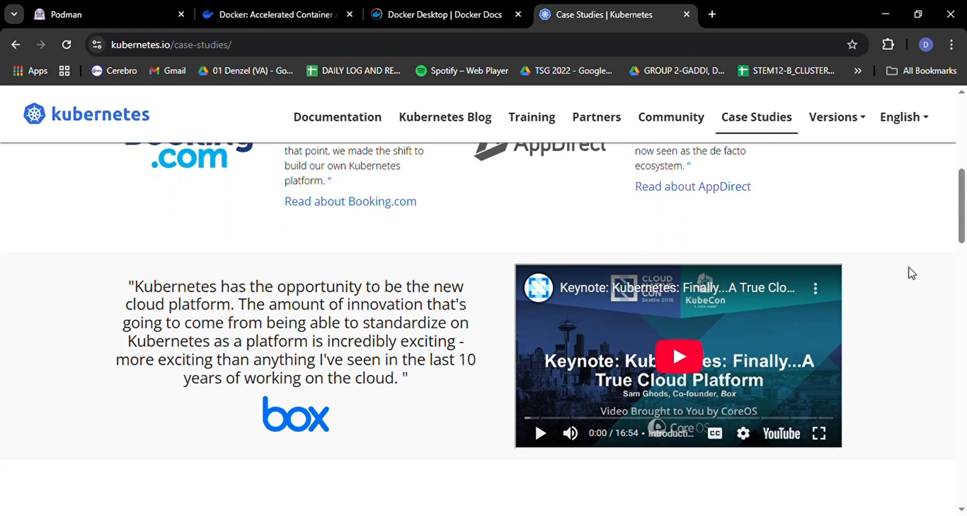
scroll("down", 3)
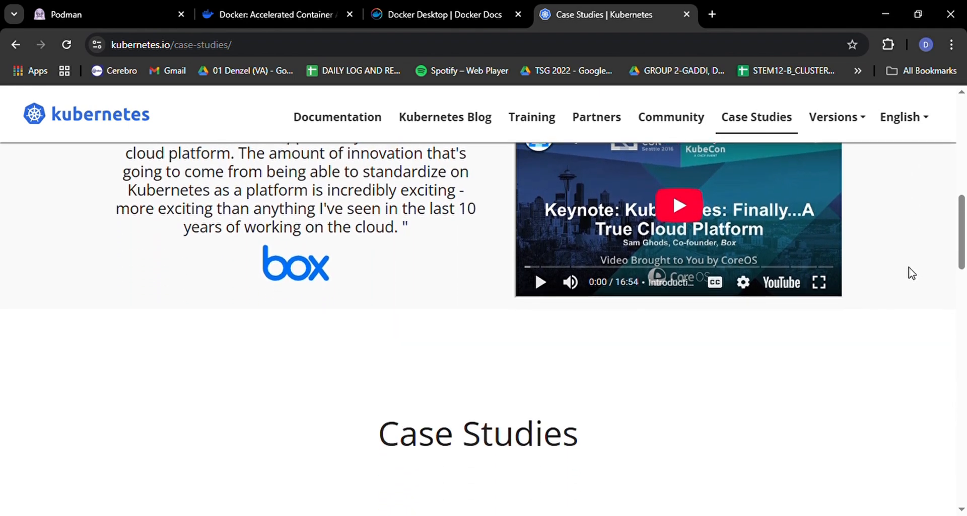
scroll("down", 3)
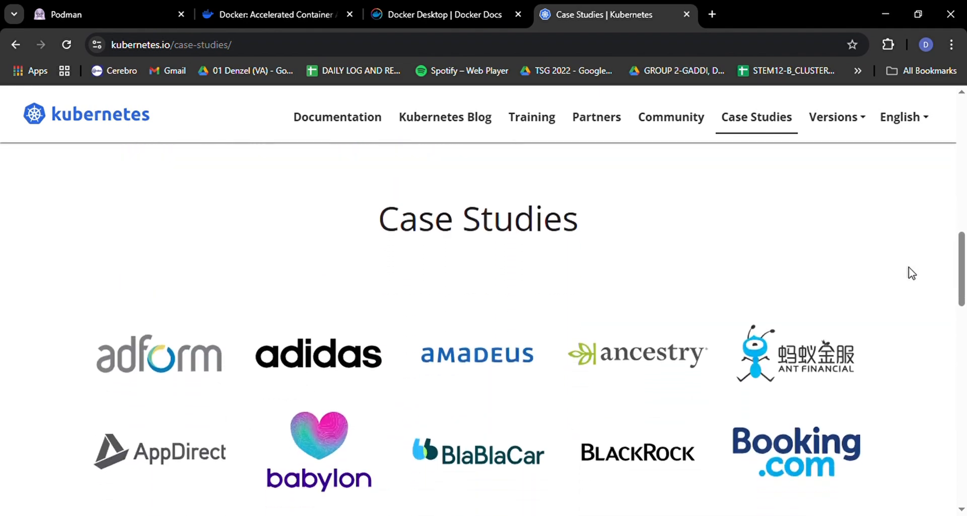
scroll("down", 3)
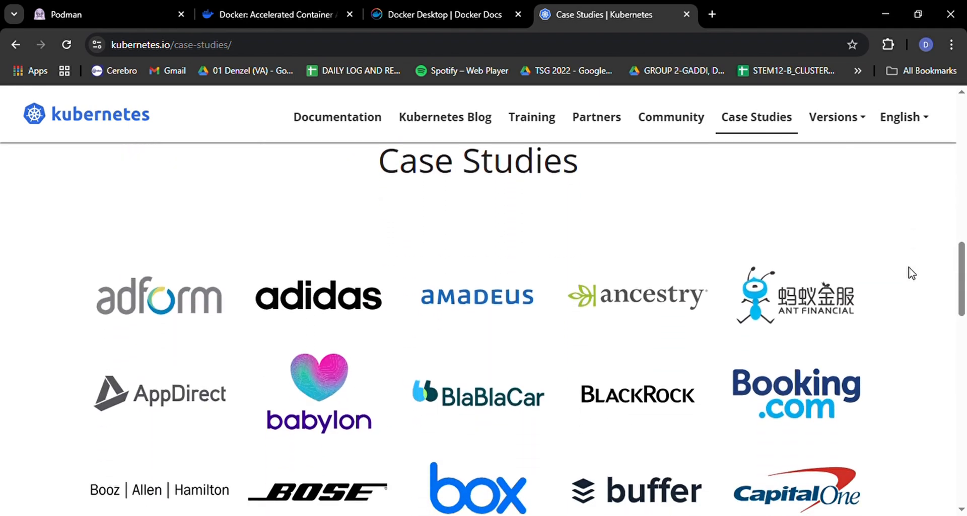
scroll("down", 3)
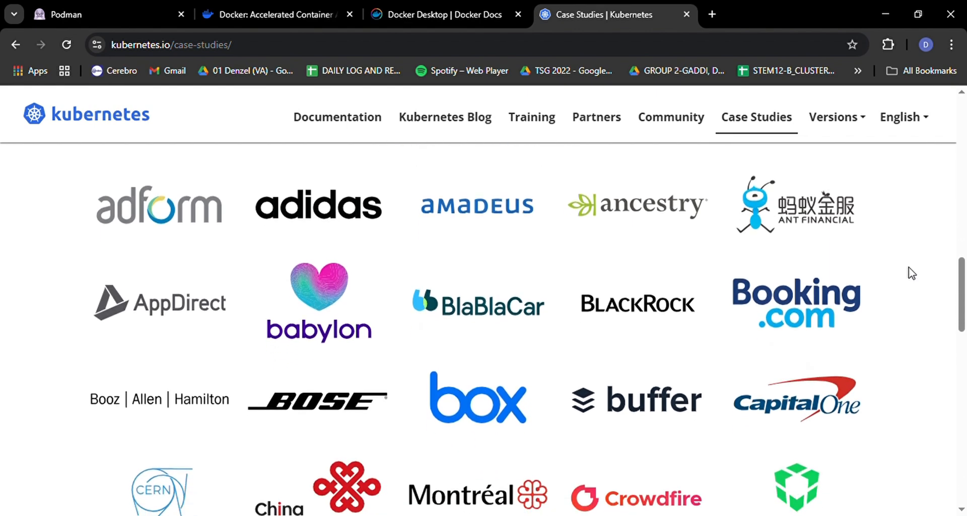
scroll("down", 3)
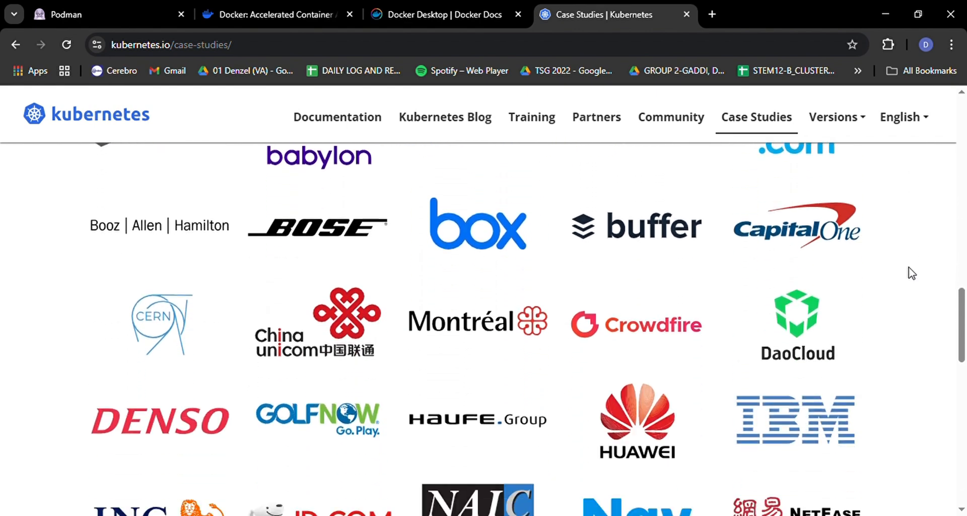
scroll("down", 3)
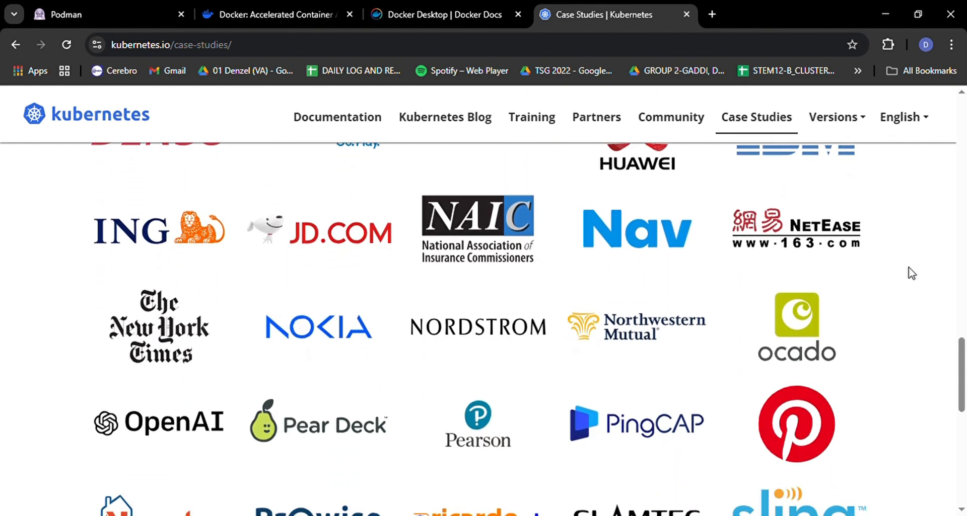
scroll("down", 3)
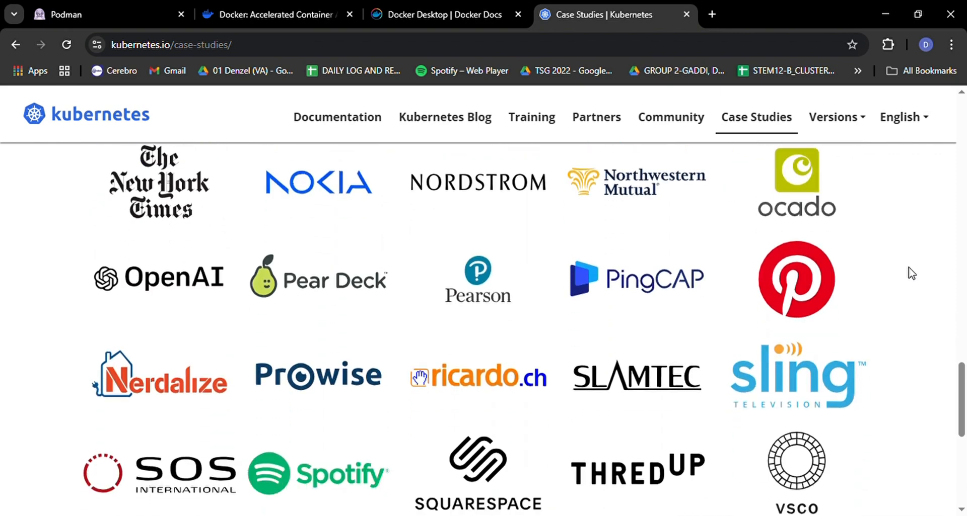
scroll("down", 3)
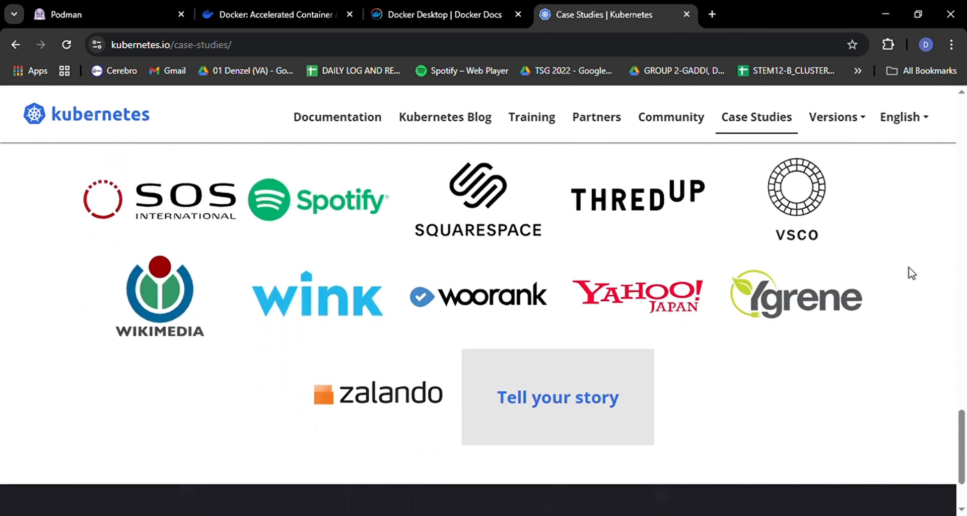
mouse_move(596, 122)
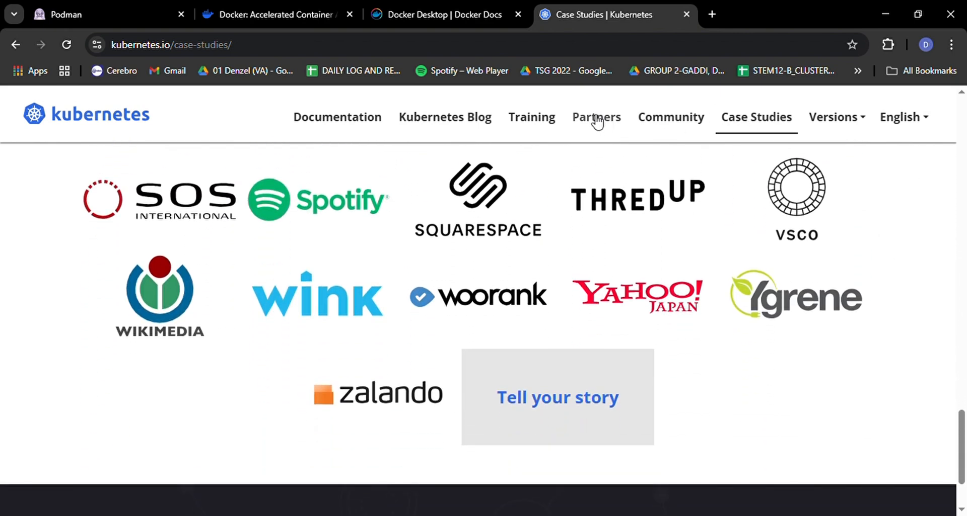
Step: Open the Kubernetes Partners page, then Podman's Getting Started documentation from its footer
left_click(596, 117)
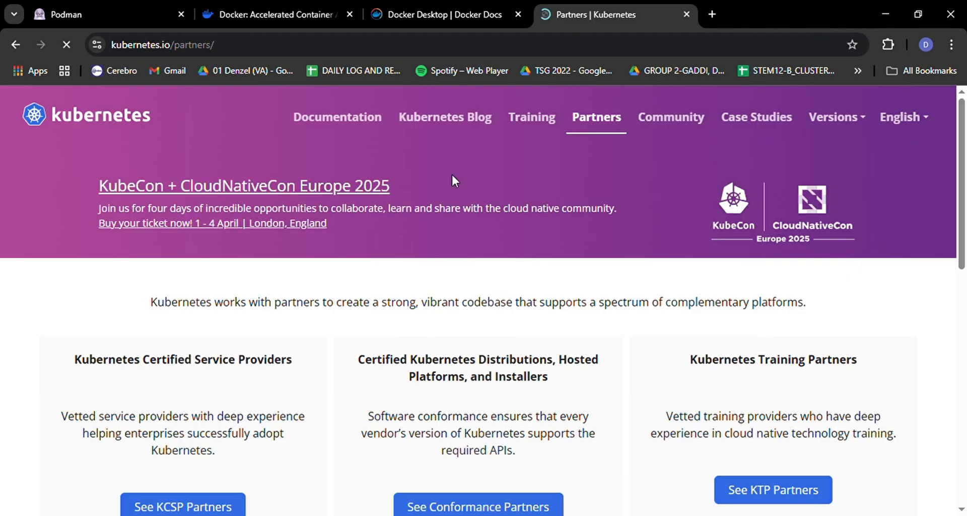
left_click(71, 14)
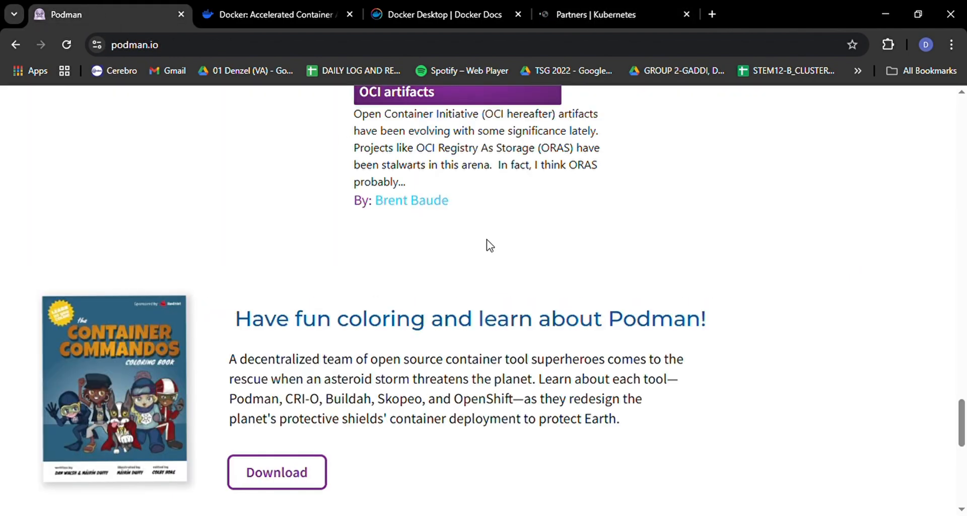
scroll("down", 3)
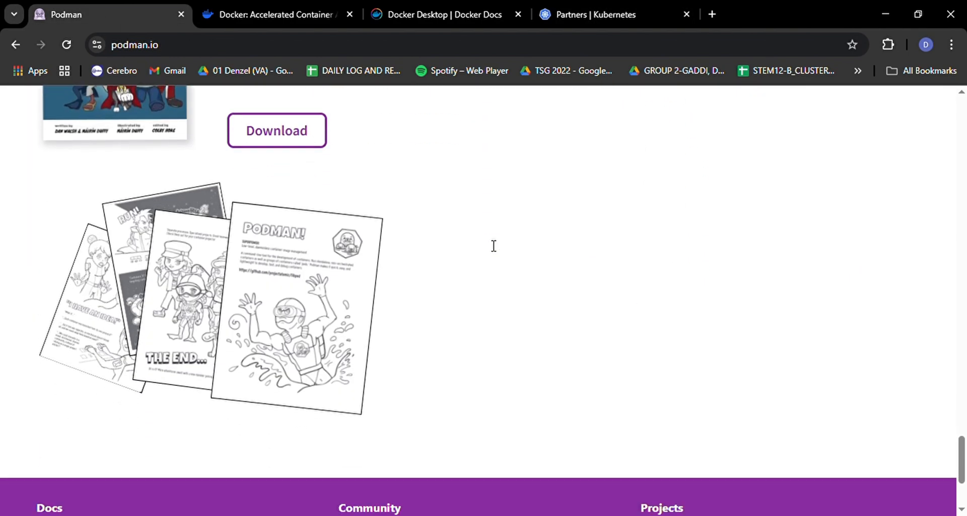
scroll("down", 3)
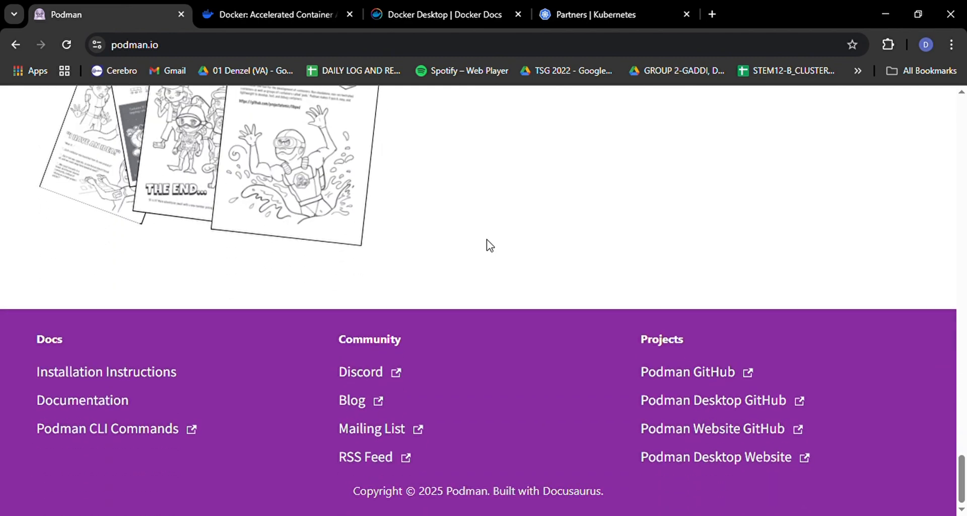
left_click(82, 400)
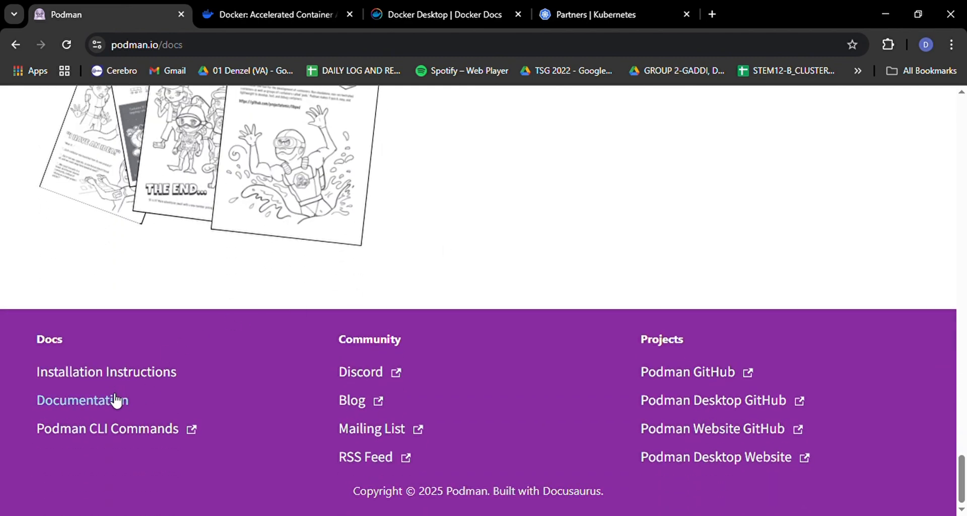
left_click(82, 400)
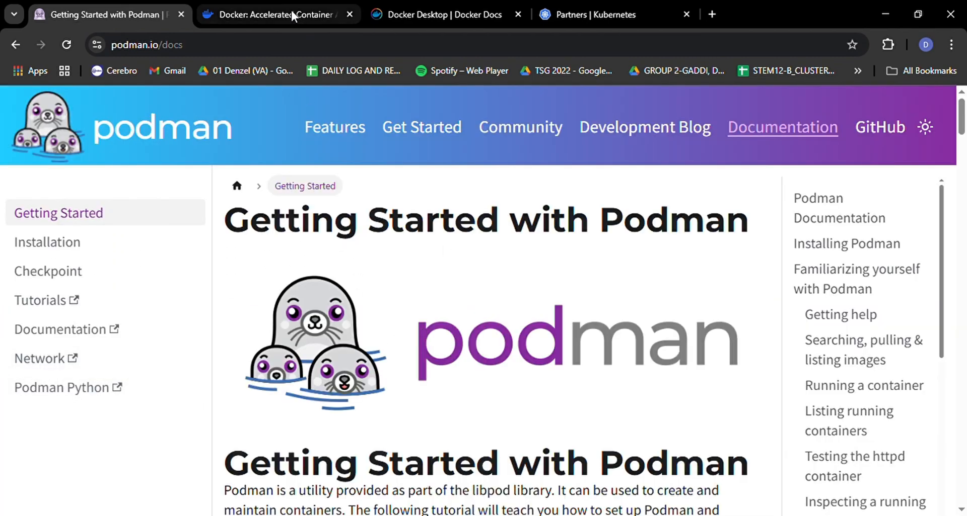
left_click(278, 15)
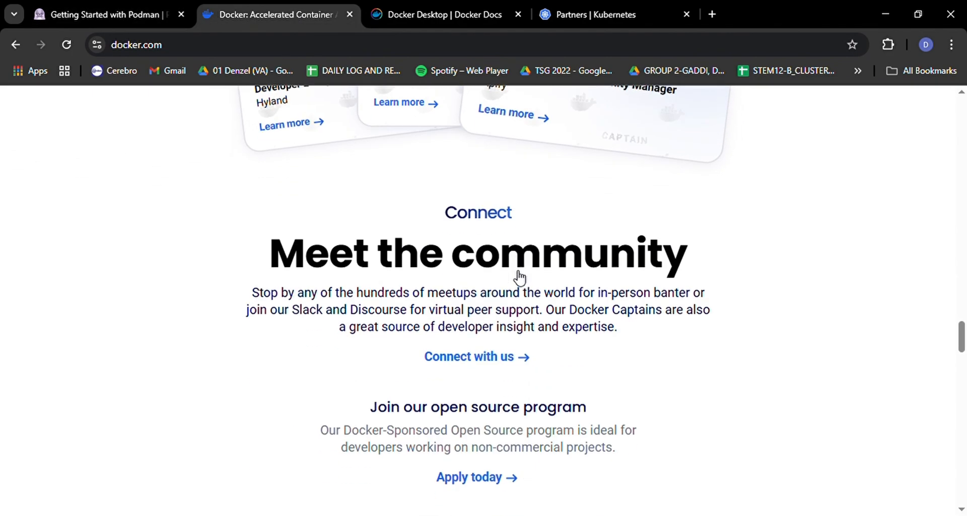
scroll("down", 3)
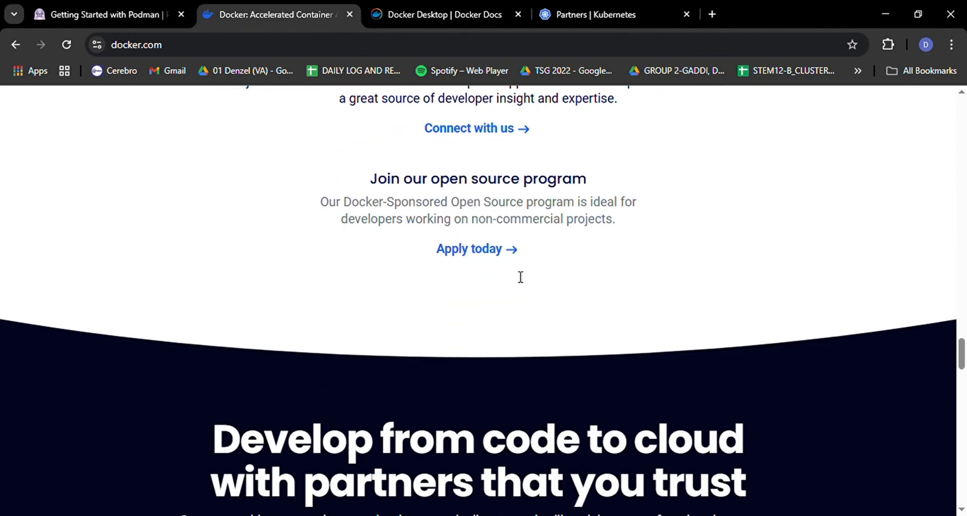
scroll("down", 3)
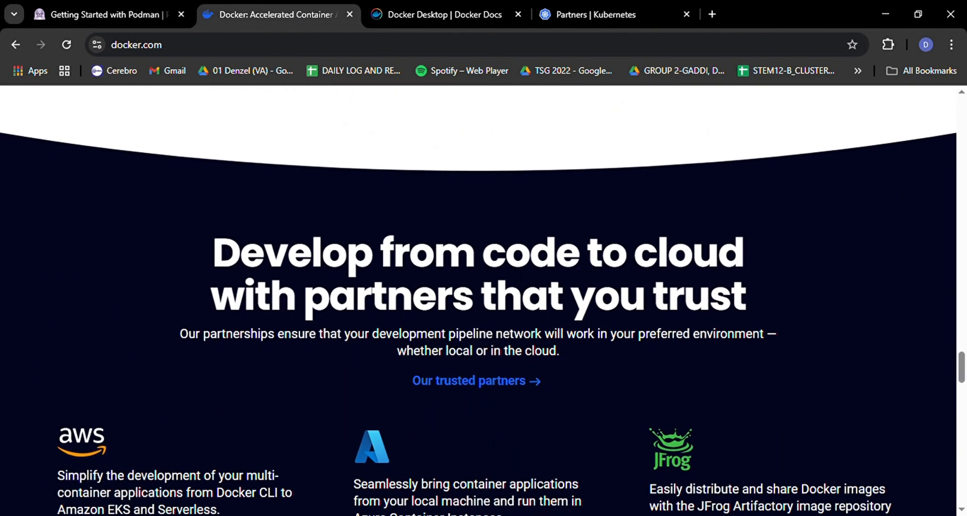
scroll("down", 3)
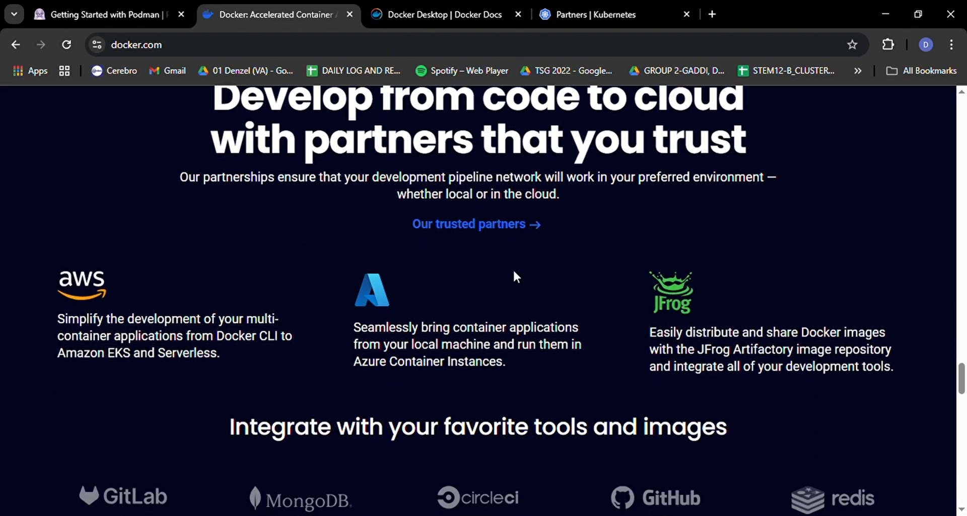
scroll("down", 3)
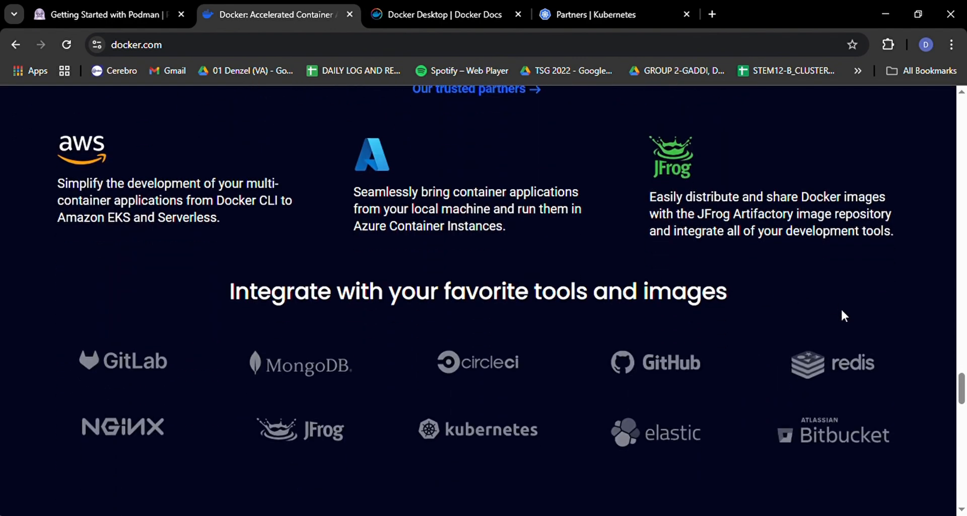
scroll("down", 3)
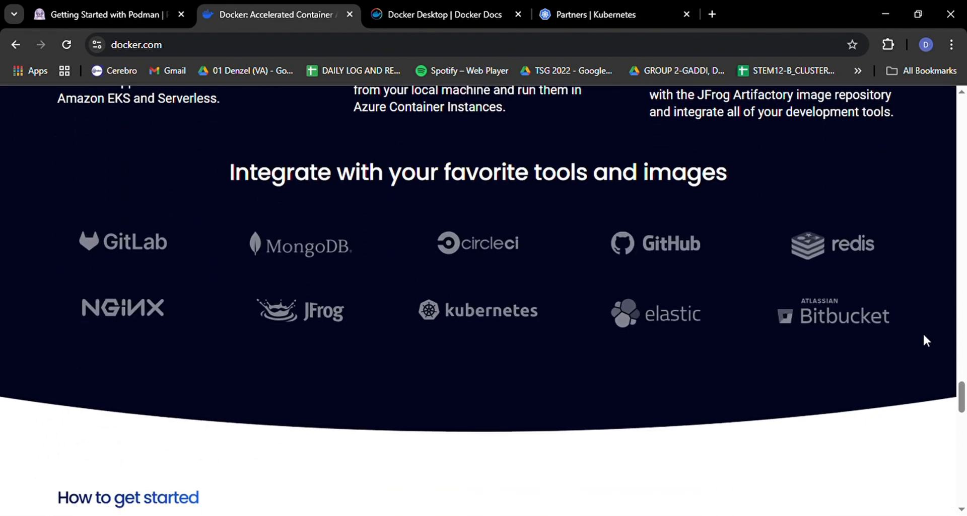
scroll("down", 3)
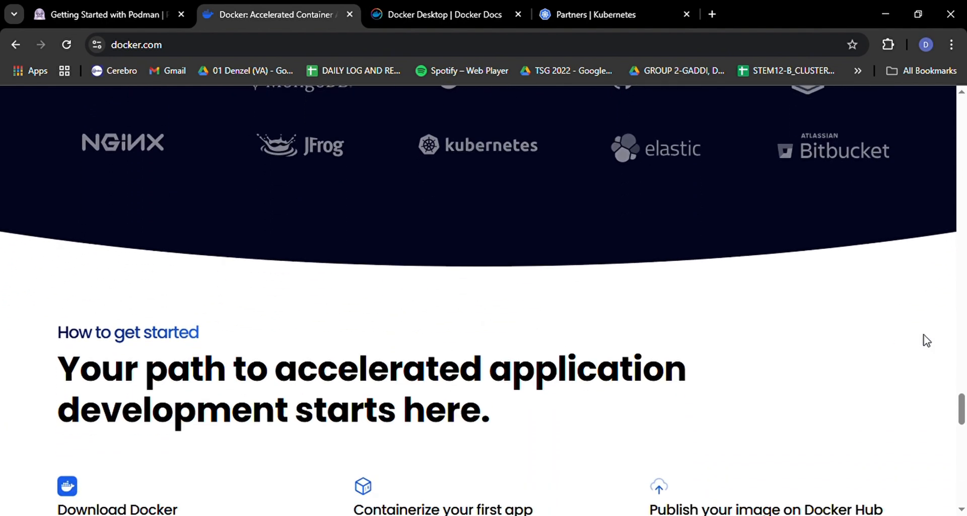
scroll("down", 3)
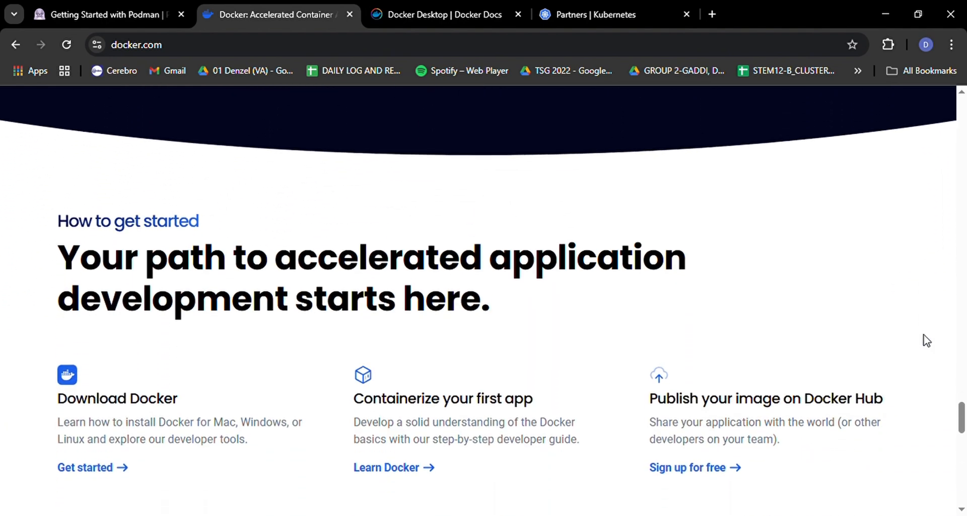
scroll("down", 3)
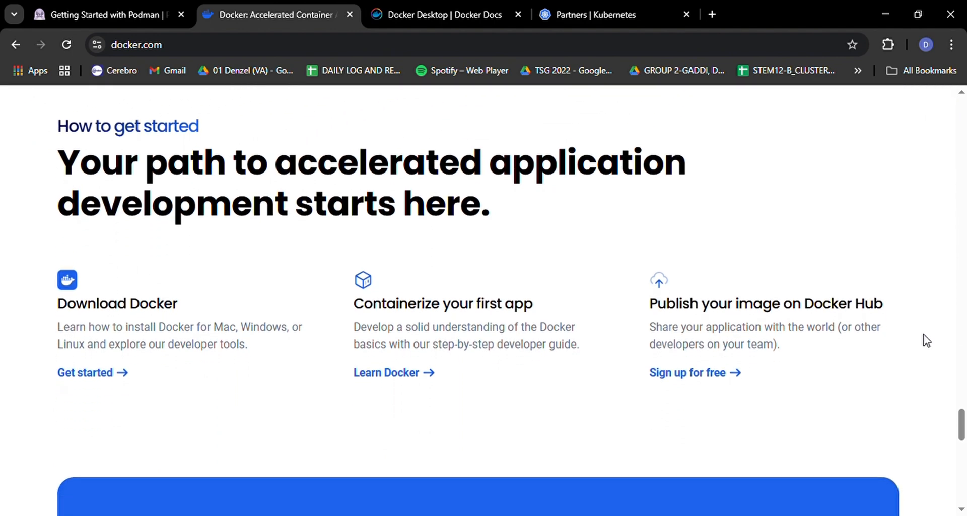
scroll("down", 3)
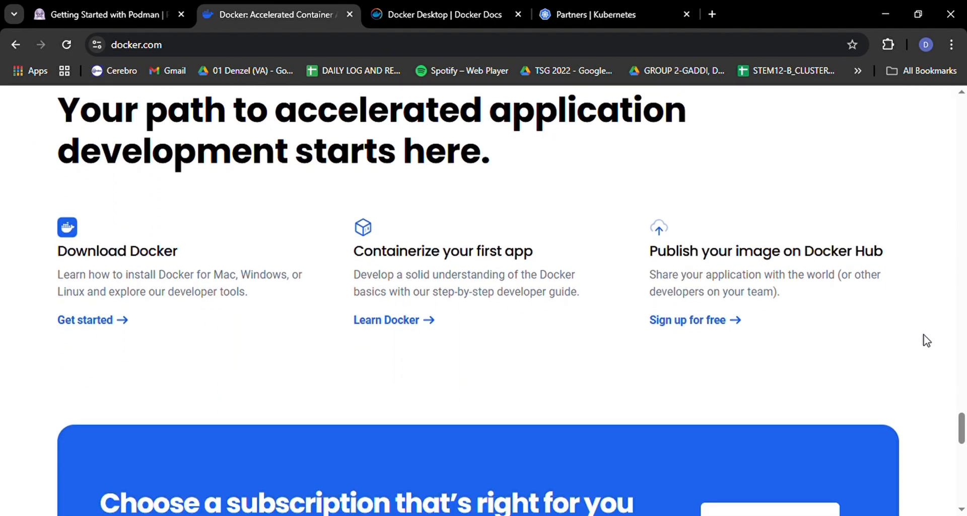
scroll("down", 3)
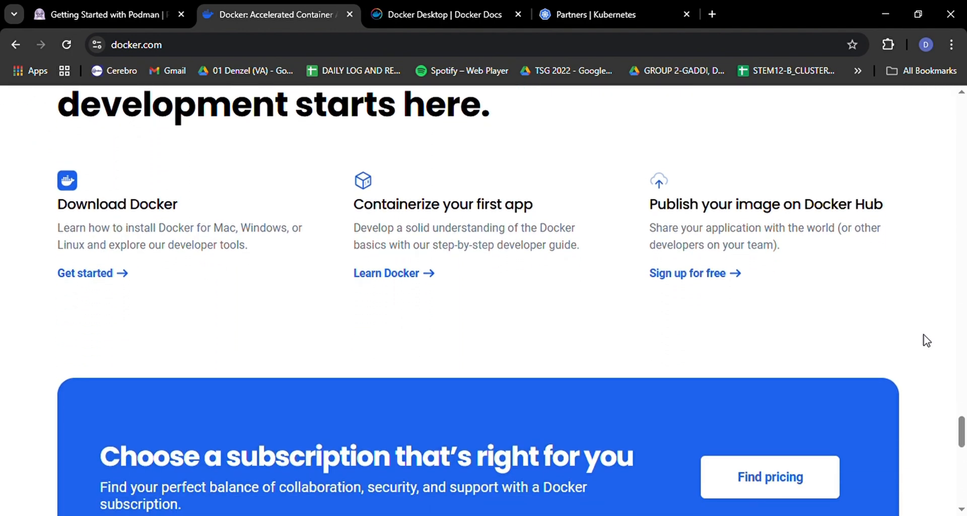
scroll("down", 3)
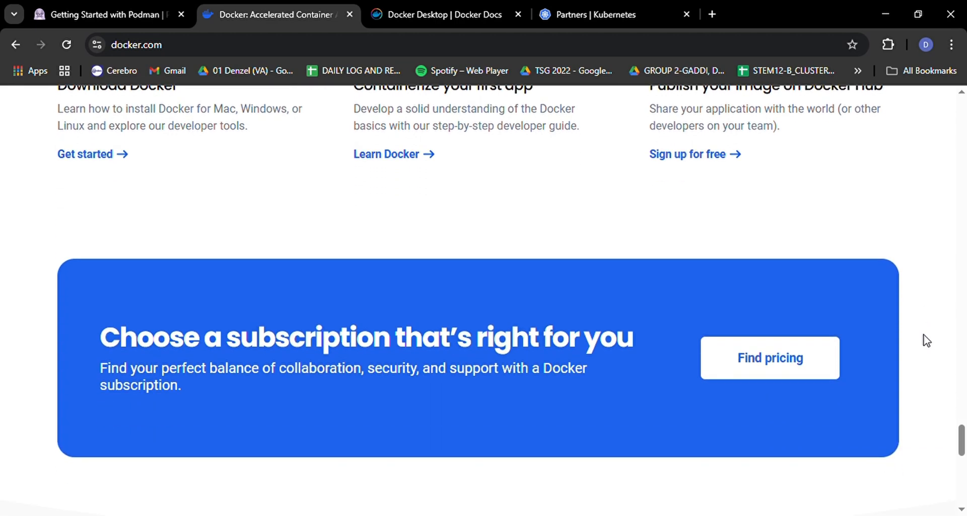
scroll("down", 3)
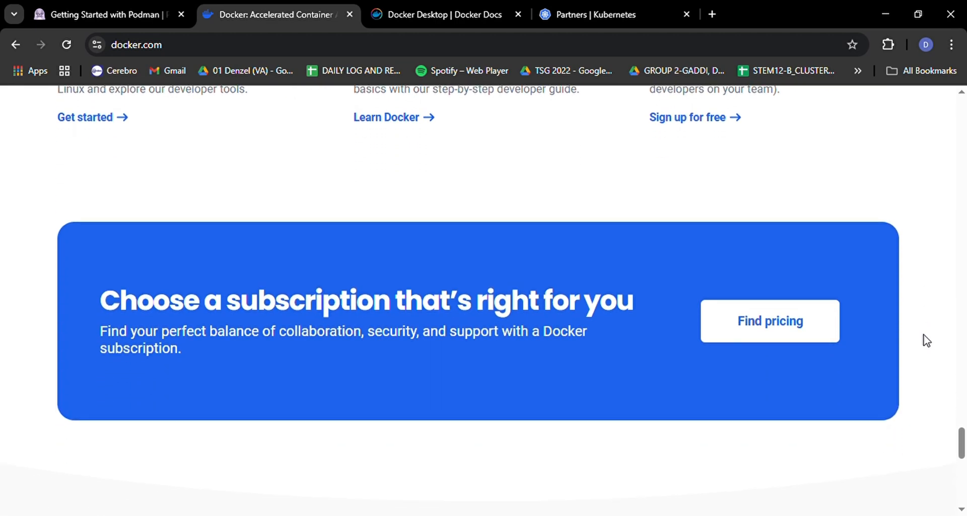
scroll("down", 3)
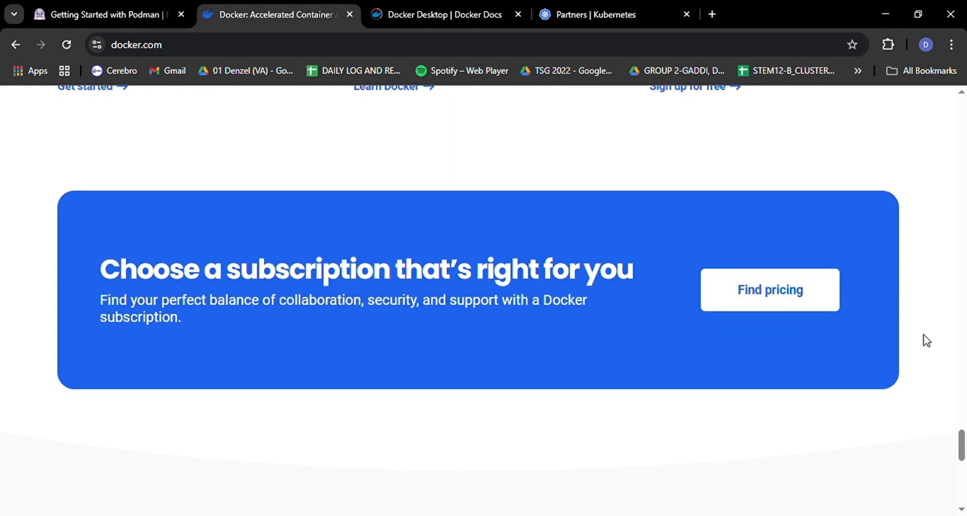
scroll("down", 3)
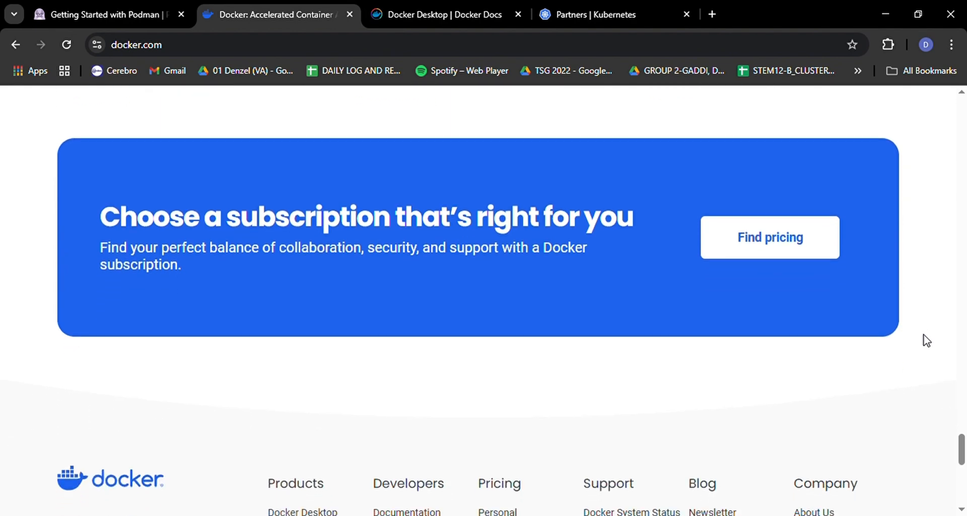
scroll("down", 3)
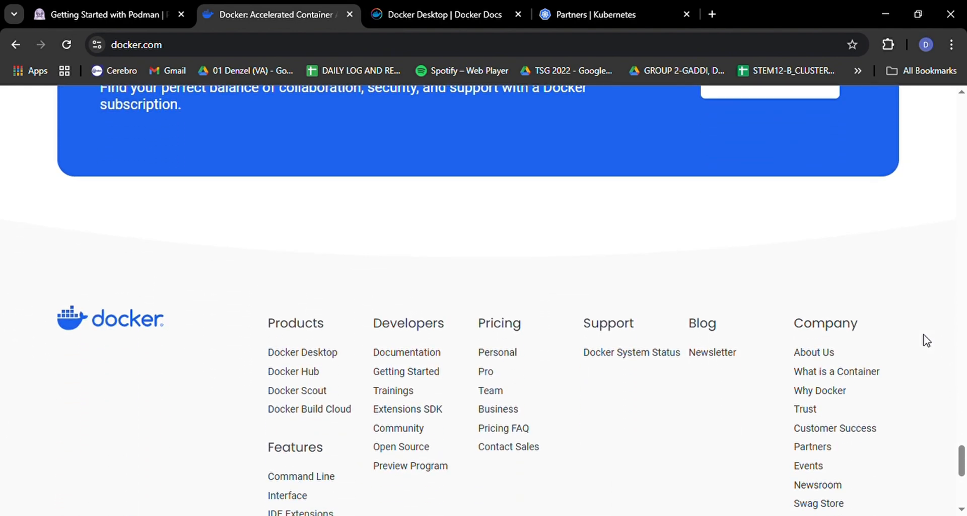
scroll("down", 3)
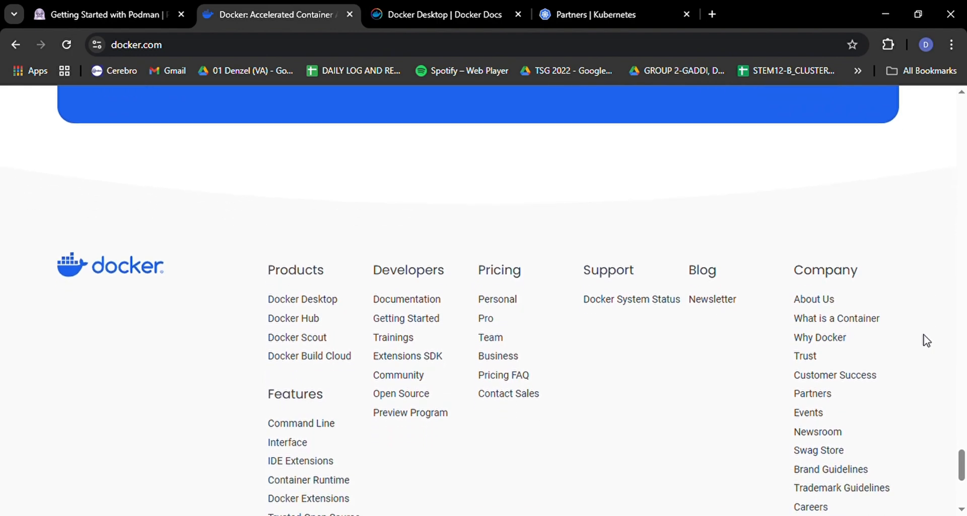
scroll("down", 3)
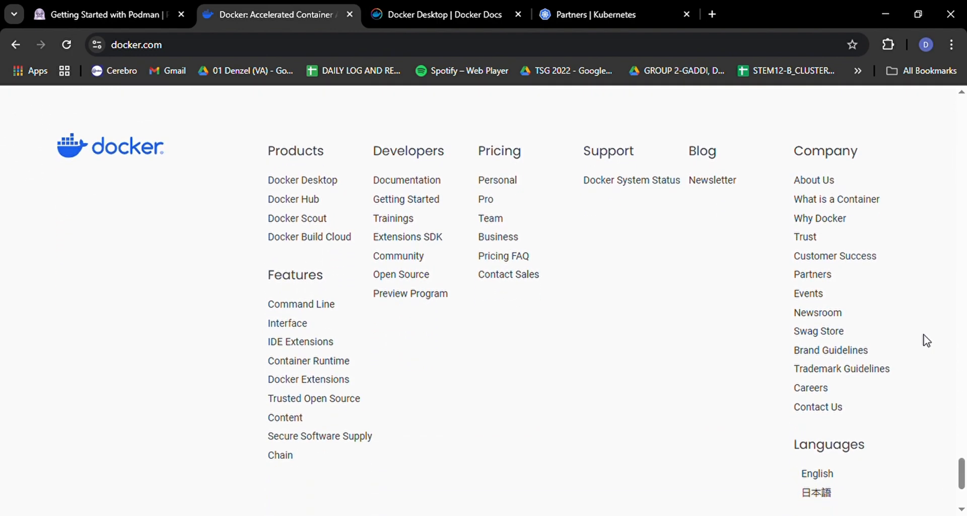
scroll("down", 3)
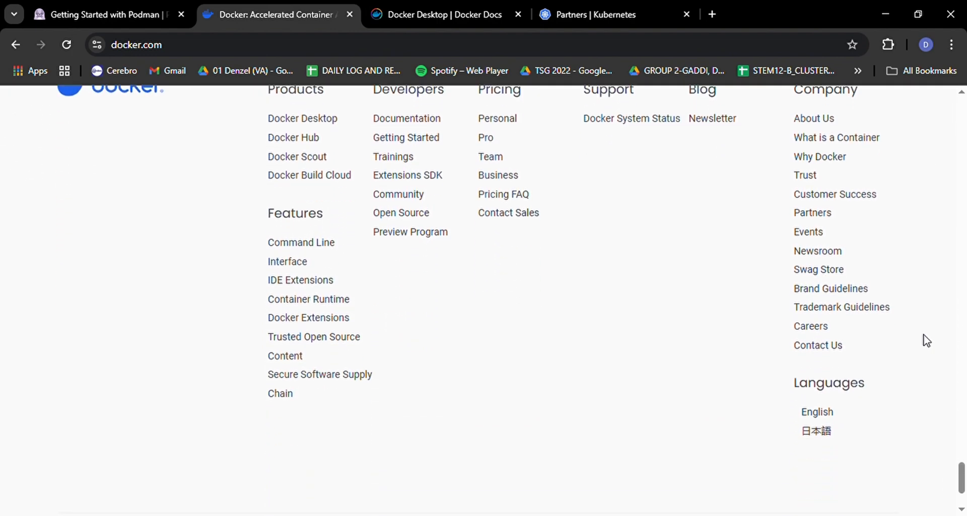
scroll("down", 3)
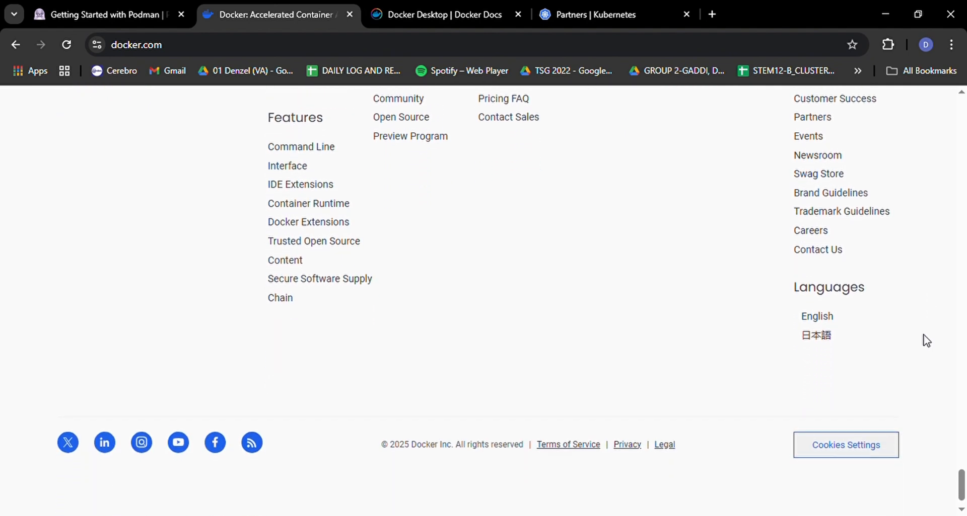
scroll("down", 3)
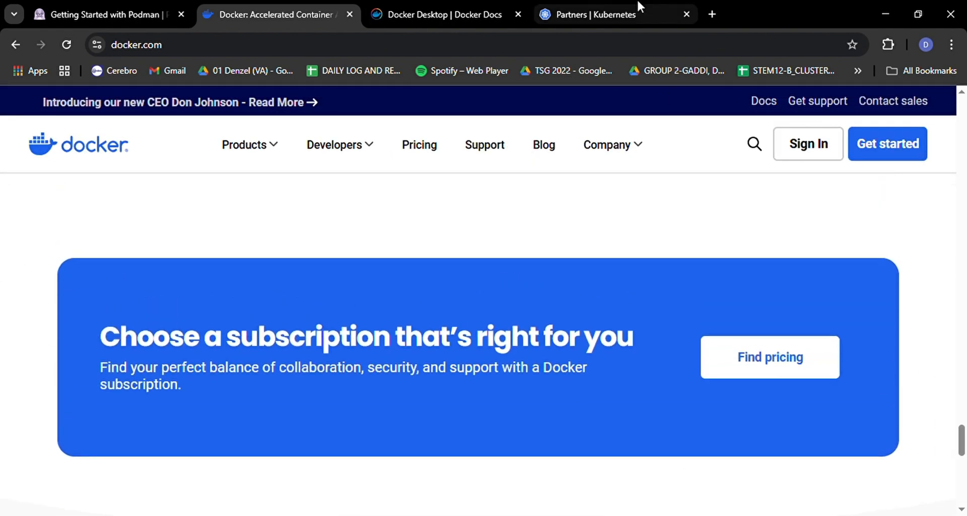
Step: Browse the Kubernetes Partners Certified Service Provider logo grid down to the J and K companies
left_click(607, 15)
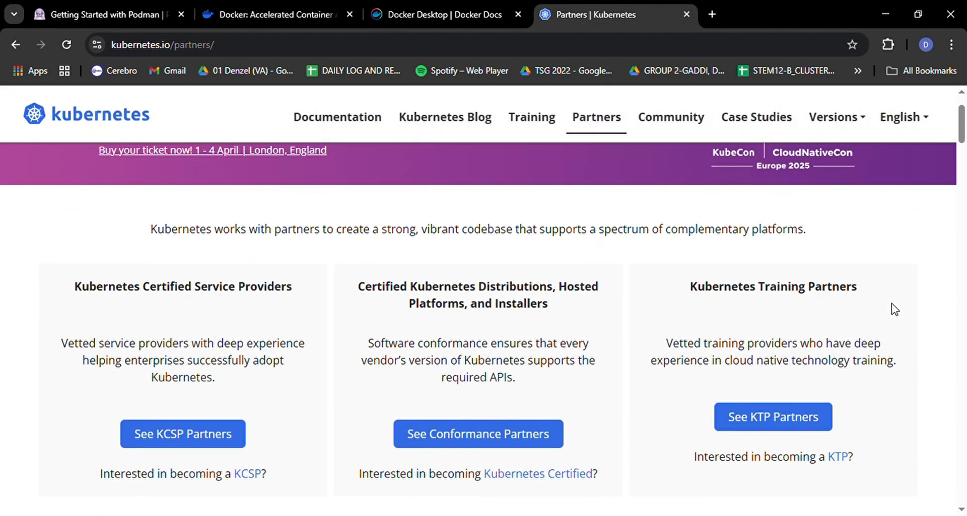
scroll("down", 3)
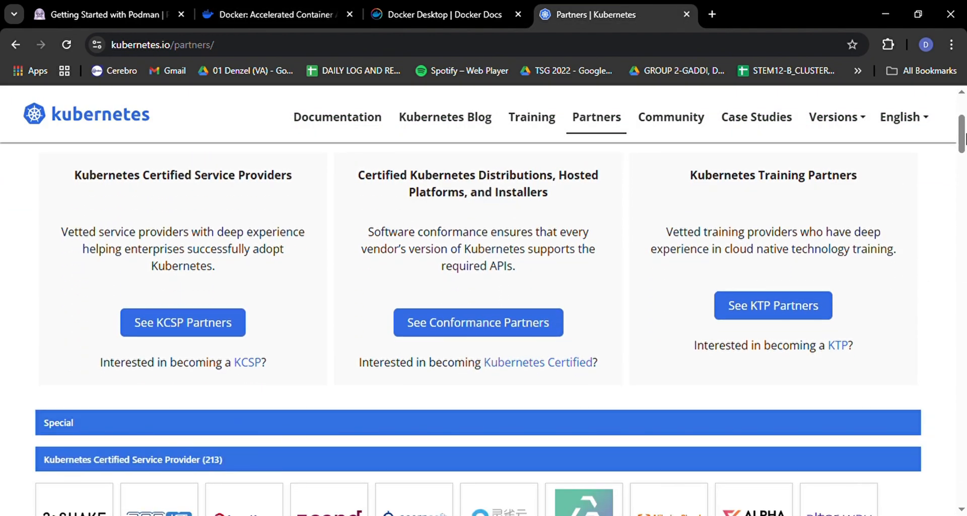
scroll("down", 3)
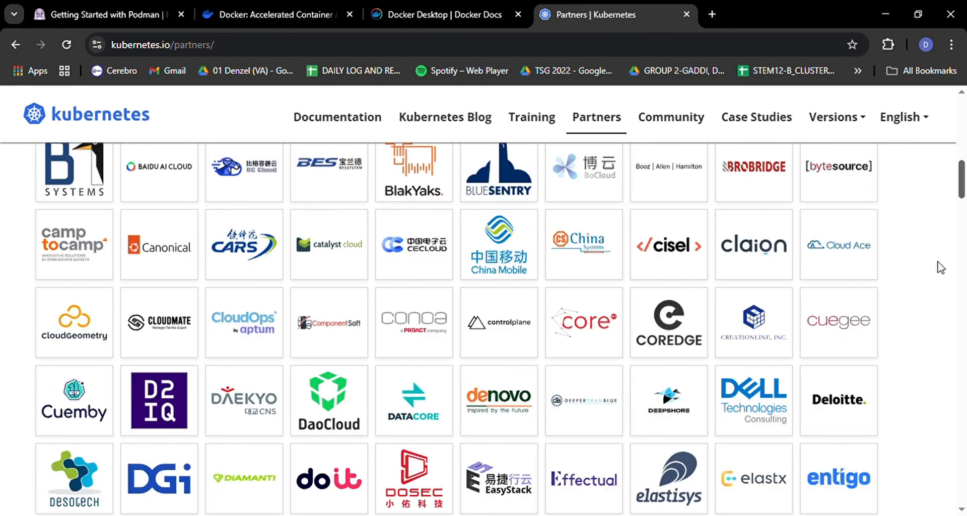
scroll("down", 3)
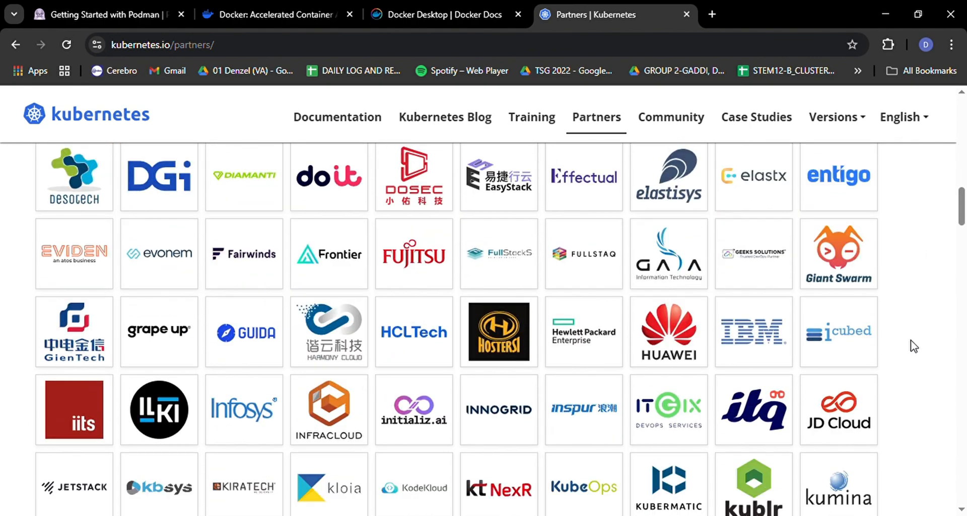
left_click(444, 117)
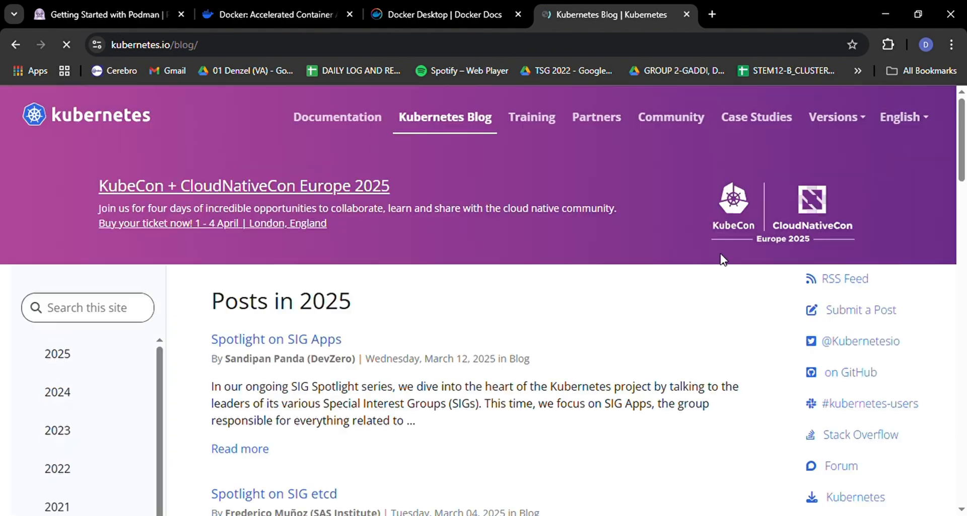
scroll("down", 3)
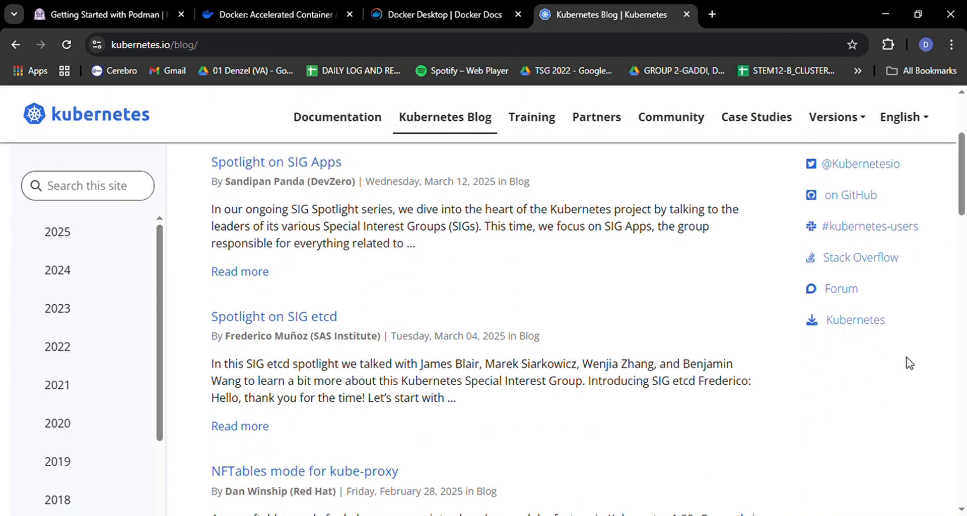
scroll("down", 3)
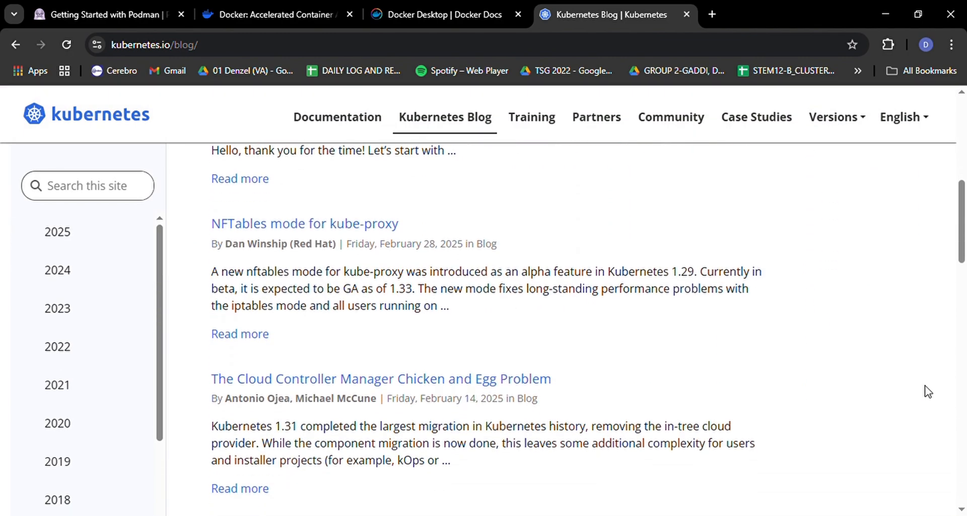
scroll("down", 3)
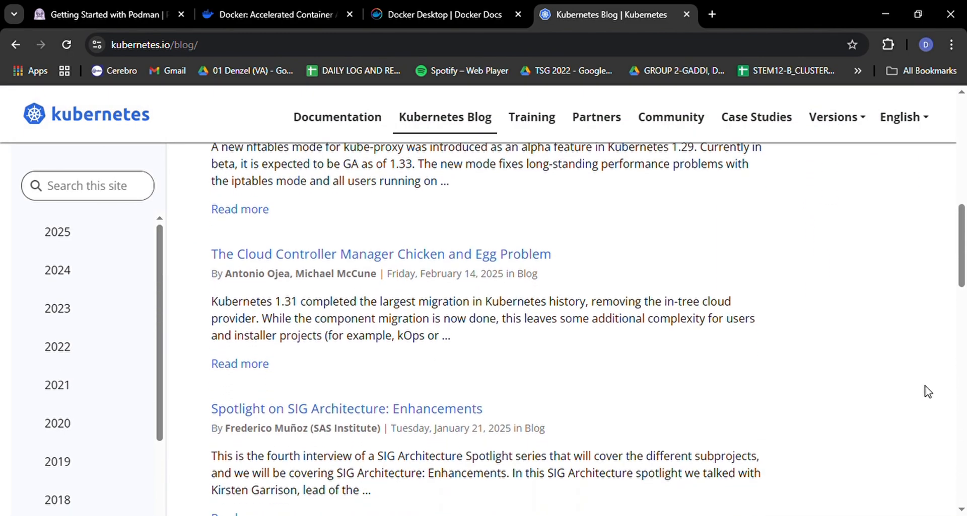
scroll("down", 3)
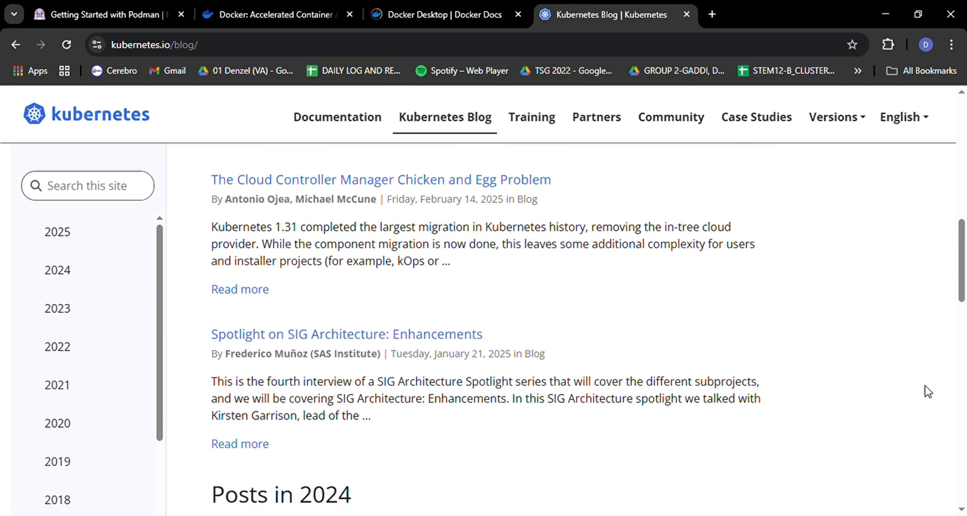
scroll("down", 3)
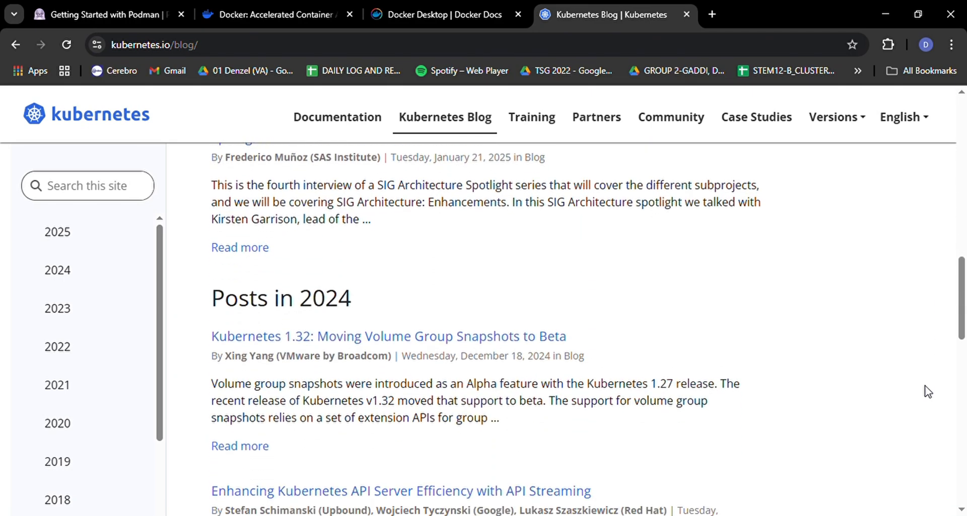
scroll("down", 3)
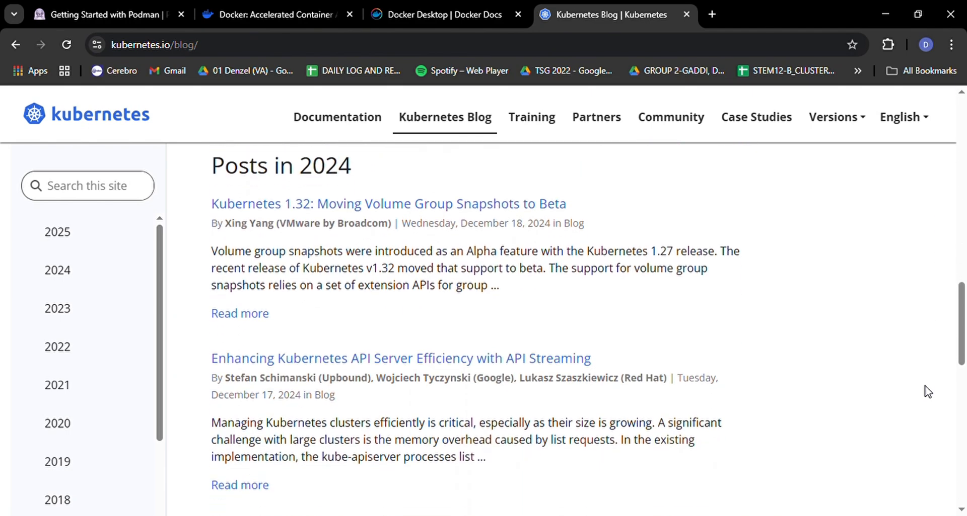
scroll("down", 3)
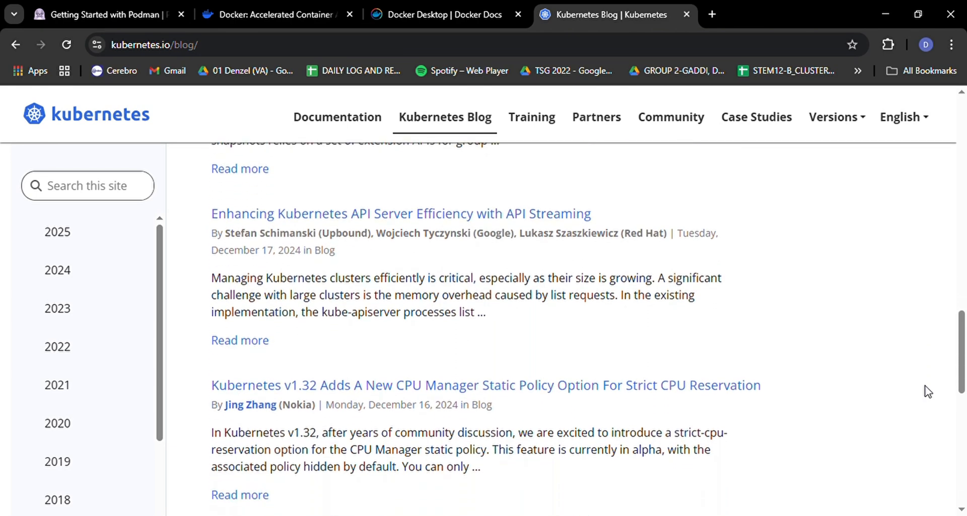
scroll("down", 3)
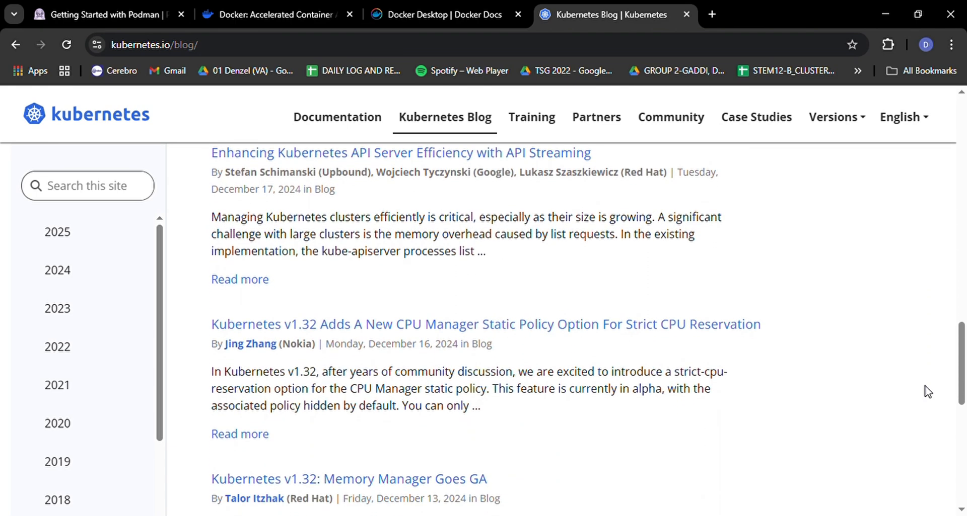
scroll("down", 3)
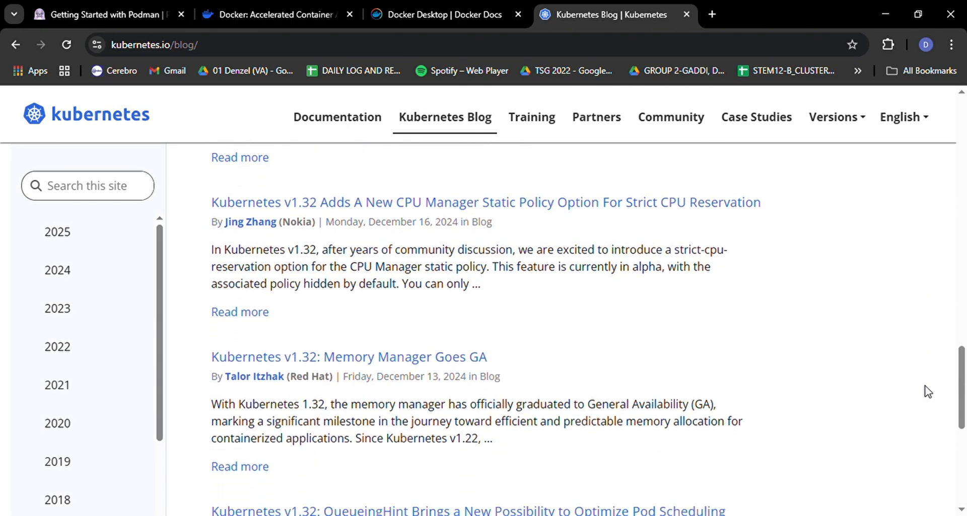
scroll("down", 3)
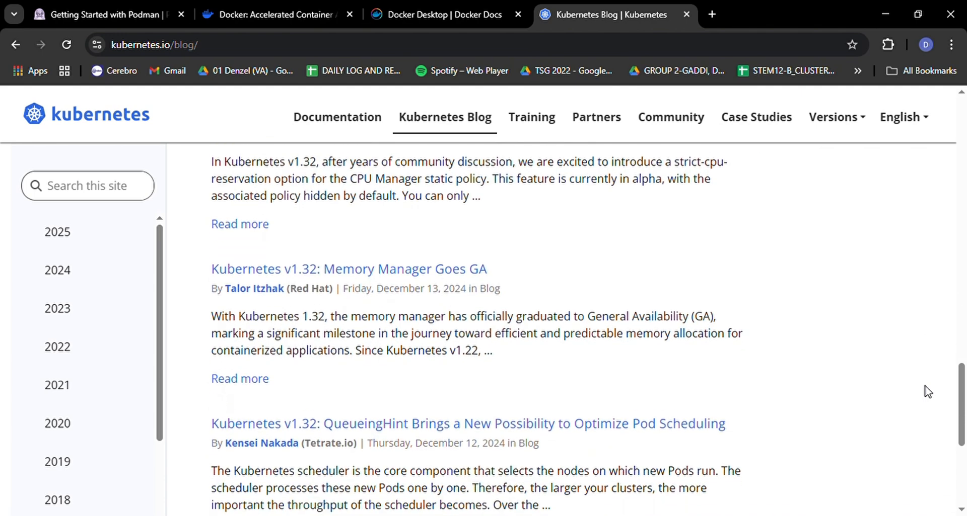
scroll("down", 3)
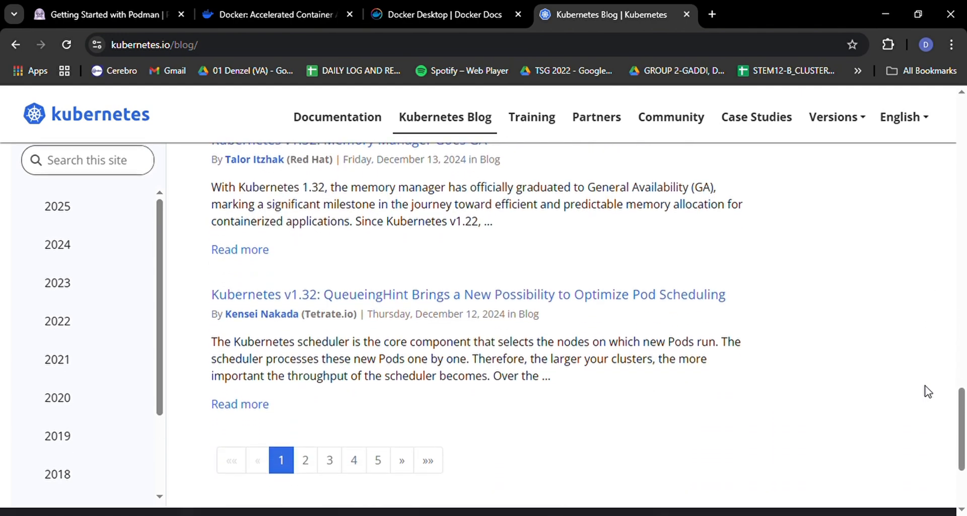
scroll("down", 3)
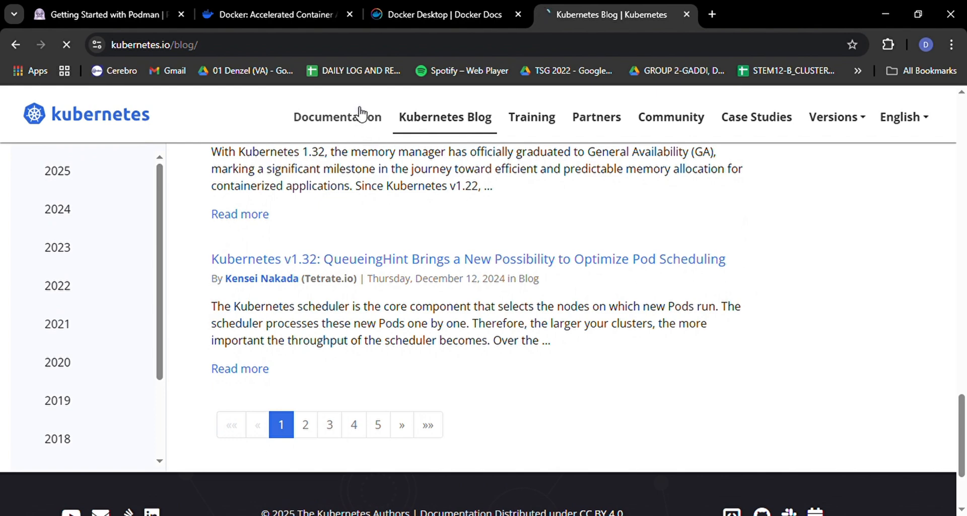
Step: Go to Kubernetes Documentation home and scroll to the task, reference and contribute sections
left_click(337, 117)
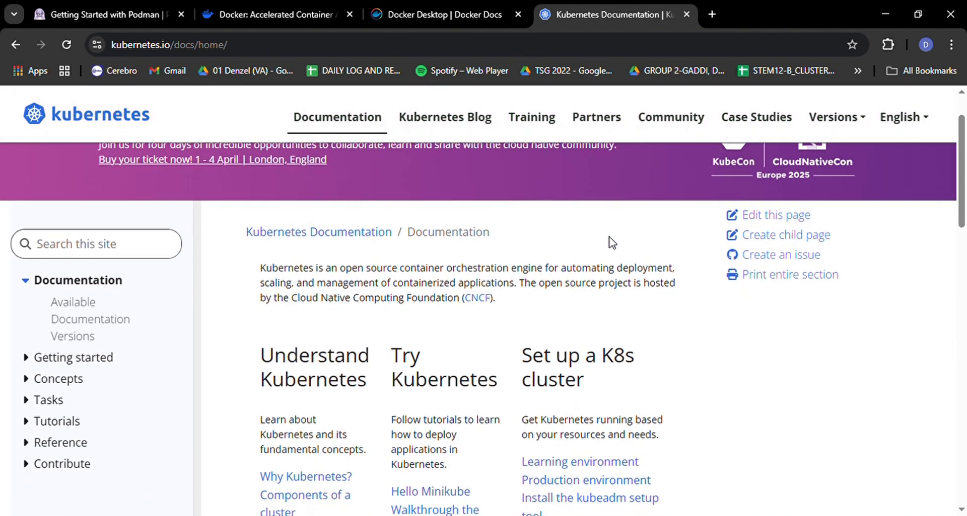
scroll("down", 3)
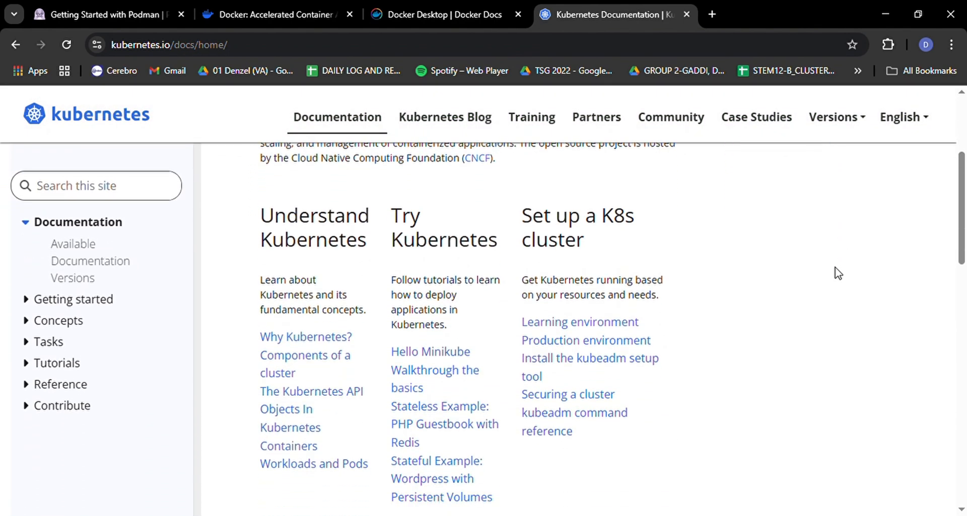
scroll("down", 3)
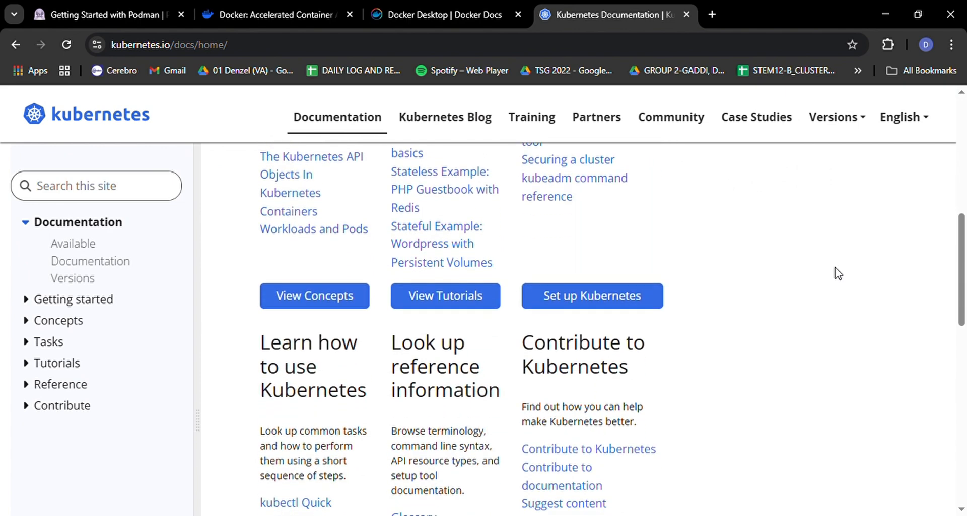
scroll("down", 3)
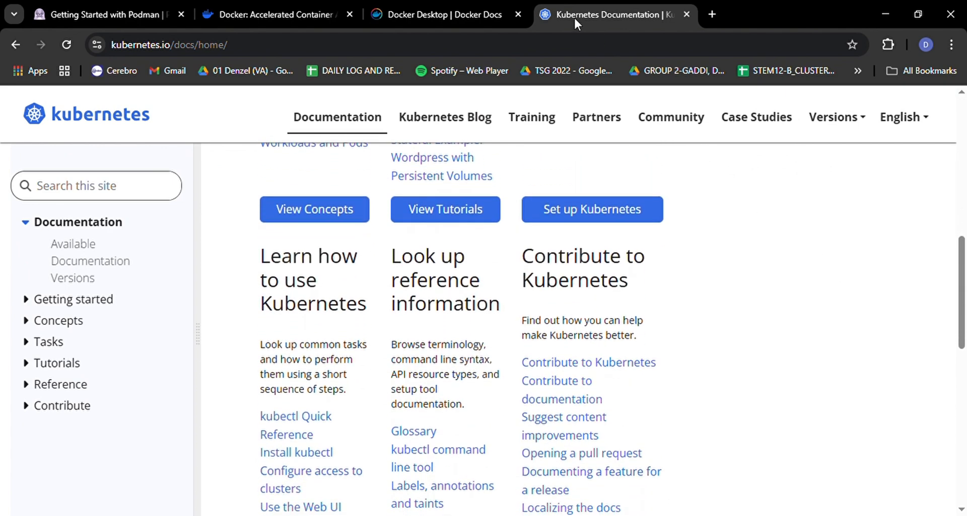
Step: Glance over the Docker homepage, Podman guide and Kubernetes documentation tabs in turn
left_click(276, 14)
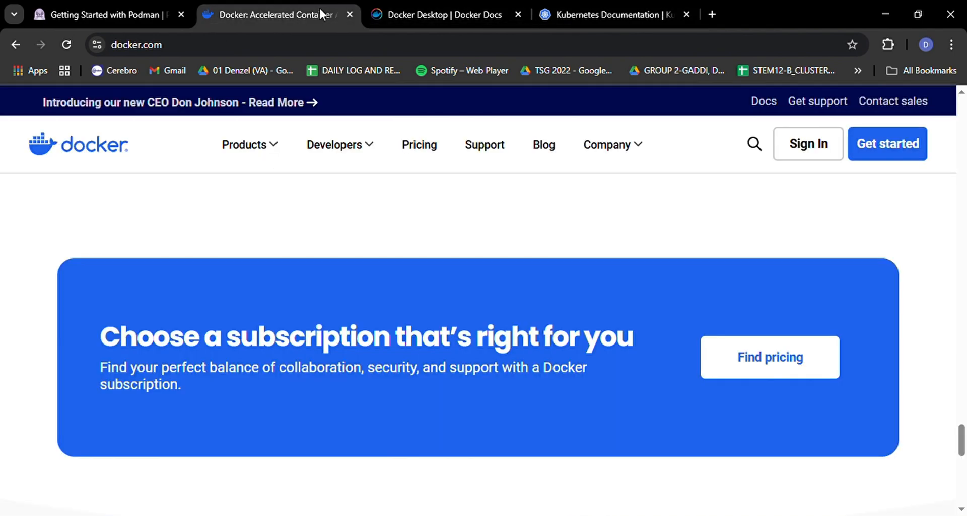
scroll("down", 3)
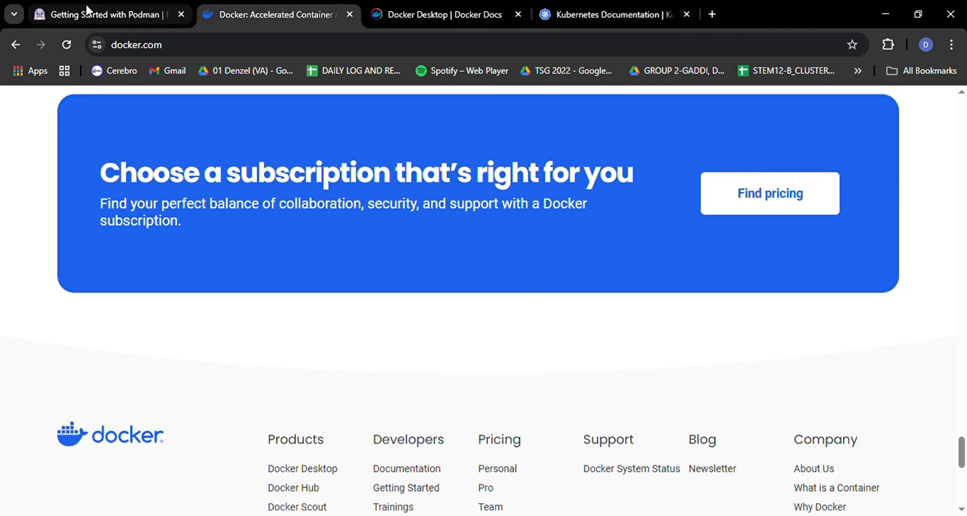
left_click(106, 14)
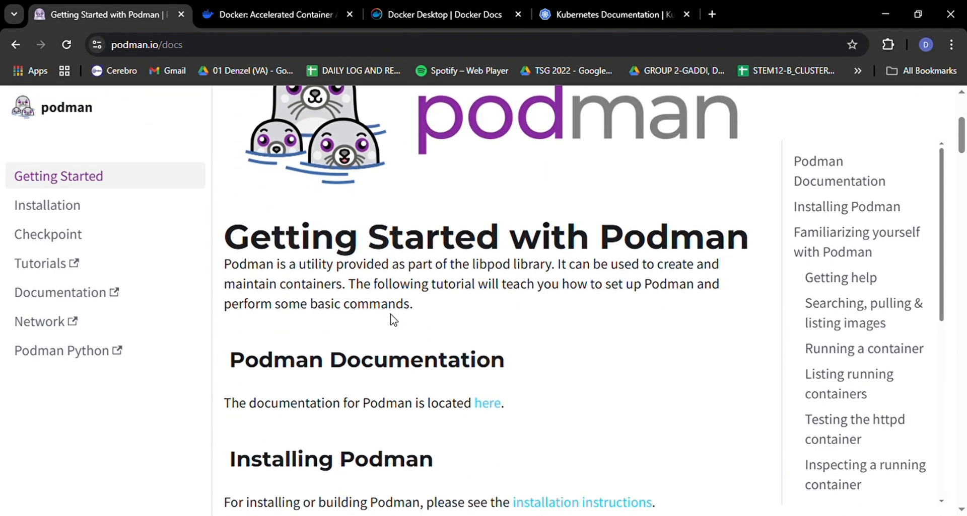
left_click(856, 242)
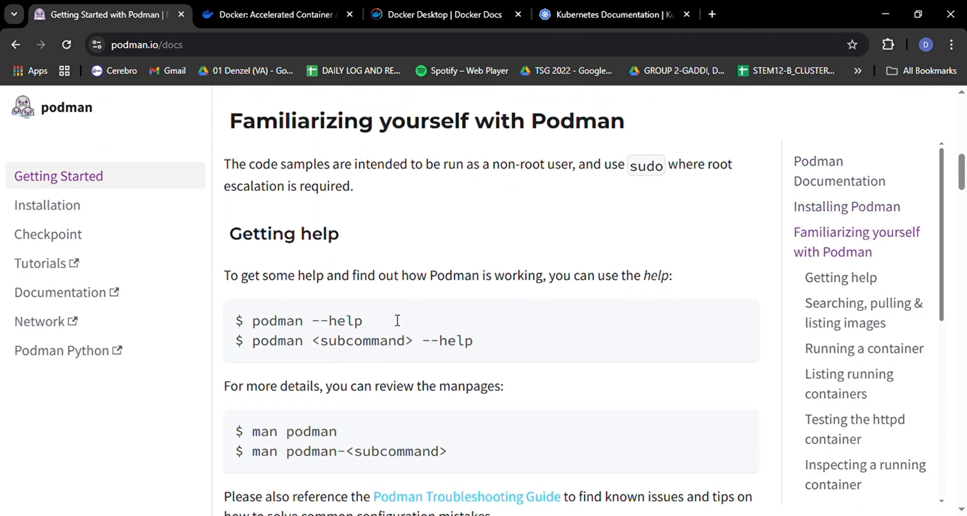
left_click(610, 14)
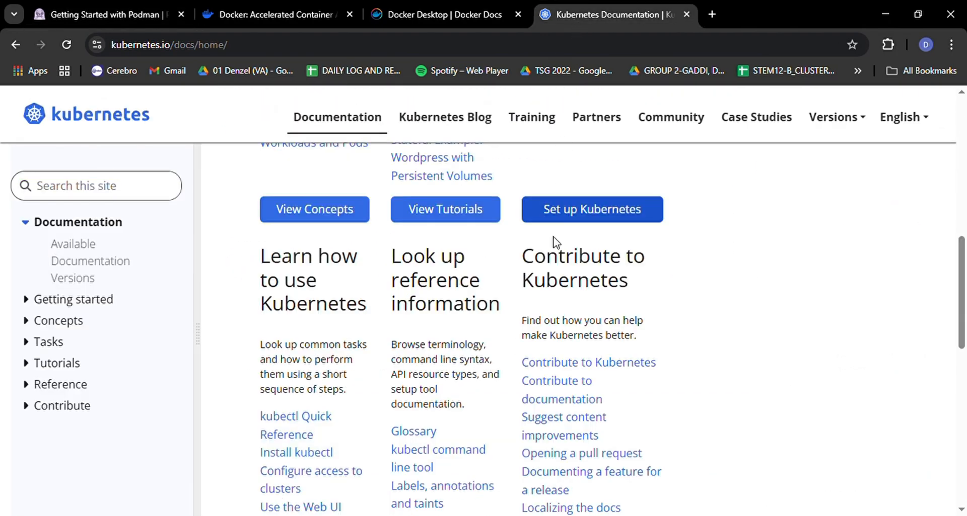
scroll("up", 3)
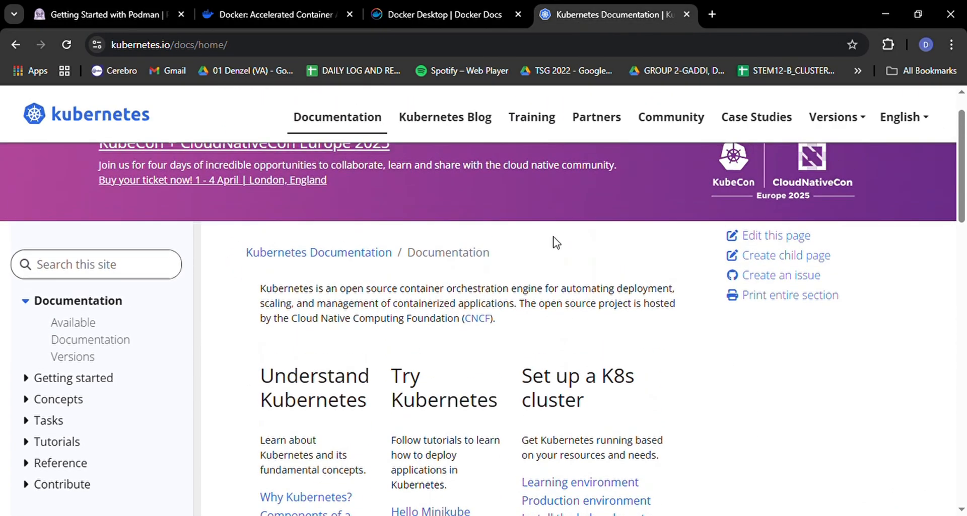
Step: Scroll the Podman Getting Started guide to its footer, then return to Docker Desktop docs
left_click(116, 14)
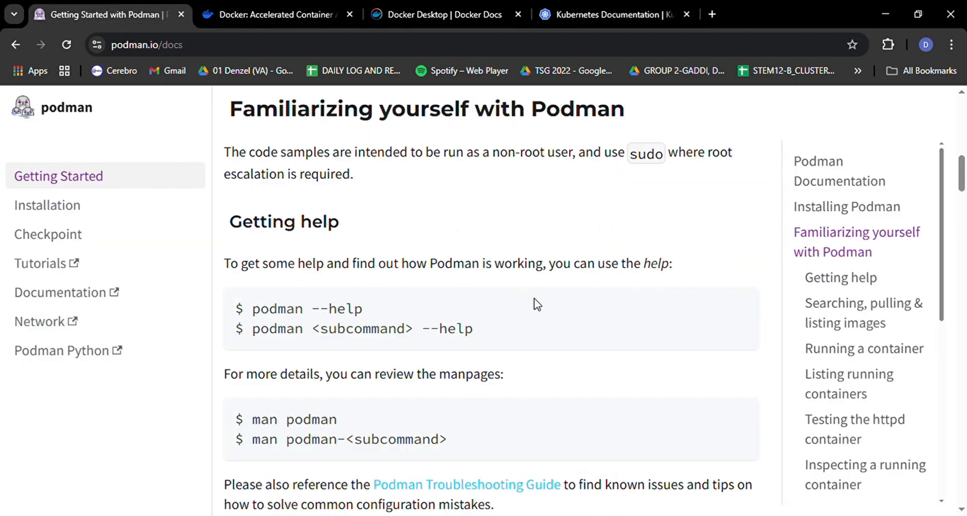
scroll("down", 3)
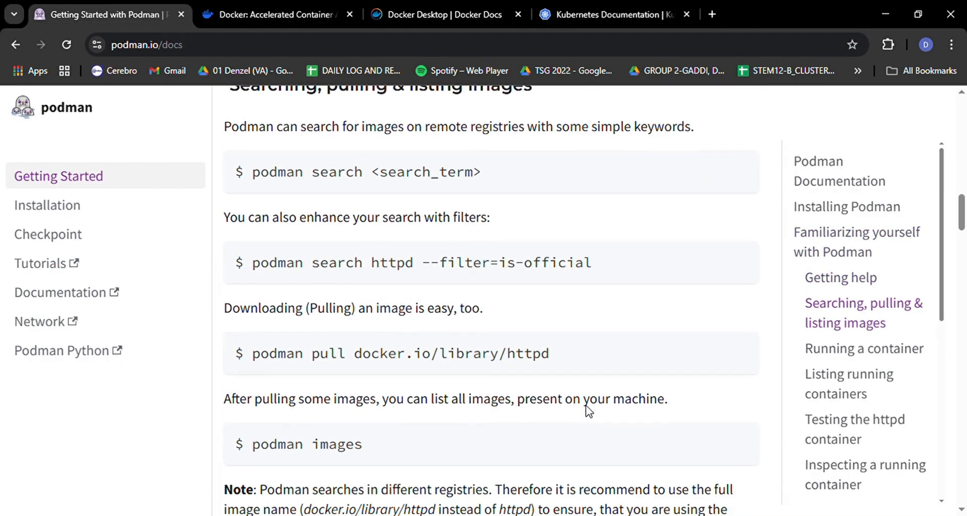
scroll("down", 3)
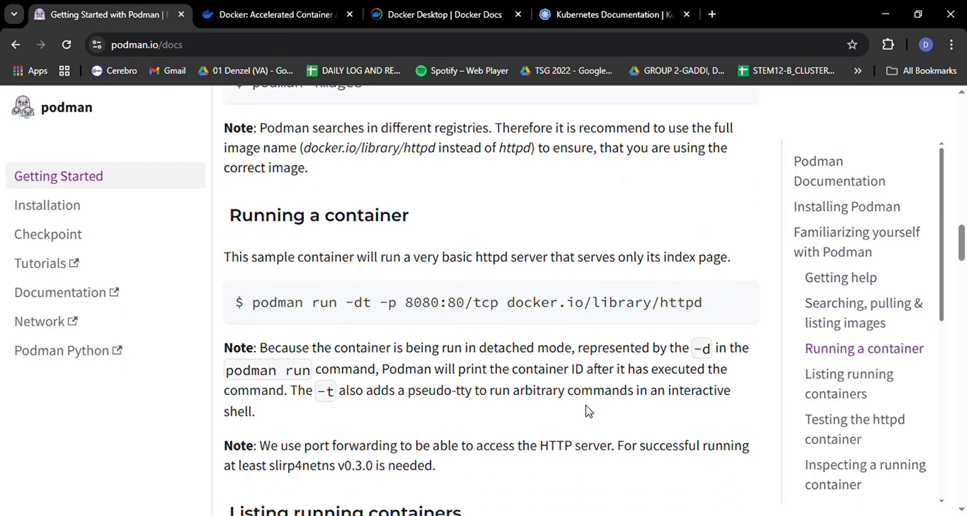
scroll("down", 3)
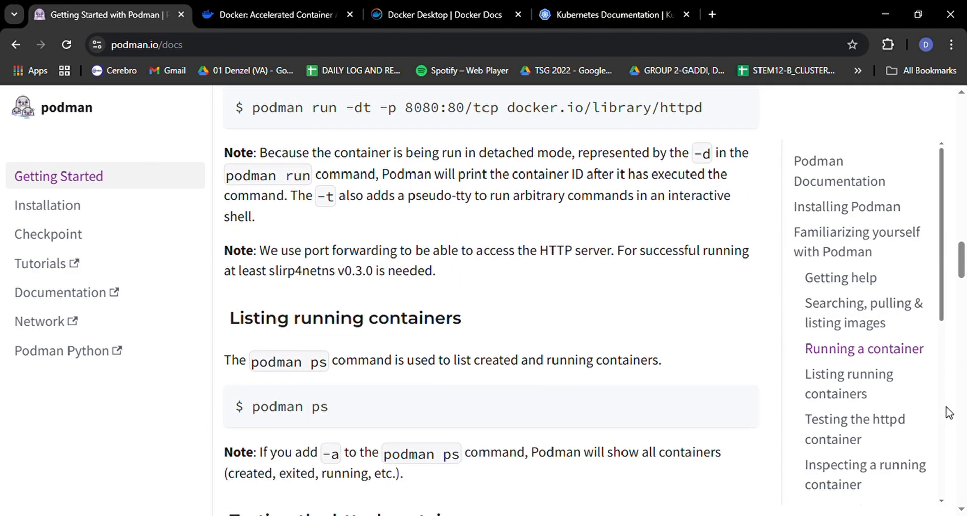
scroll("down", 3)
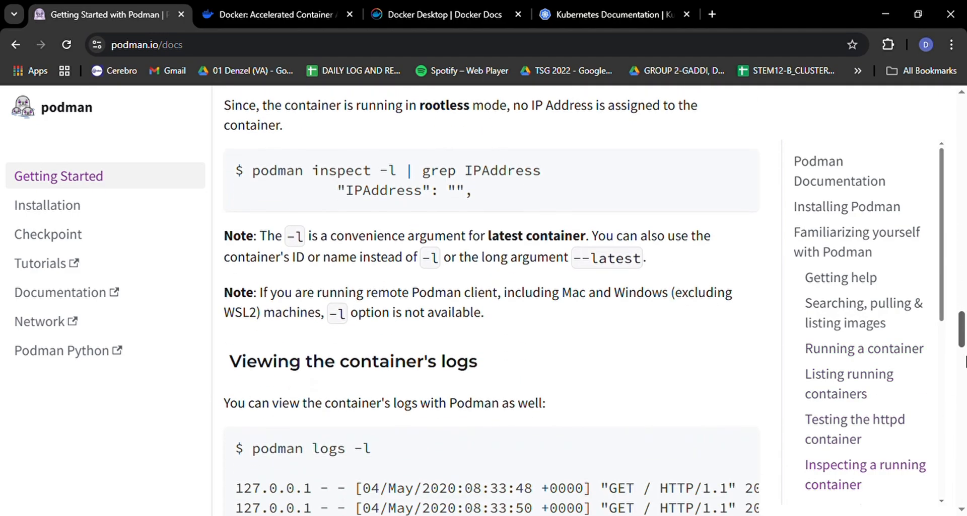
scroll("down", 3)
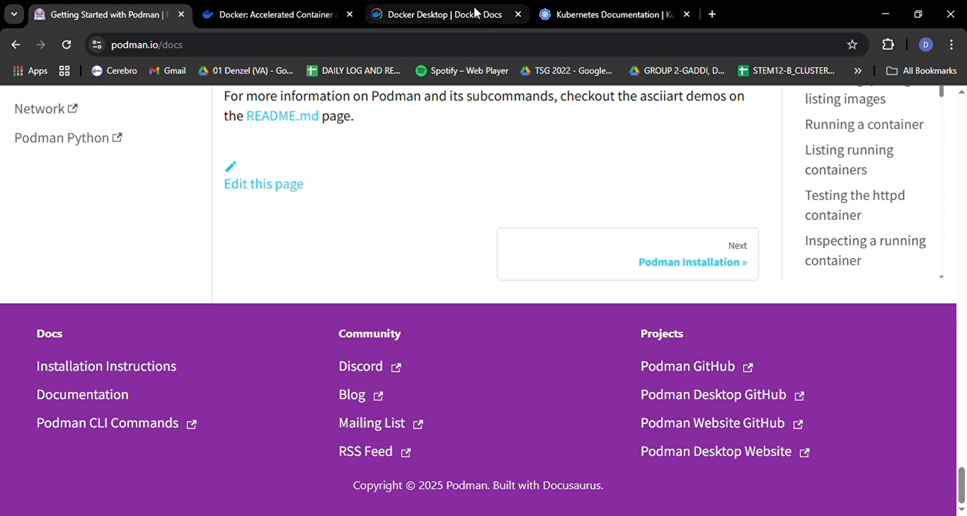
left_click(437, 14)
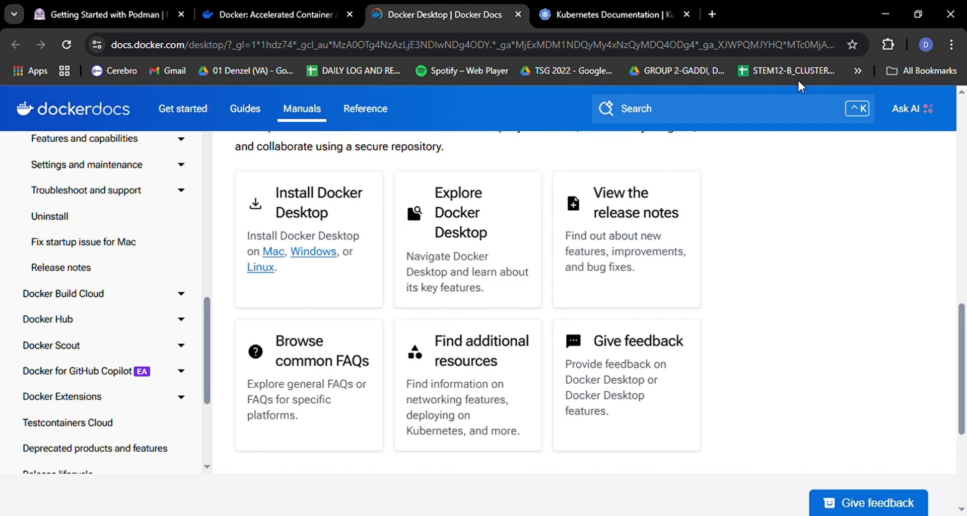